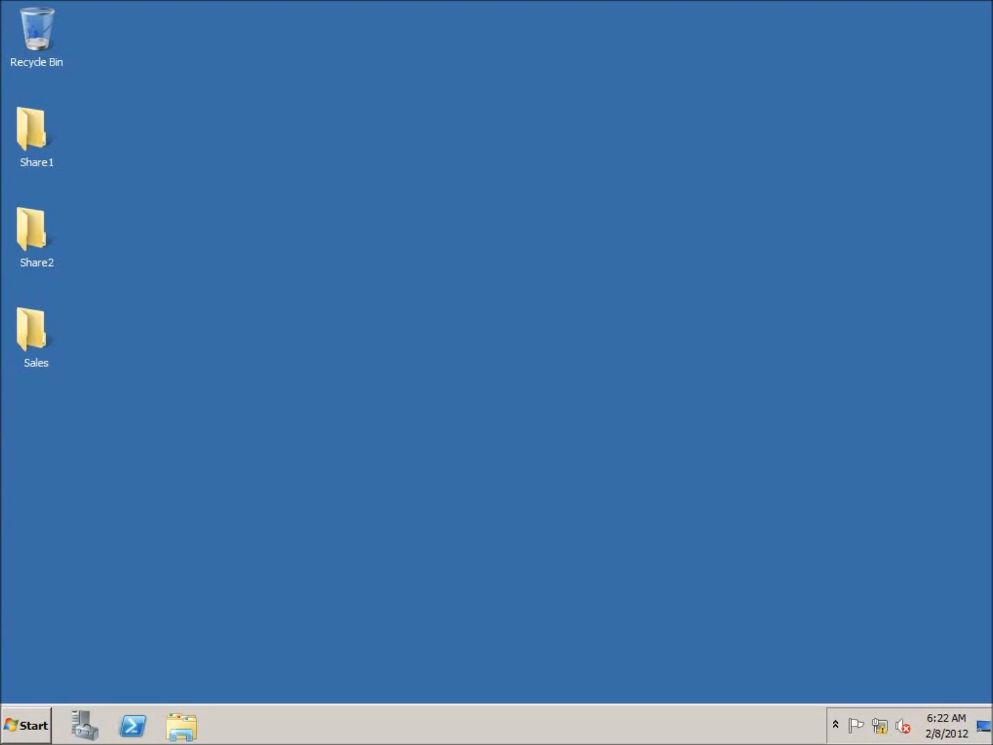
{"action": "mouse_move", "coordinate": [82, 726]}
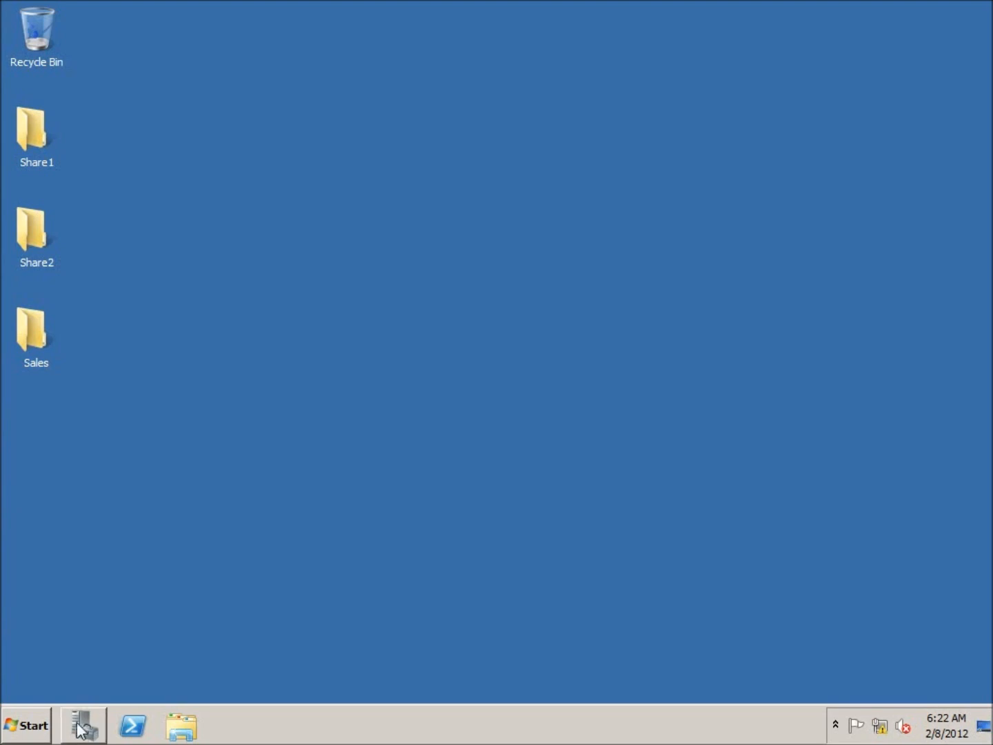
Step: Open the Start menu's Administrative Tools submenu
{"action": "left_click", "coordinate": [26, 725]}
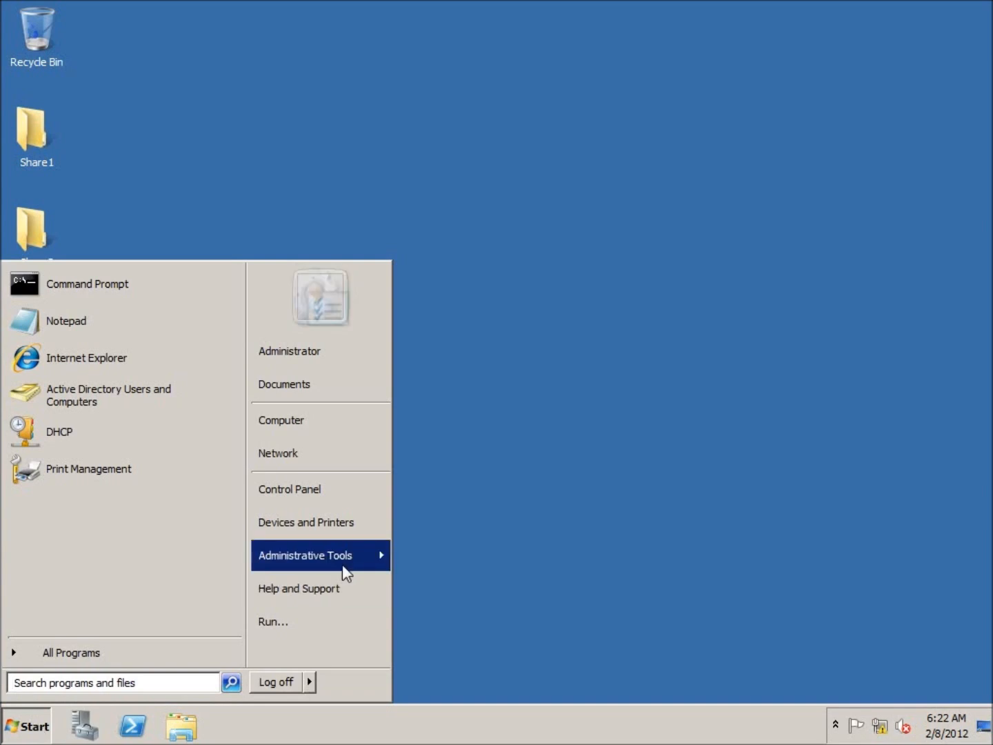
{"action": "left_click", "coordinate": [305, 555]}
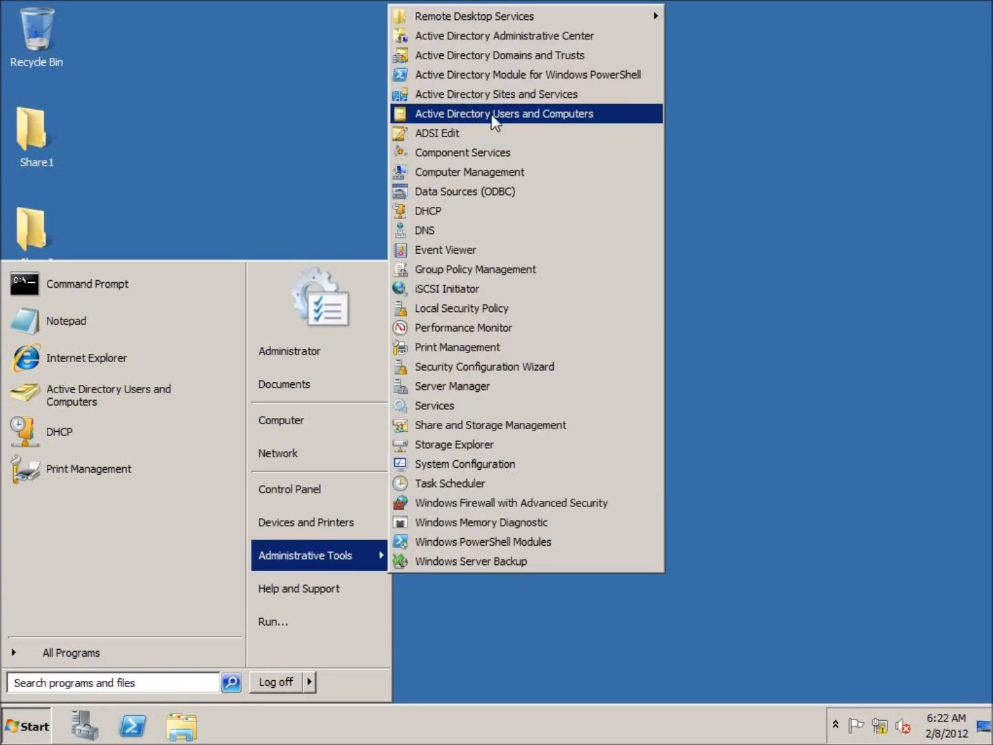
Step: Launch Active Directory Users and Computers and view the Domain Controllers container
{"action": "left_click", "coordinate": [503, 113]}
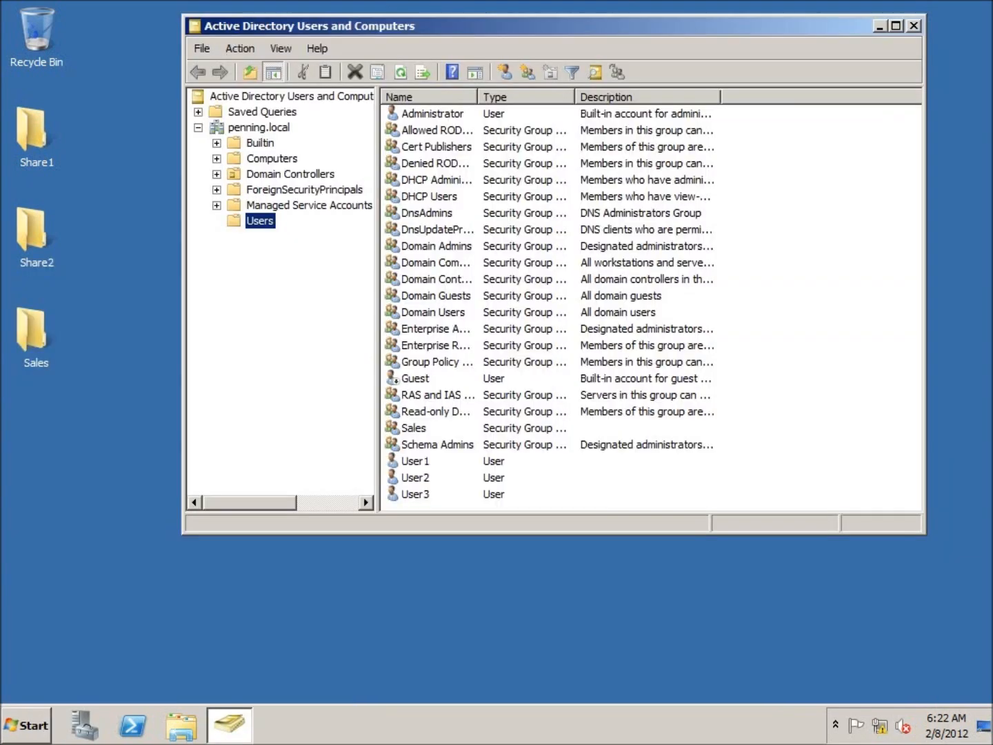
{"action": "mouse_move", "coordinate": [297, 192]}
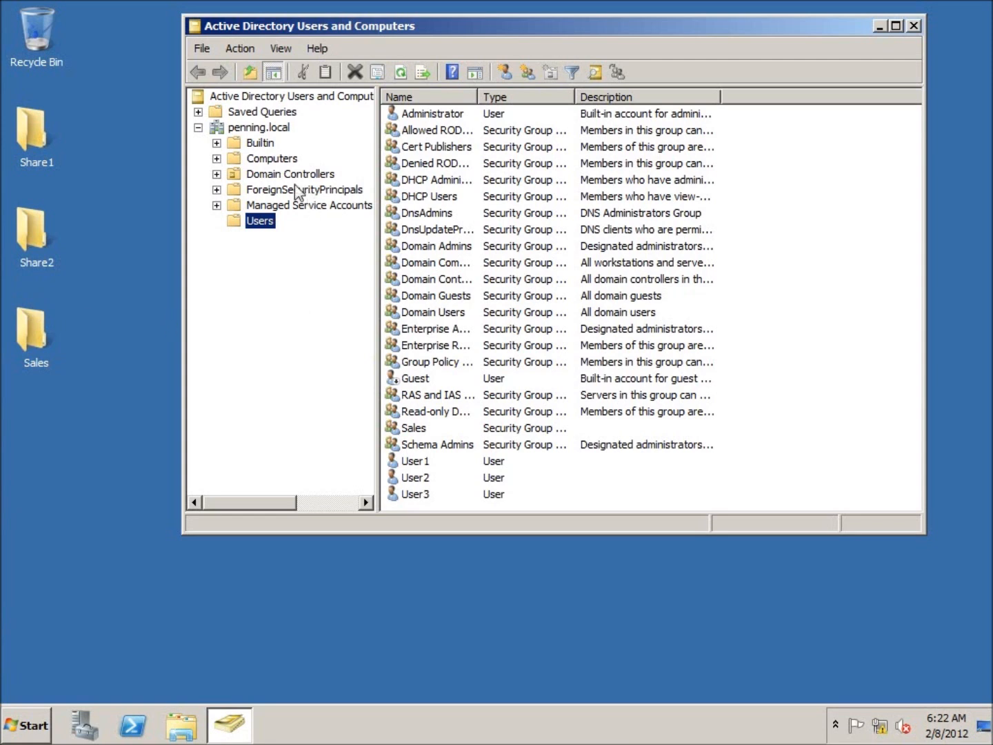
{"action": "mouse_move", "coordinate": [265, 158]}
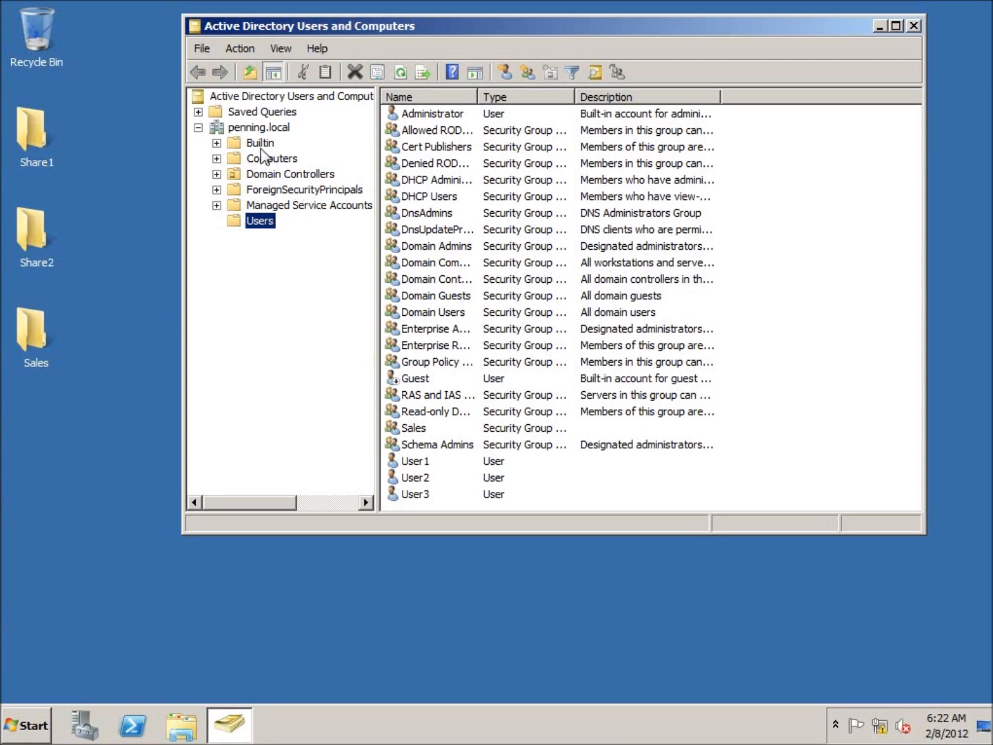
{"action": "mouse_move", "coordinate": [275, 189]}
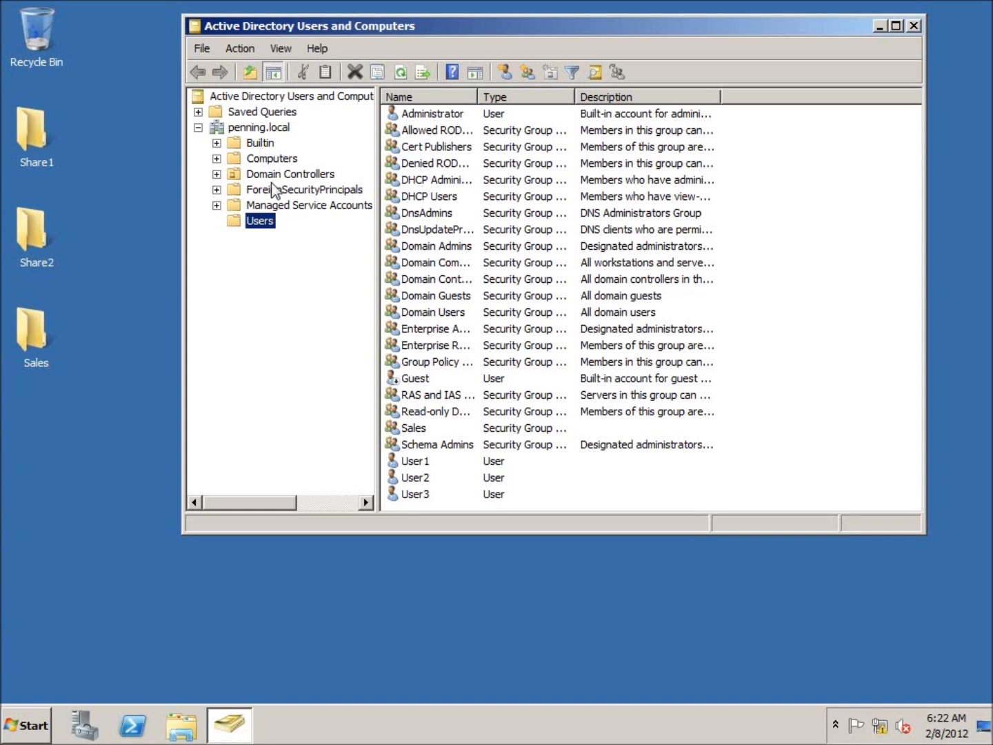
{"action": "mouse_move", "coordinate": [274, 161]}
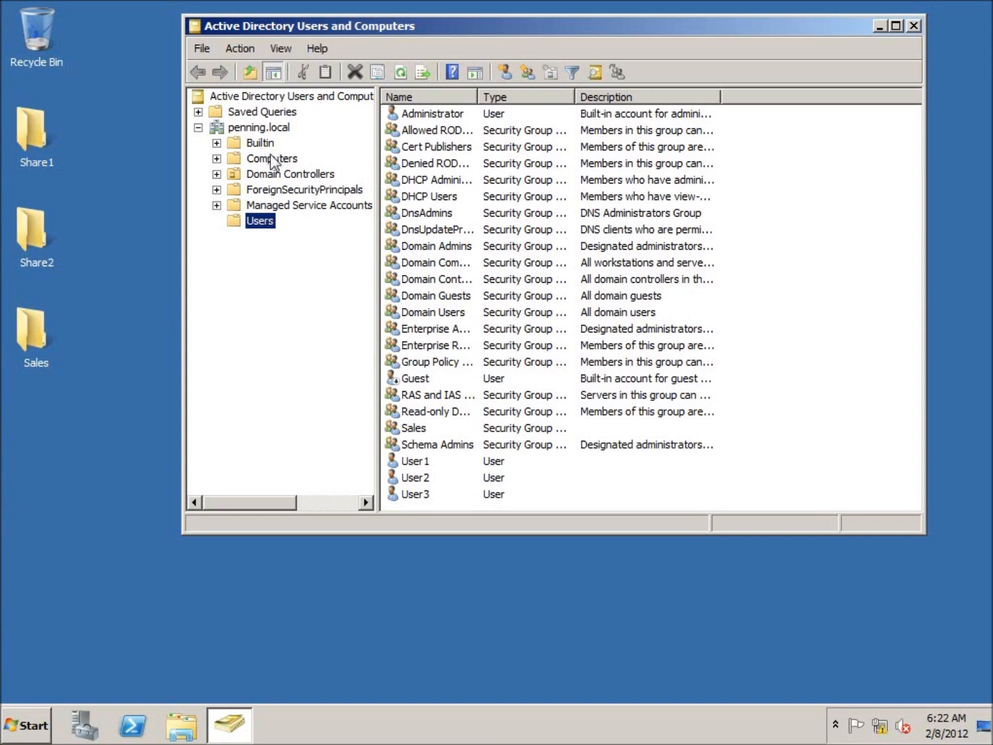
{"action": "left_click", "coordinate": [290, 173]}
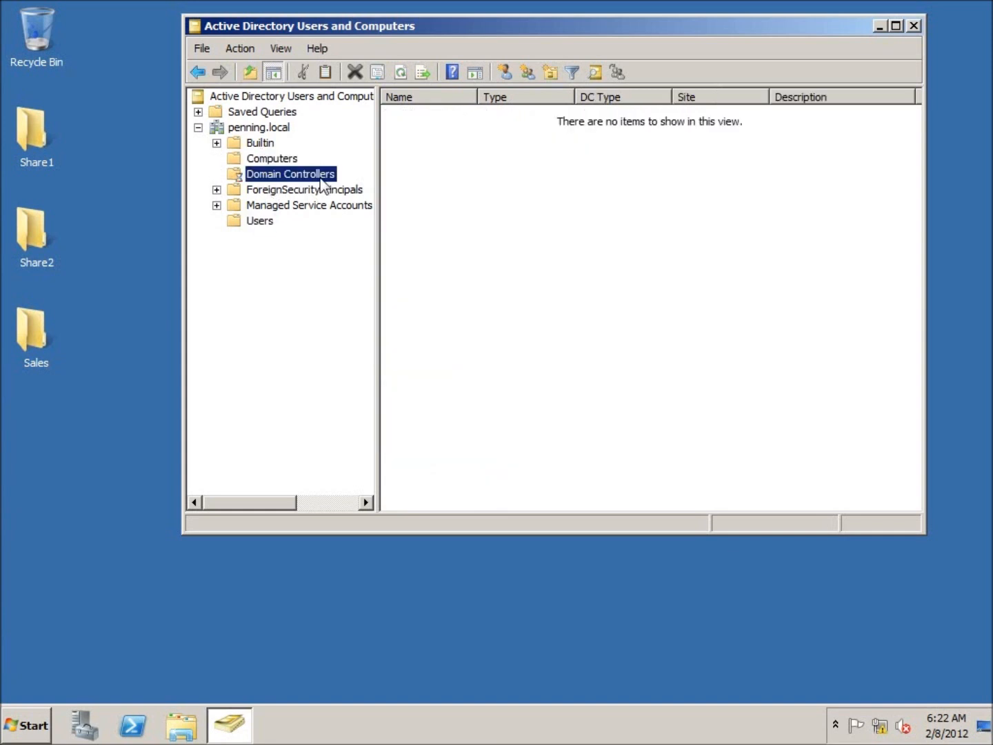
{"action": "left_click", "coordinate": [291, 174]}
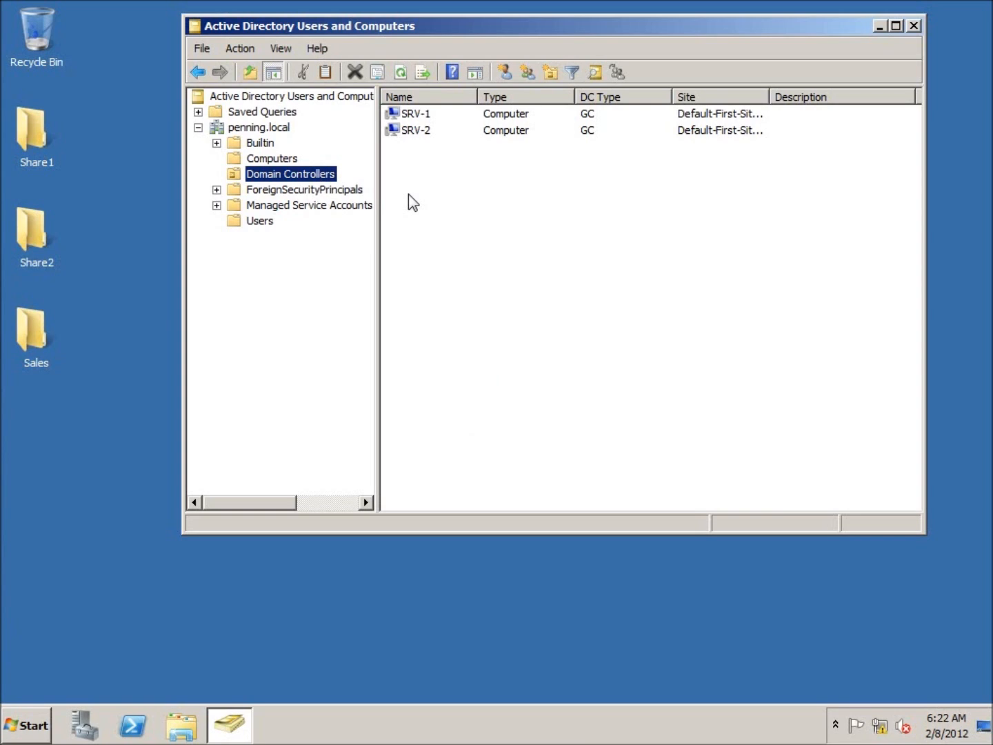
Step: Browse the Users container and Sales group, then return to the penning.local top level
{"action": "left_click", "coordinate": [260, 221]}
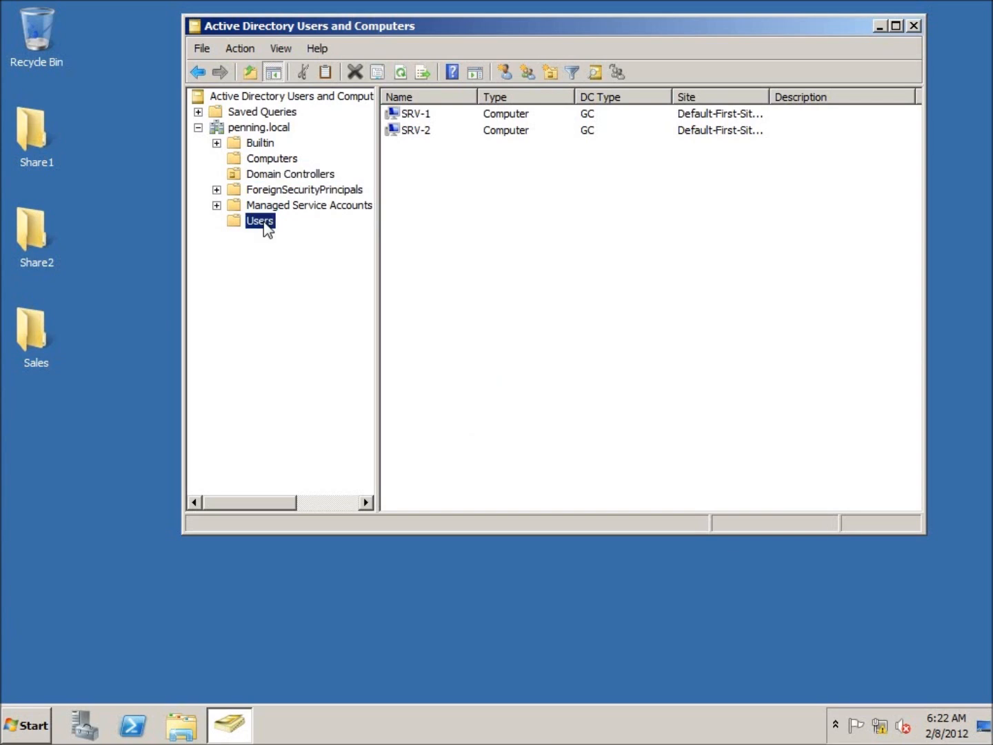
{"action": "left_click", "coordinate": [260, 221]}
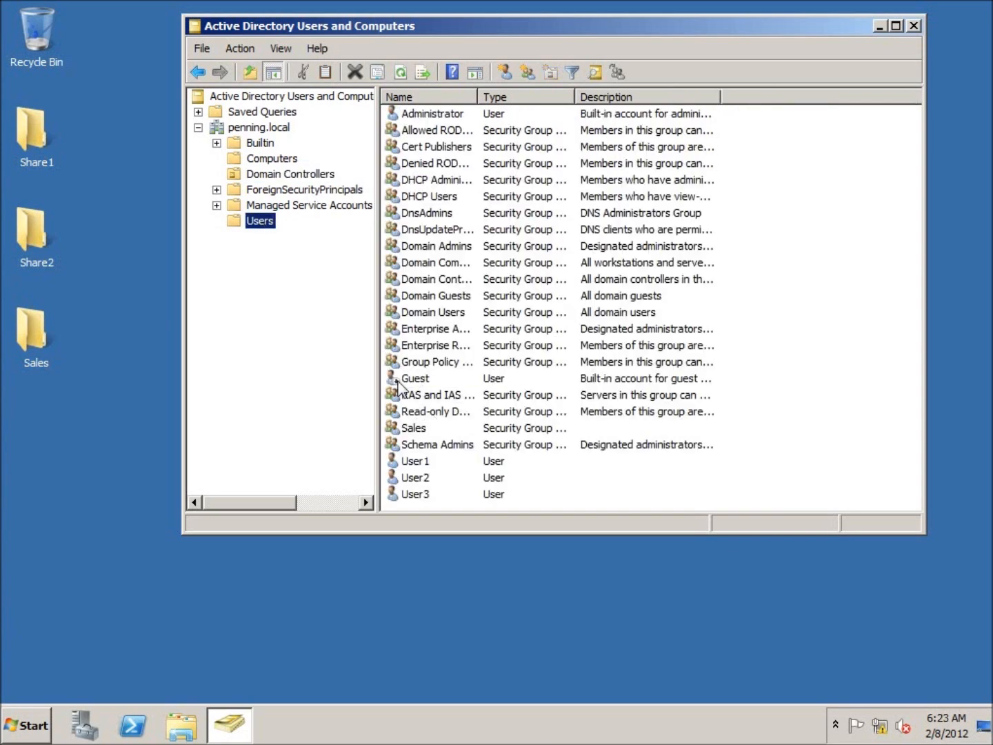
{"action": "left_click", "coordinate": [414, 428]}
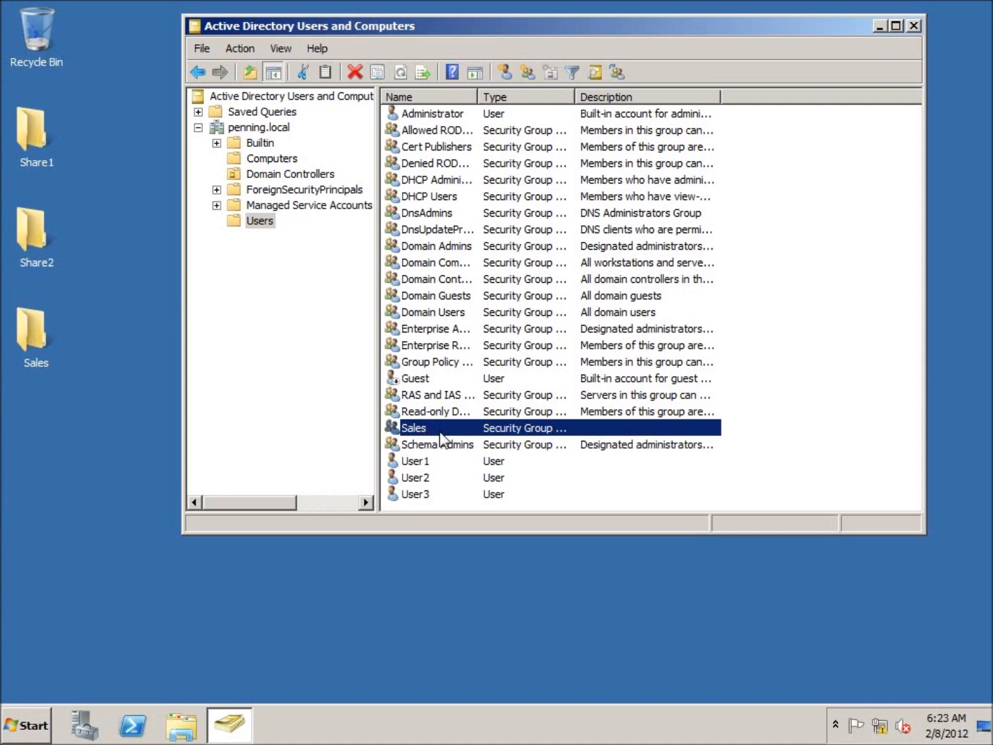
{"action": "mouse_move", "coordinate": [495, 237]}
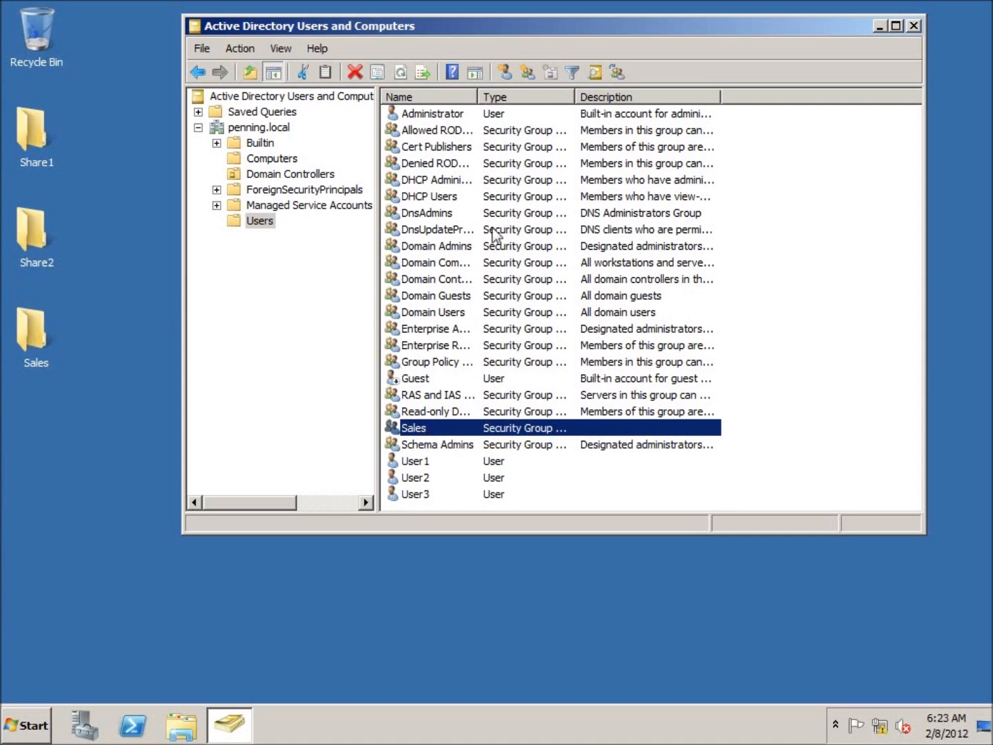
{"action": "mouse_move", "coordinate": [469, 466]}
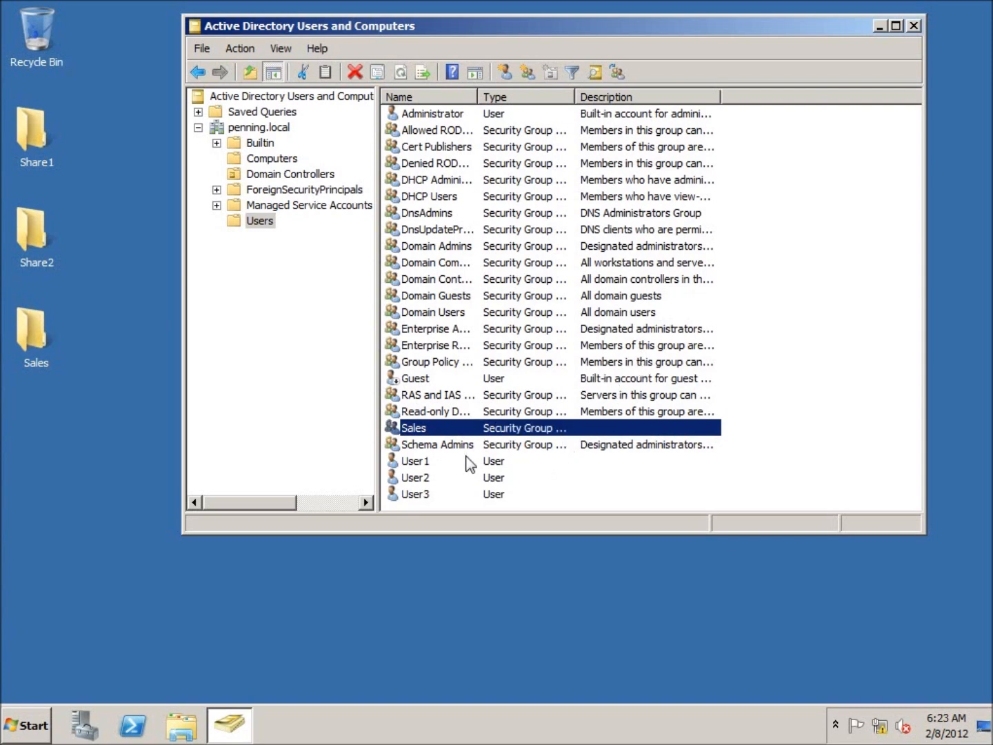
{"action": "mouse_move", "coordinate": [461, 455]}
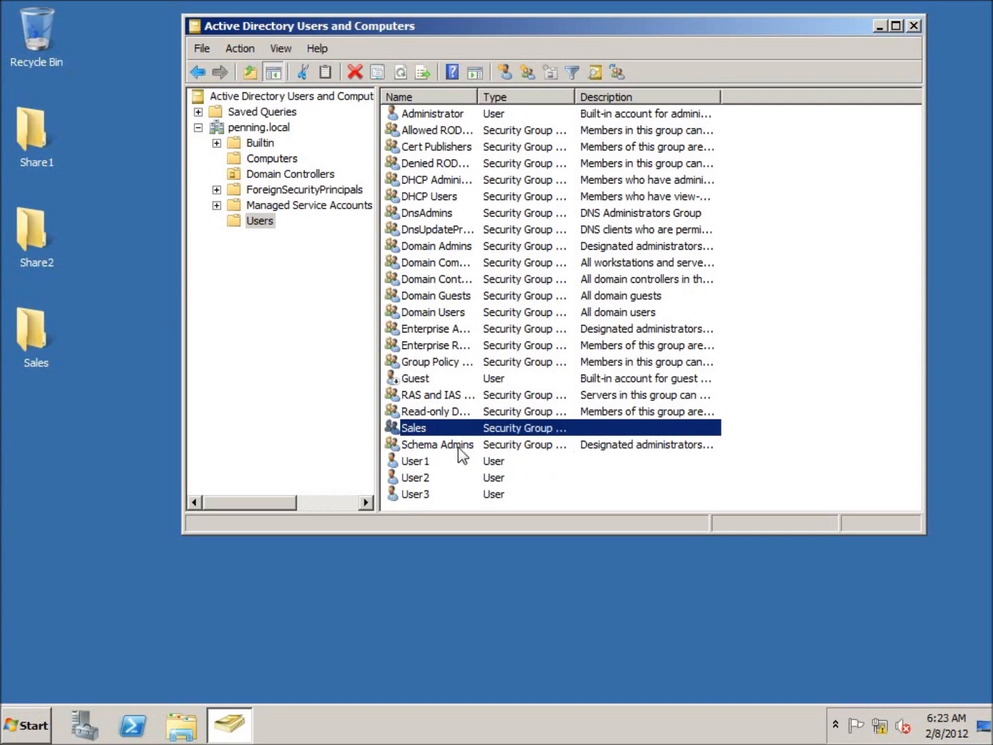
{"action": "left_click", "coordinate": [260, 220]}
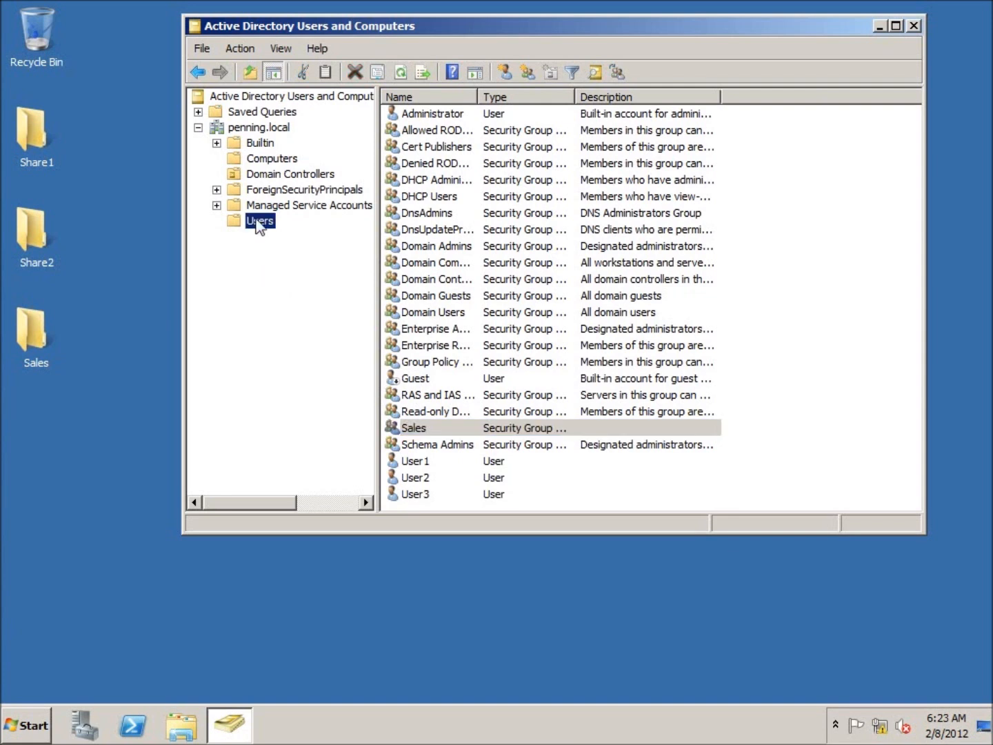
{"action": "mouse_move", "coordinate": [241, 174]}
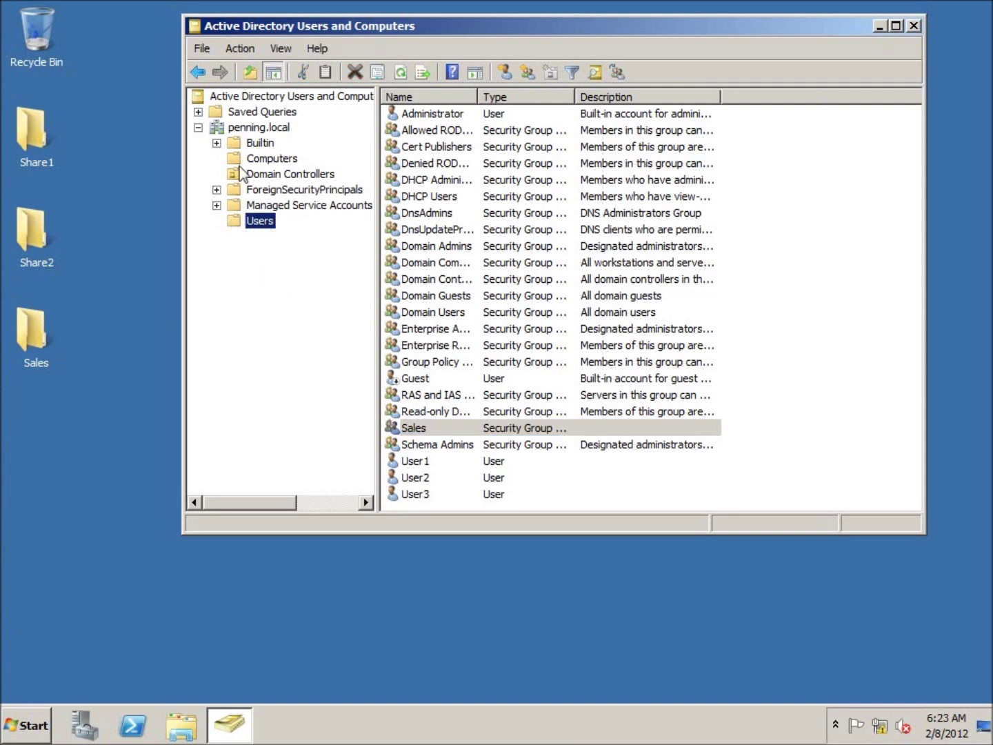
{"action": "mouse_move", "coordinate": [240, 229]}
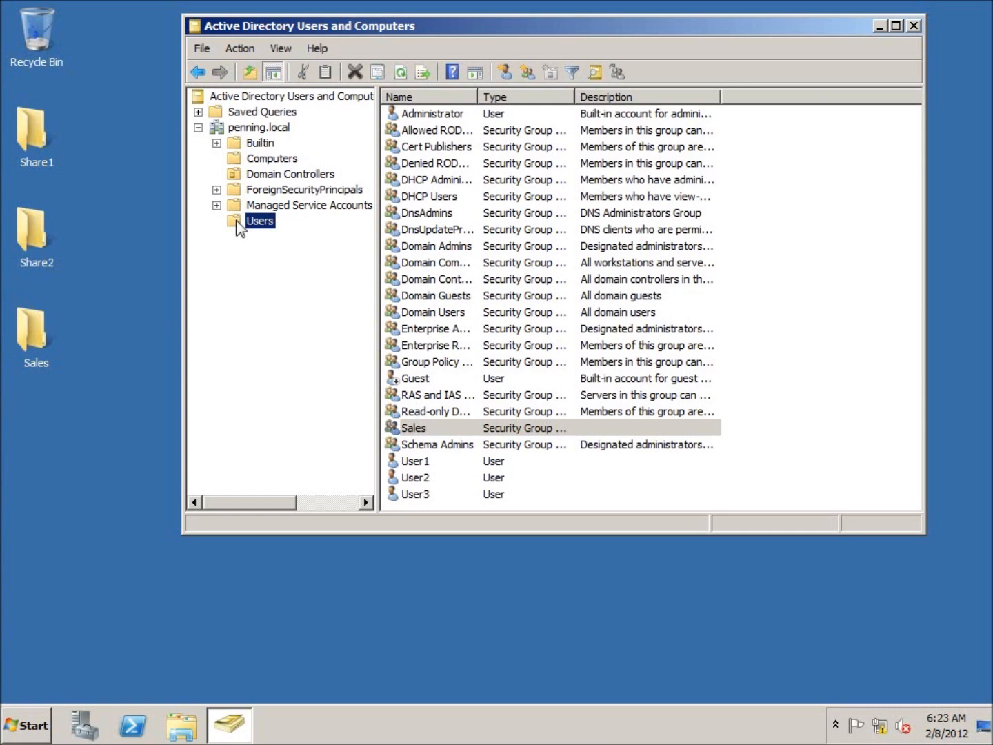
{"action": "mouse_move", "coordinate": [246, 237]}
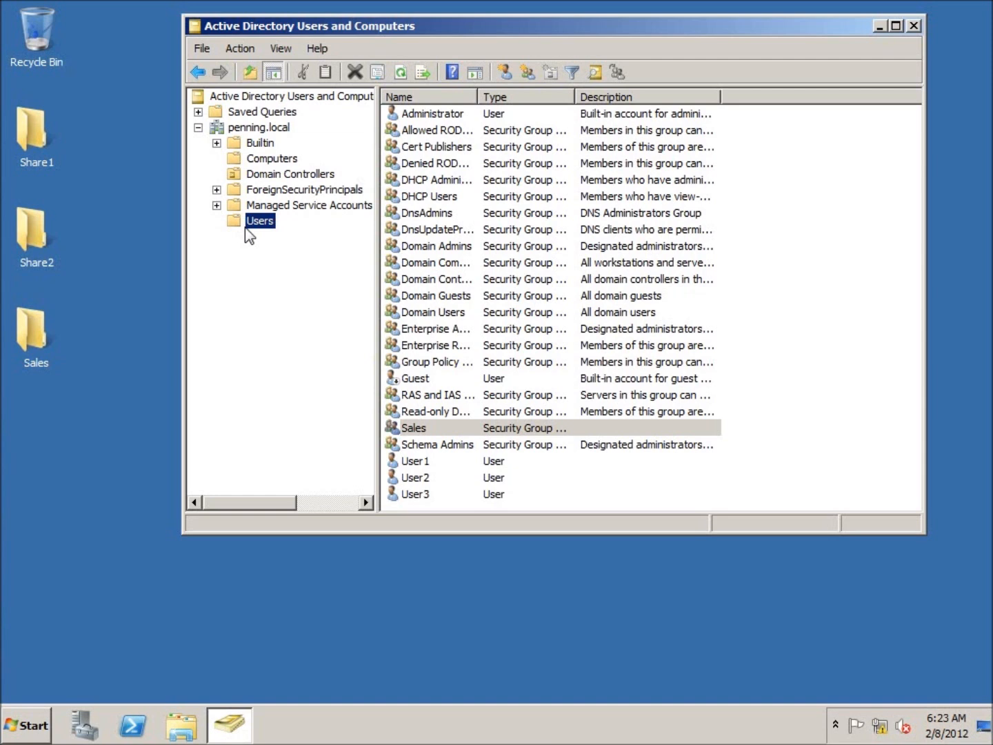
{"action": "mouse_move", "coordinate": [318, 320]}
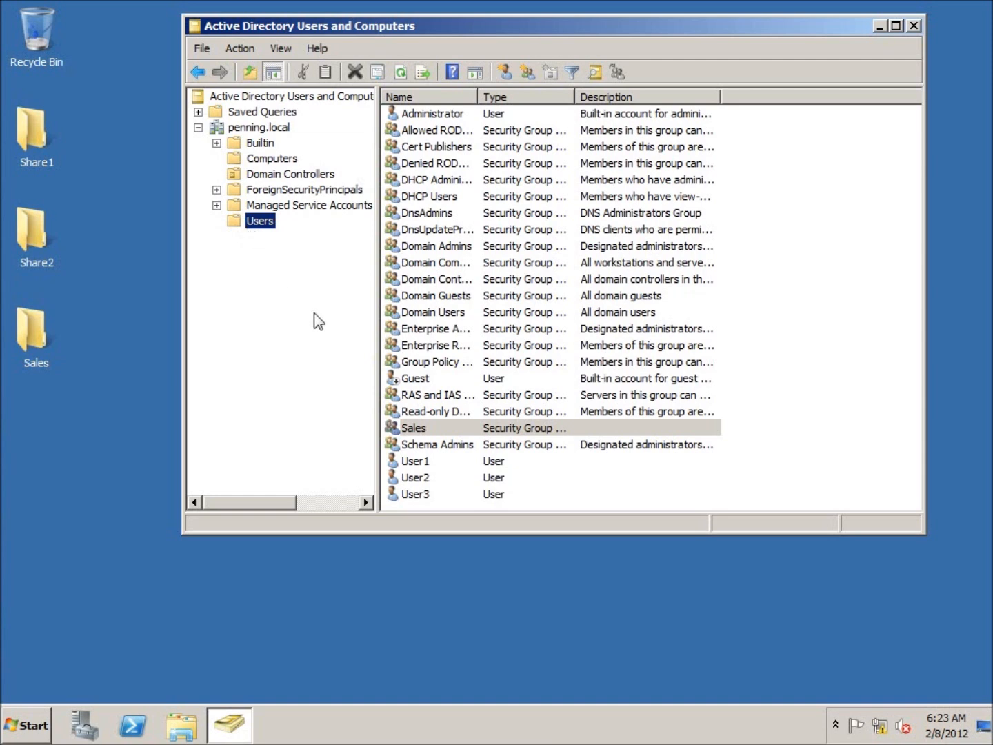
{"action": "mouse_move", "coordinate": [261, 275]}
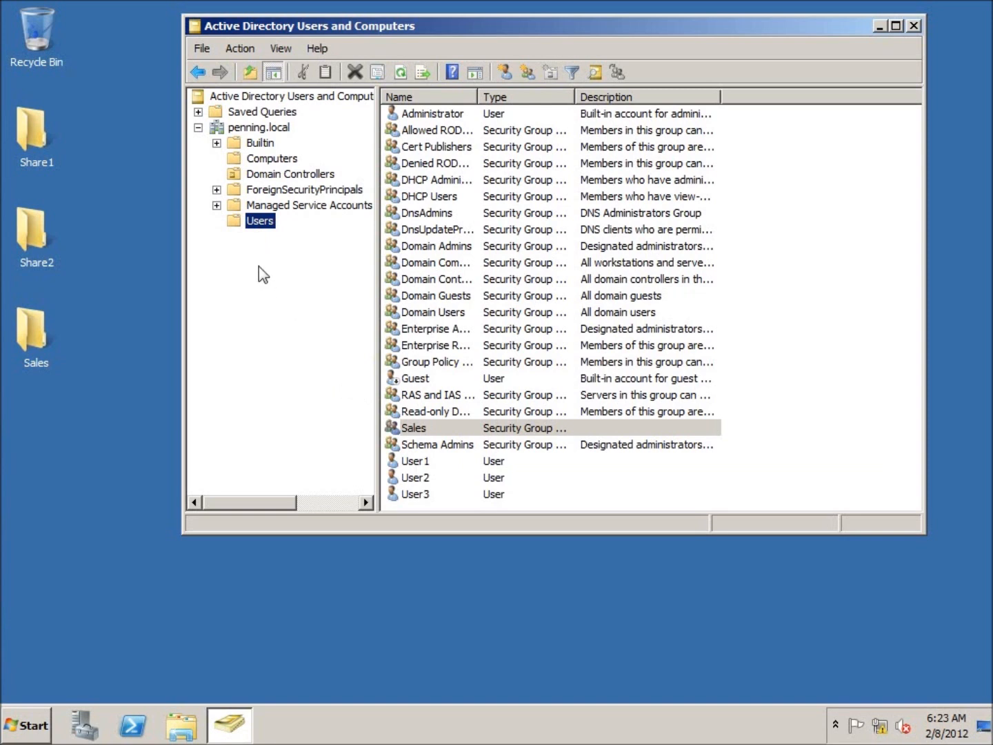
{"action": "mouse_move", "coordinate": [247, 138]}
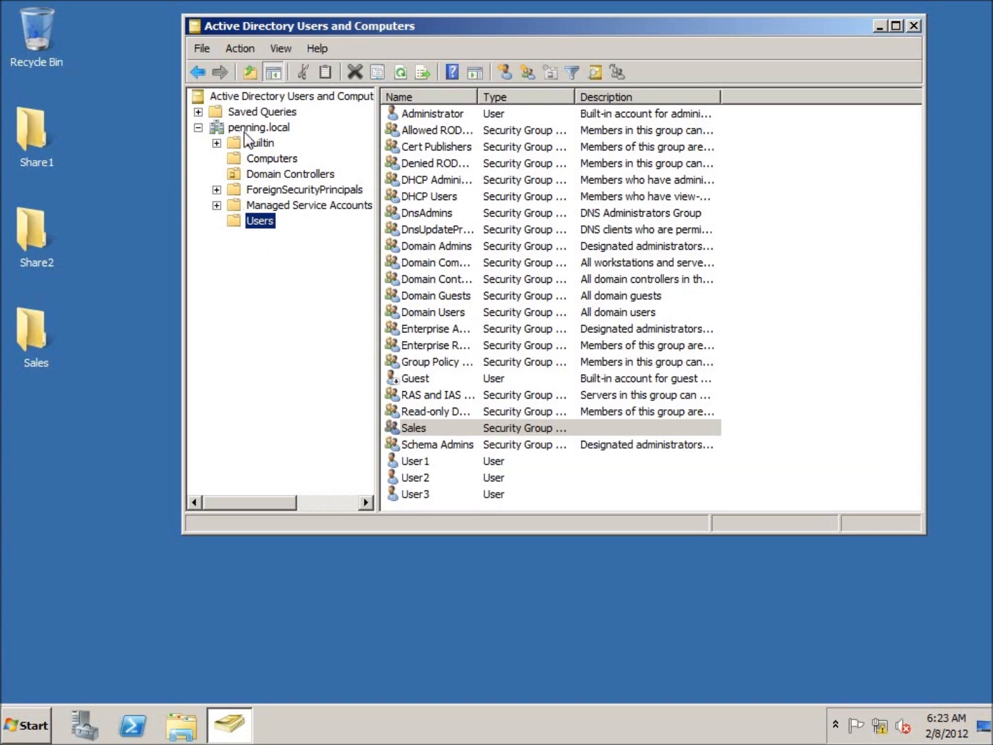
{"action": "left_click", "coordinate": [259, 127]}
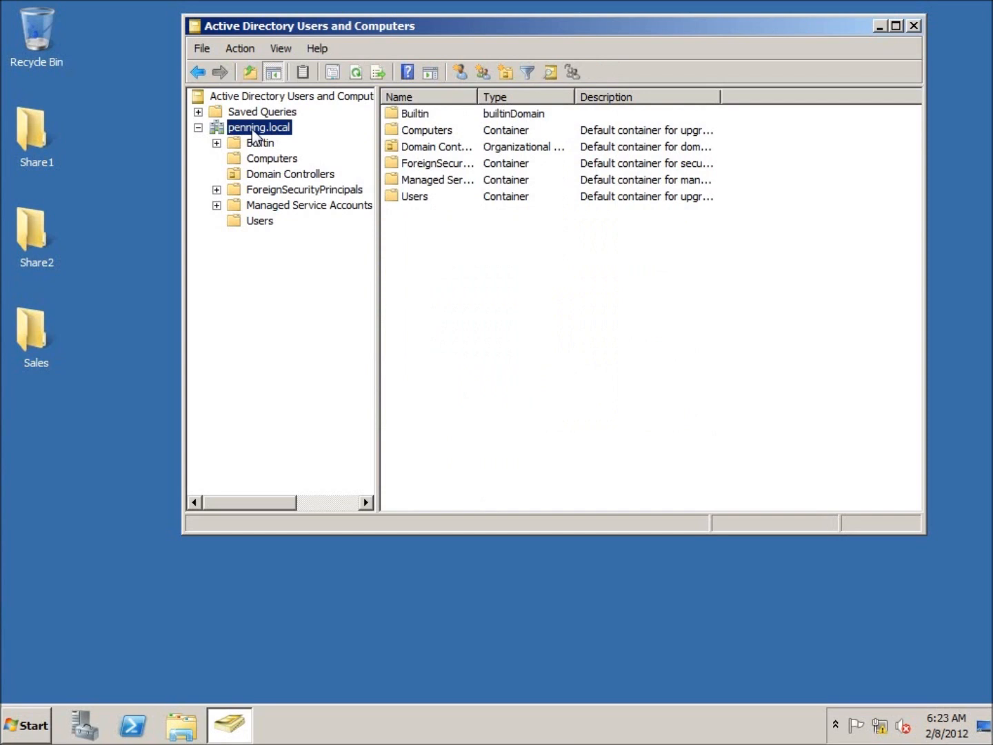
Step: Start a new organizational unit under penning.local and name it Sales
{"action": "right_click", "coordinate": [258, 126]}
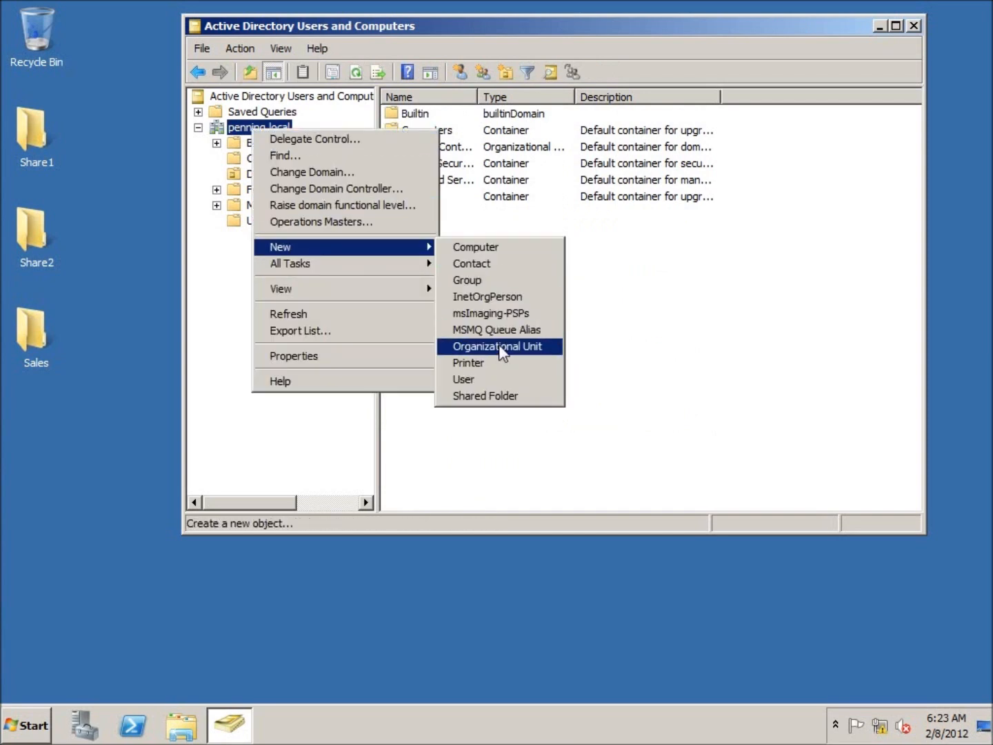
{"action": "left_click", "coordinate": [497, 346]}
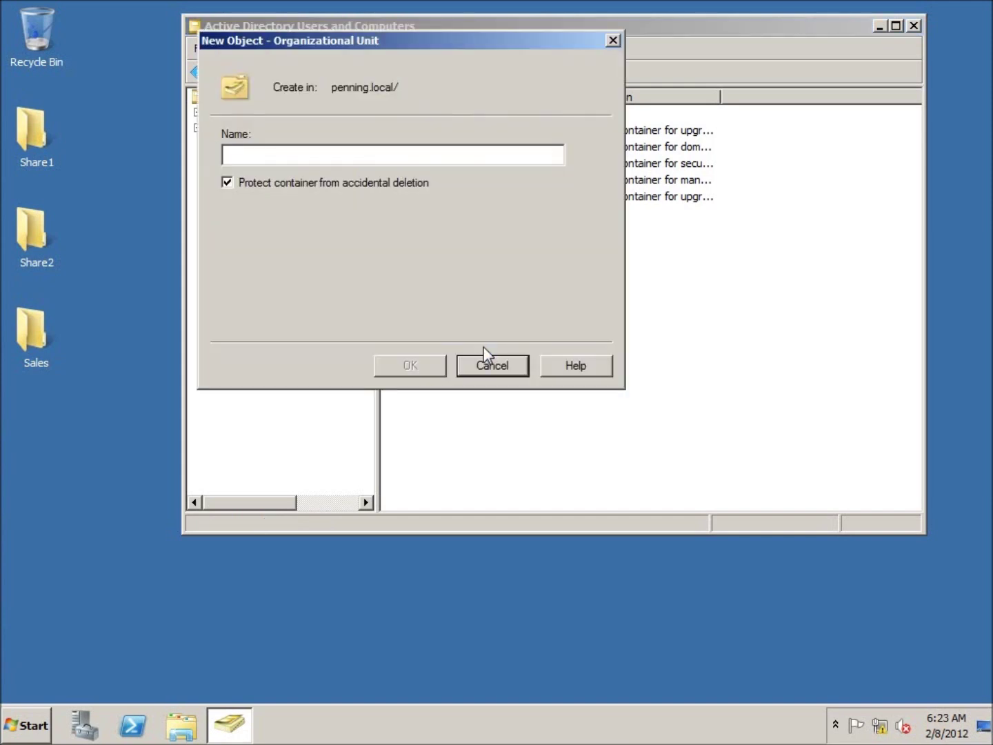
{"action": "mouse_move", "coordinate": [318, 166]}
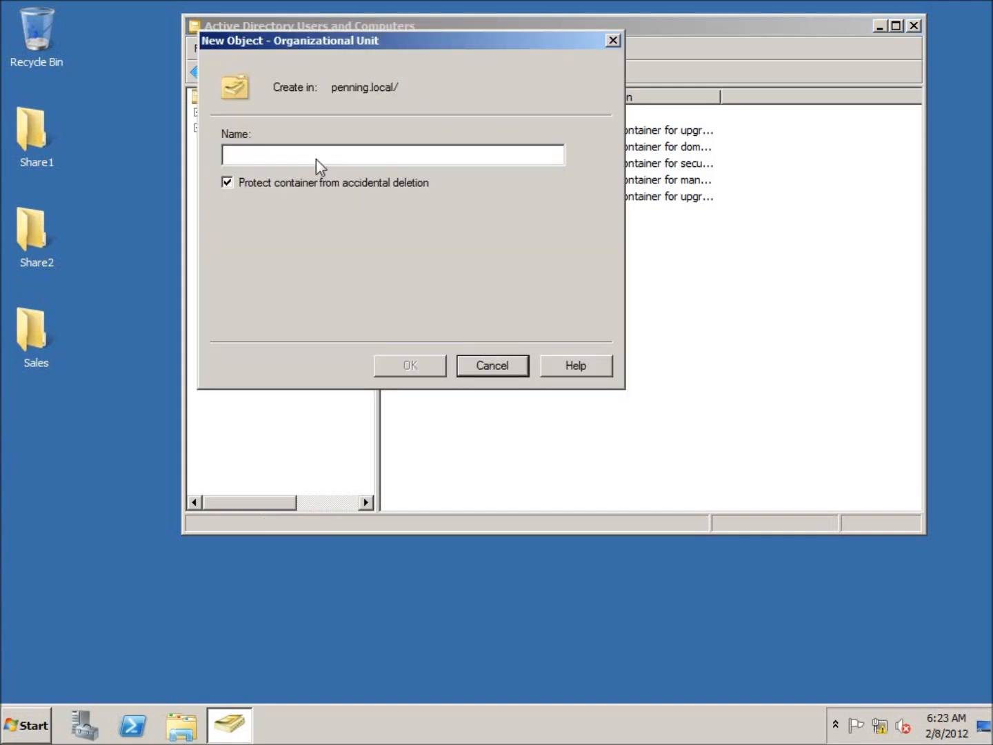
{"action": "type", "text": "Sa"}
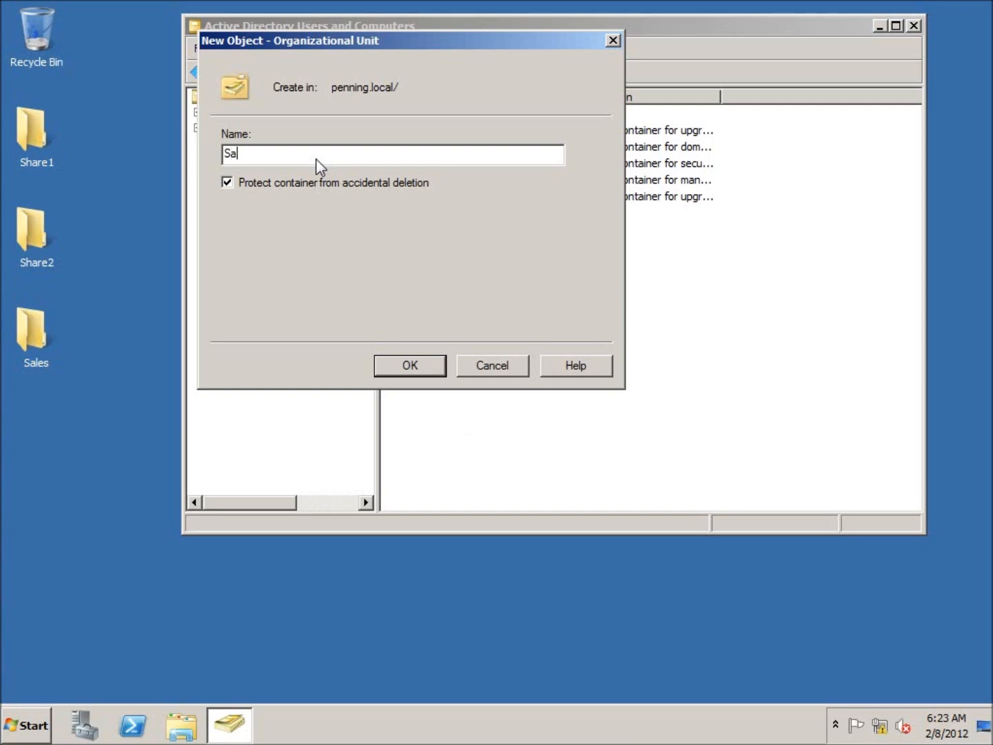
{"action": "type", "text": "les"}
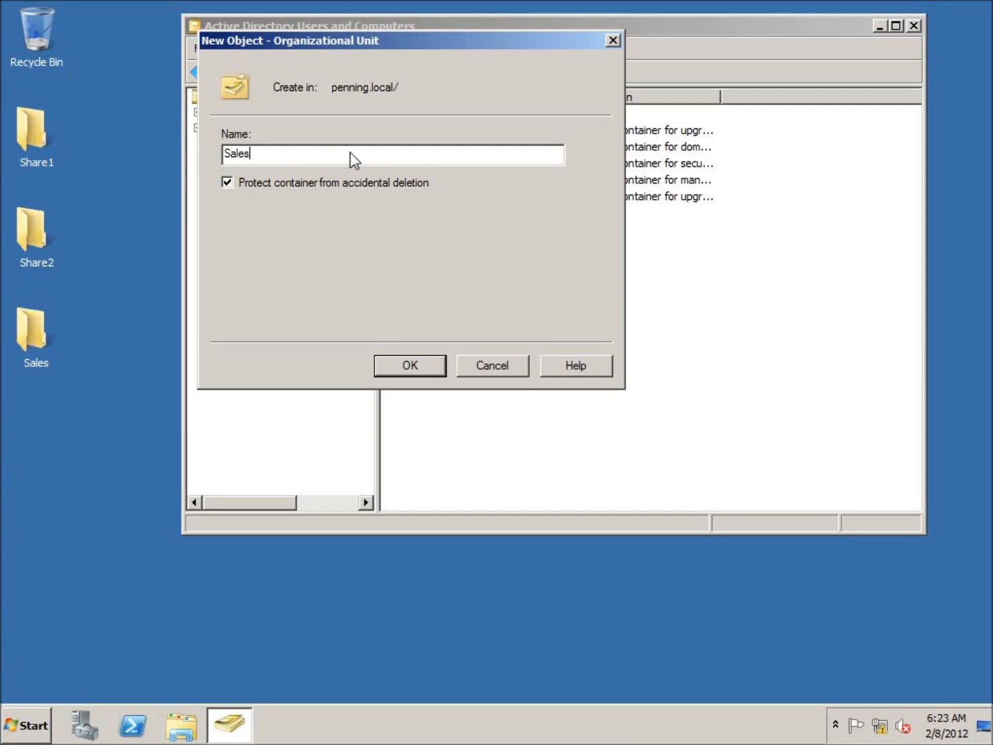
{"action": "mouse_move", "coordinate": [264, 196]}
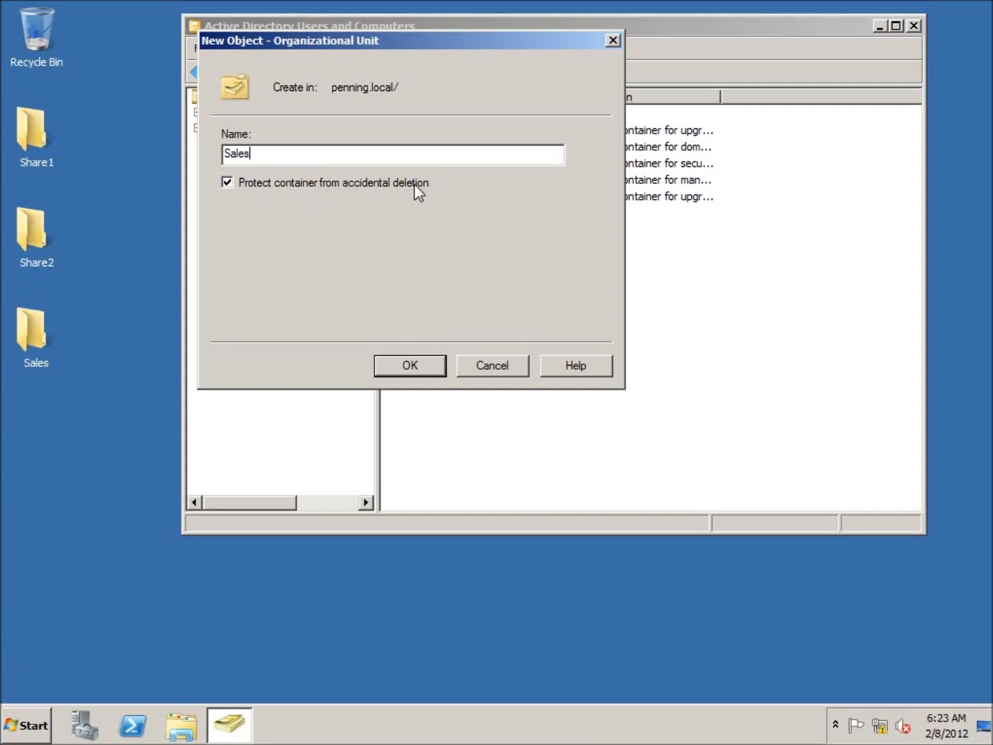
{"action": "mouse_move", "coordinate": [323, 194]}
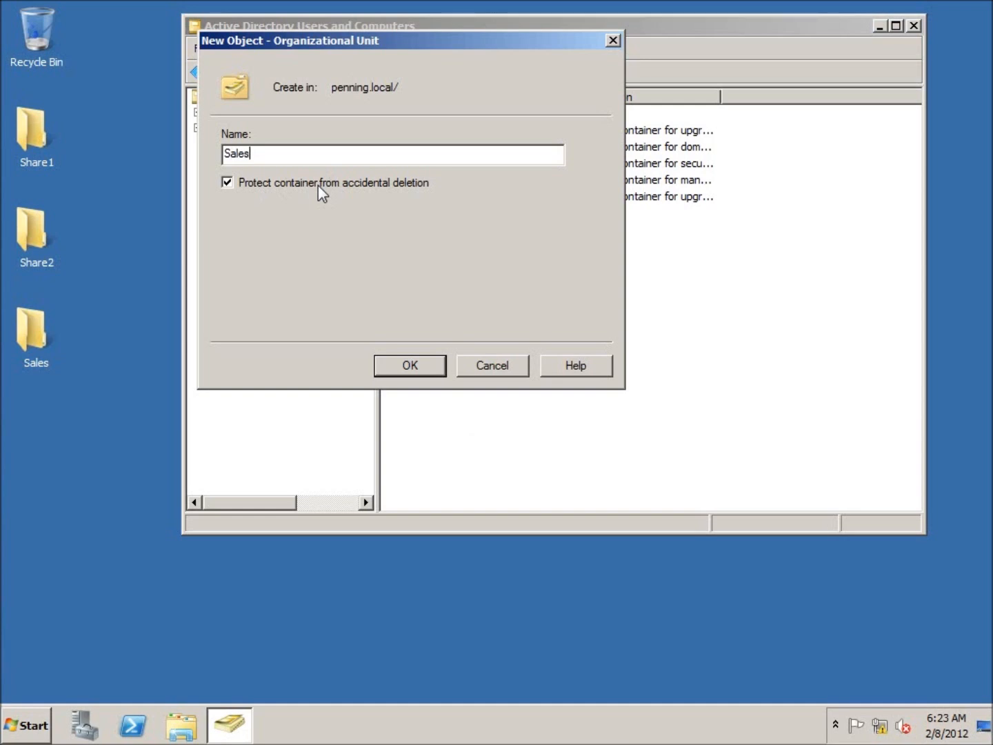
{"action": "mouse_move", "coordinate": [316, 197]}
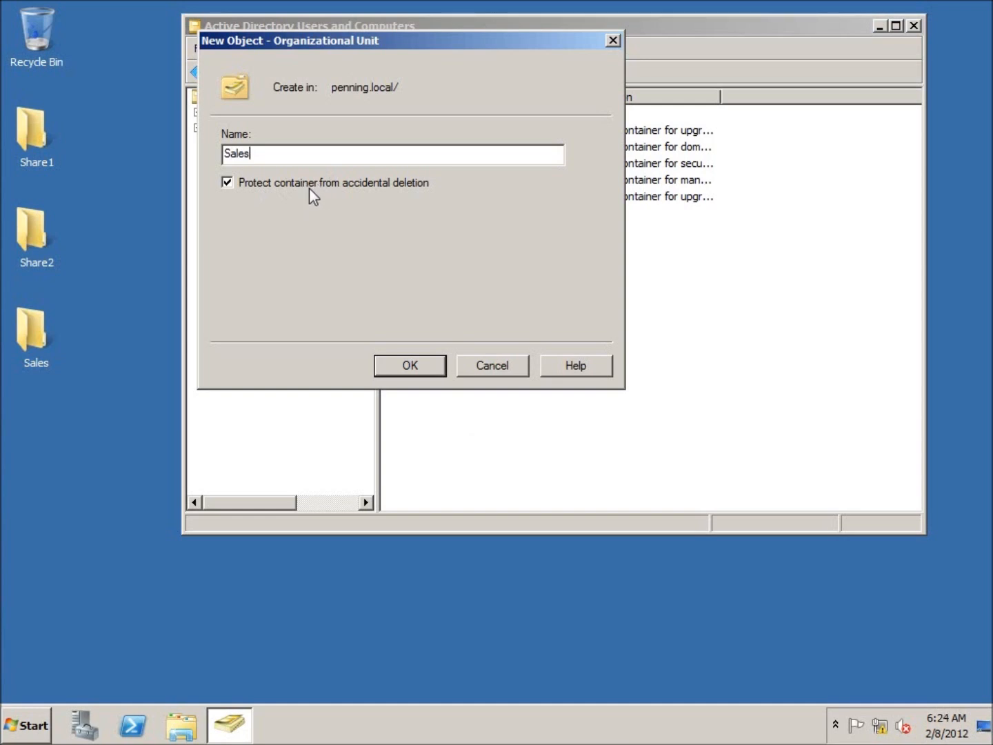
{"action": "mouse_move", "coordinate": [247, 200]}
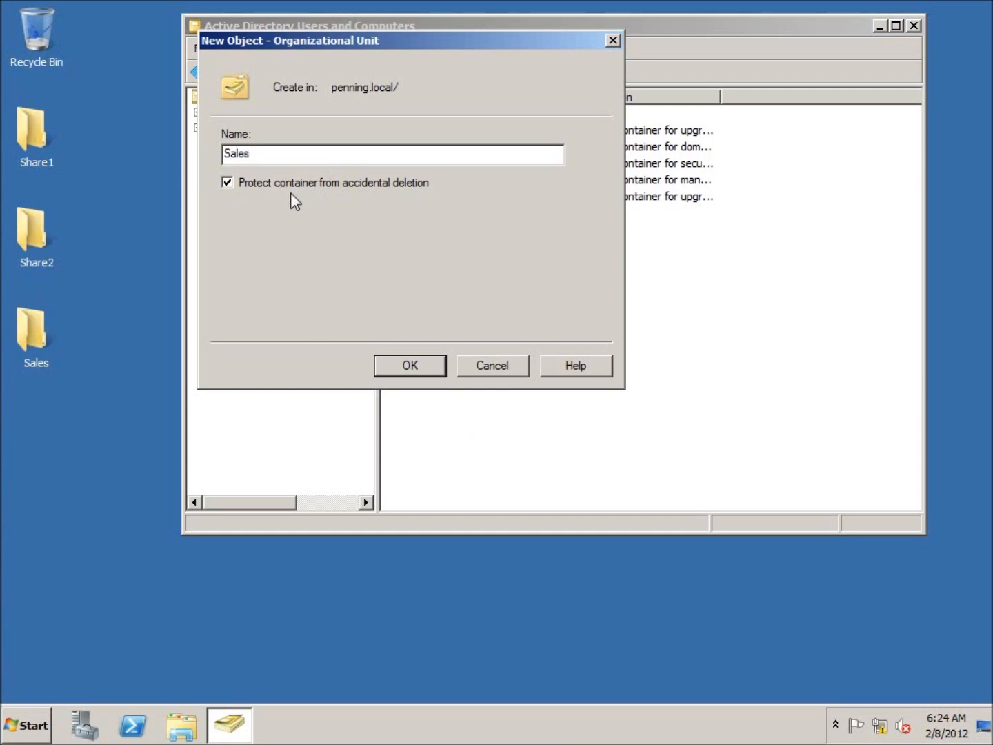
{"action": "mouse_move", "coordinate": [334, 199]}
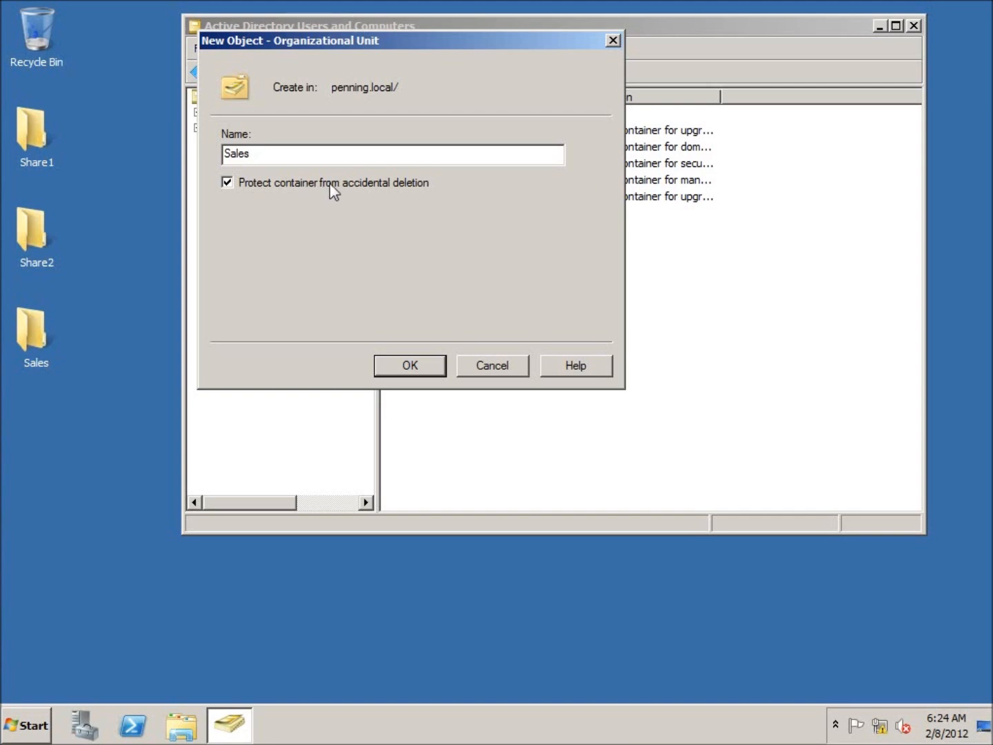
{"action": "mouse_move", "coordinate": [358, 236]}
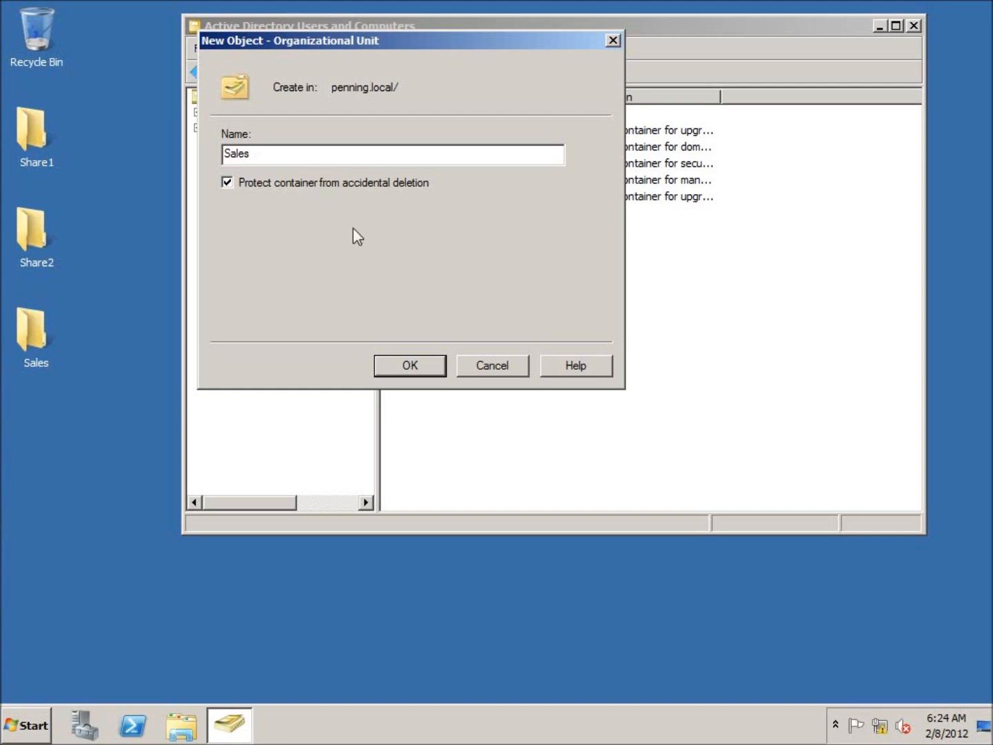
Step: Confirm creation of the Sales organizational unit
{"action": "left_click", "coordinate": [409, 365]}
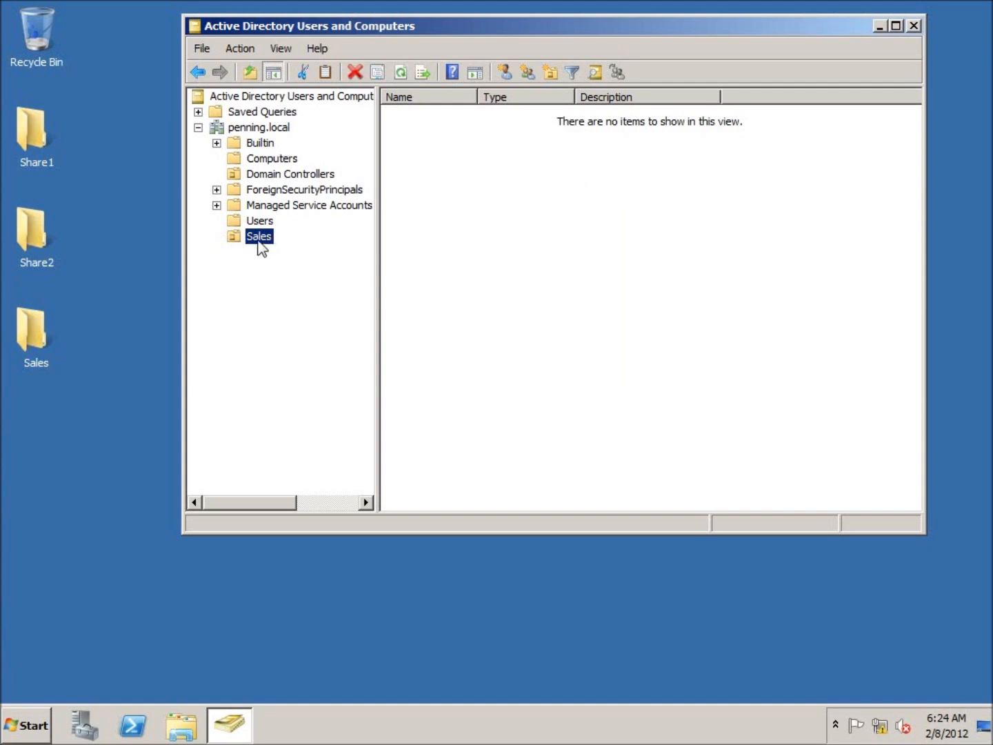
{"action": "mouse_move", "coordinate": [261, 250]}
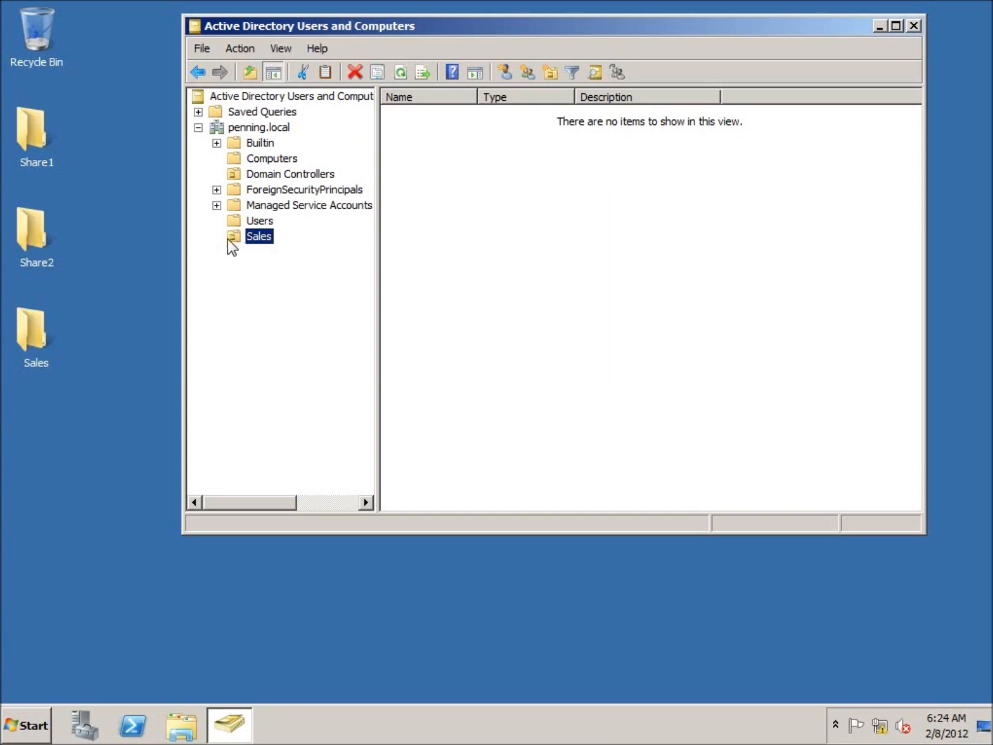
{"action": "mouse_move", "coordinate": [246, 250]}
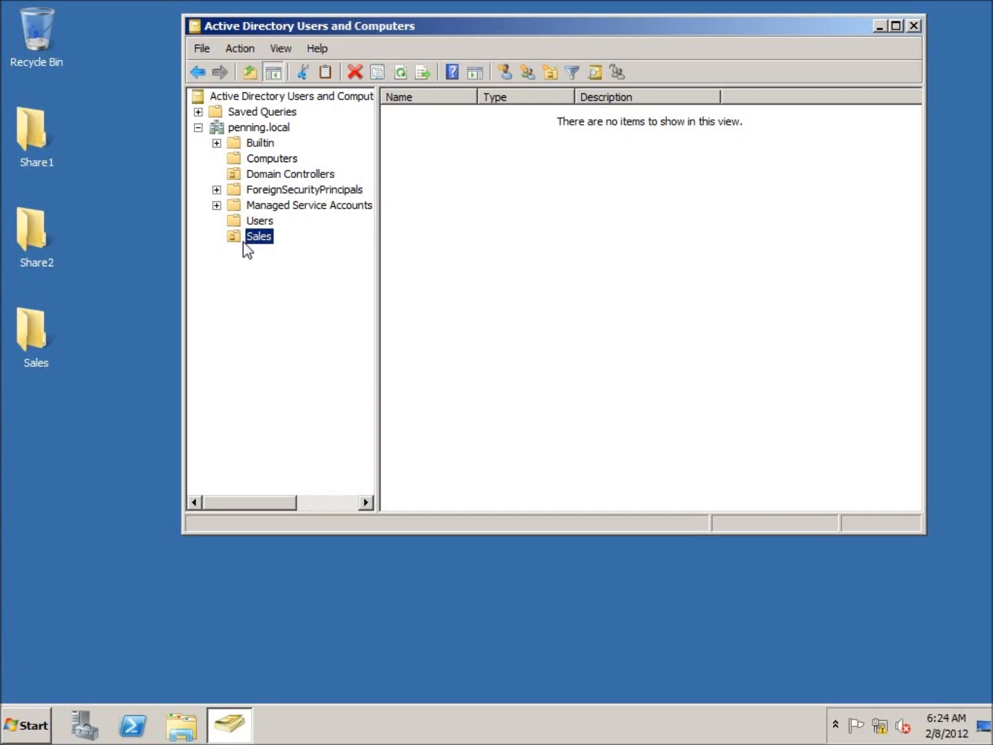
{"action": "mouse_move", "coordinate": [237, 183]}
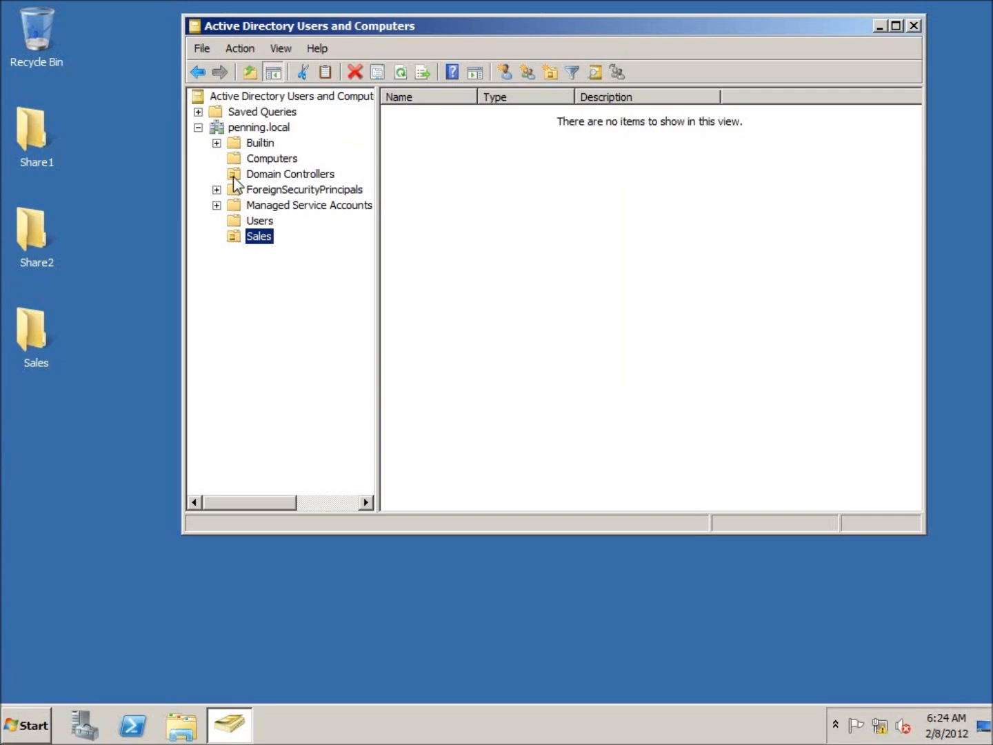
{"action": "mouse_move", "coordinate": [240, 245]}
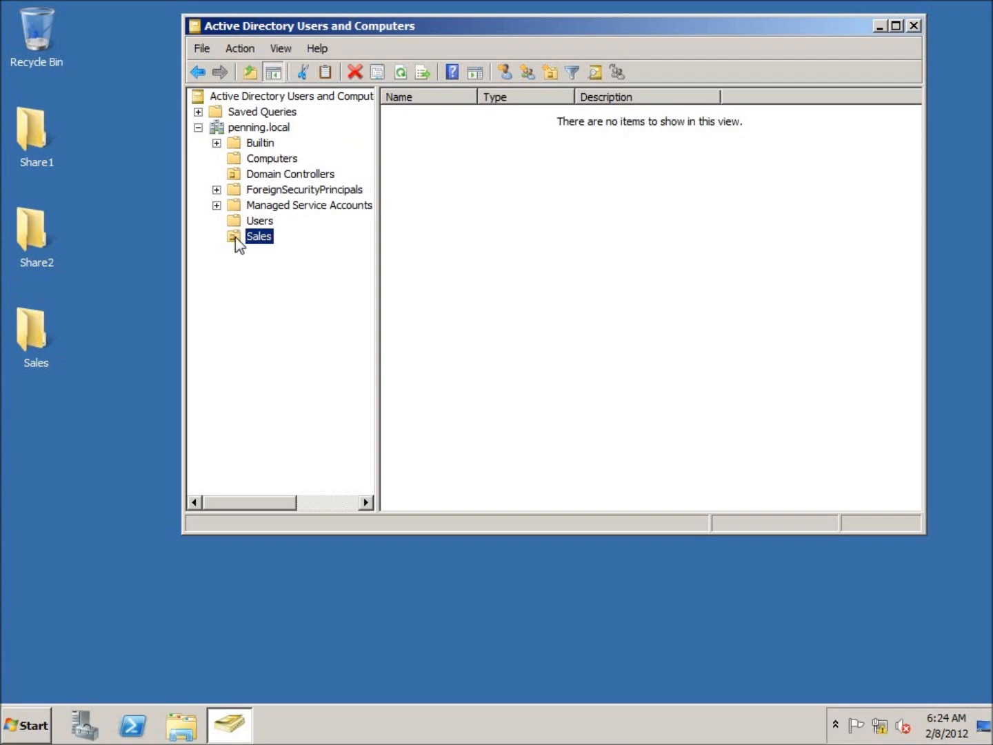
{"action": "mouse_move", "coordinate": [238, 262]}
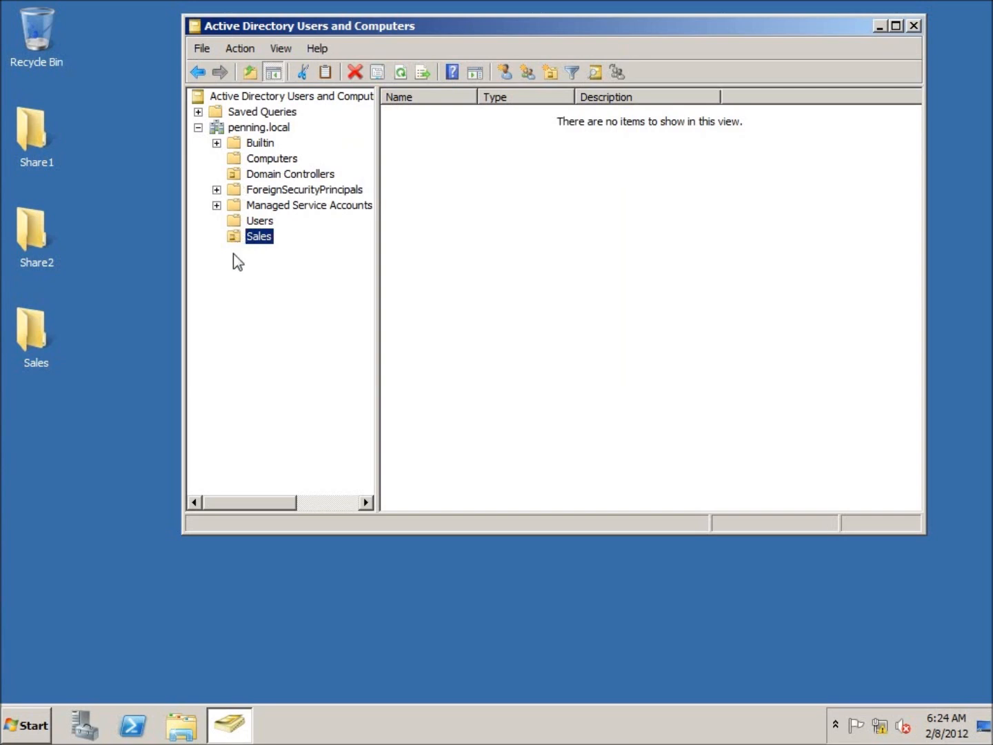
{"action": "mouse_move", "coordinate": [253, 249]}
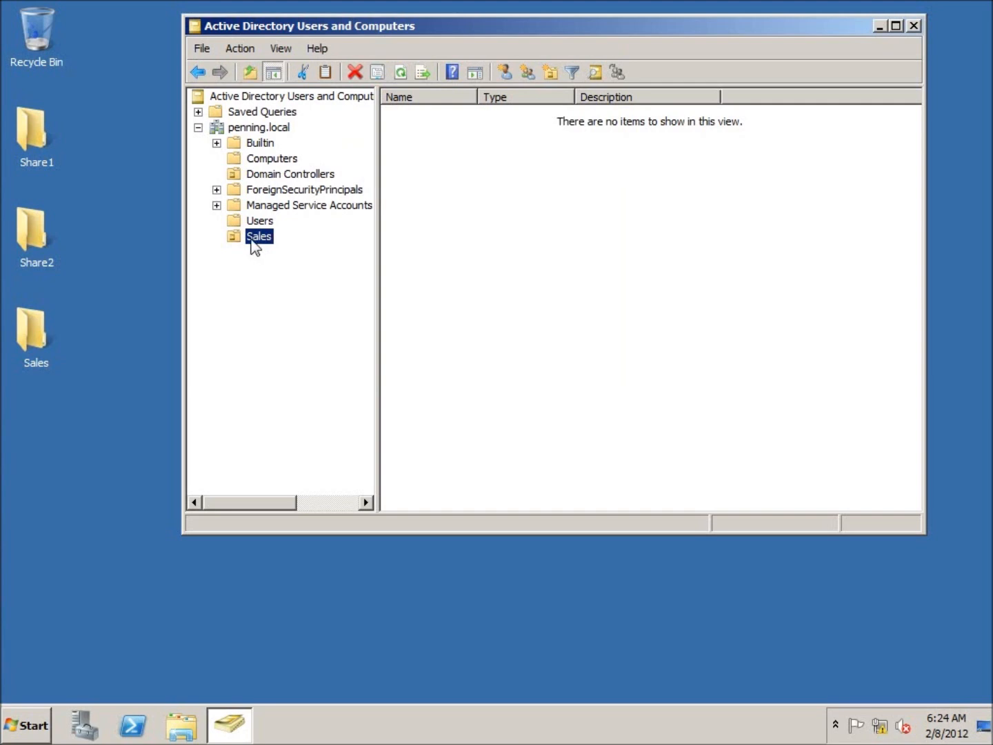
{"action": "mouse_move", "coordinate": [266, 210]}
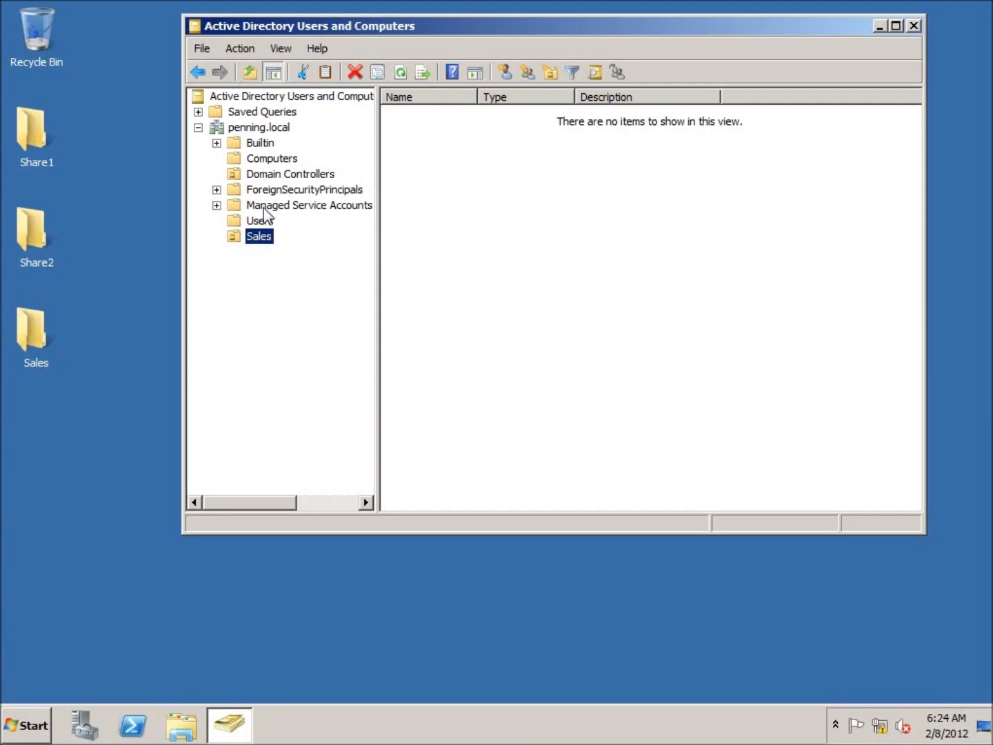
{"action": "mouse_move", "coordinate": [261, 252]}
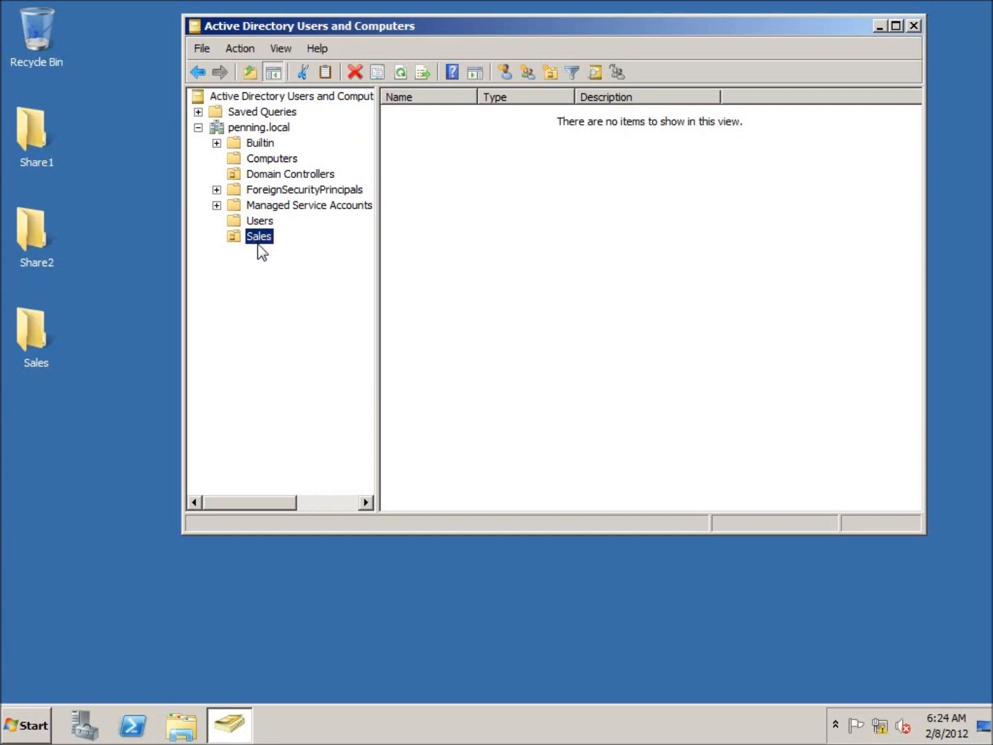
{"action": "mouse_move", "coordinate": [264, 250]}
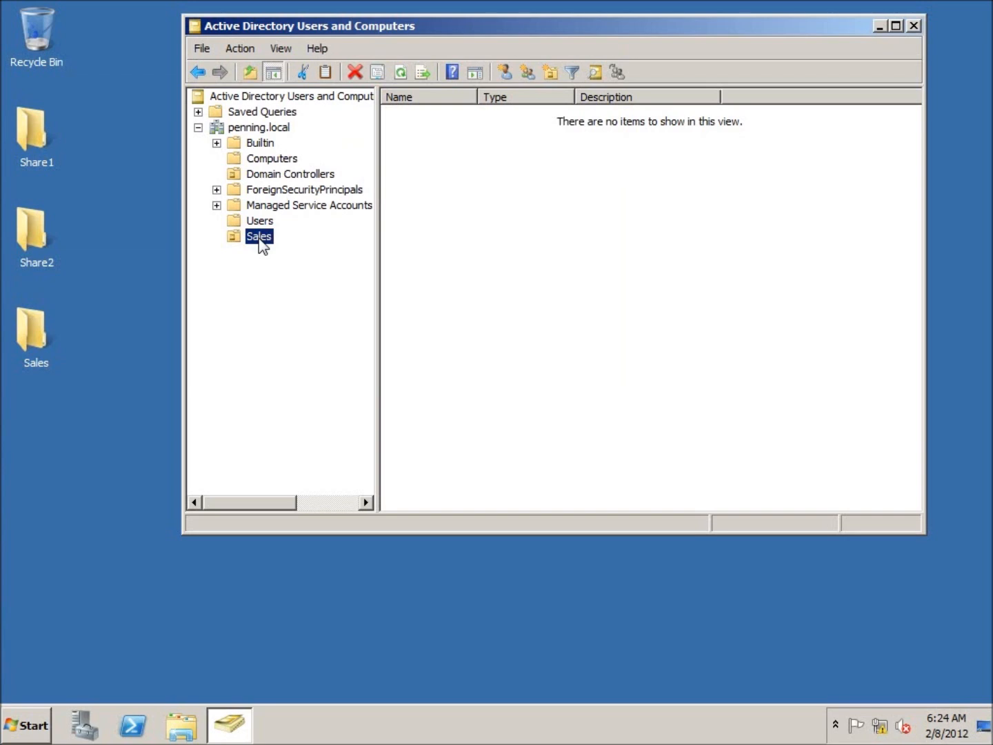
{"action": "mouse_move", "coordinate": [324, 329]}
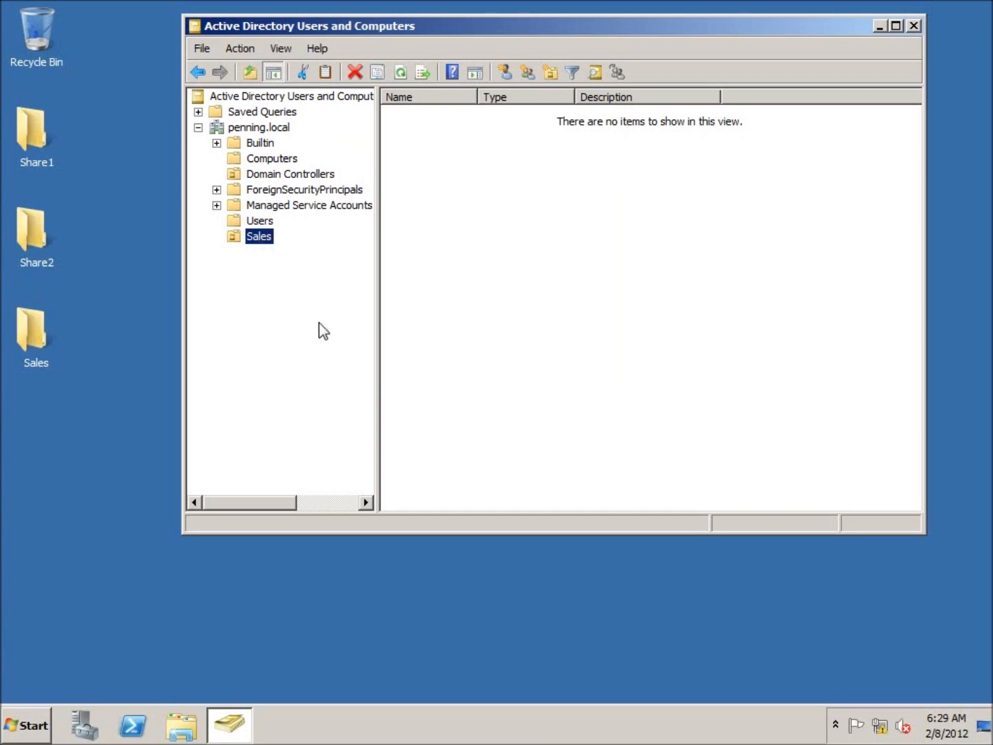
{"action": "mouse_move", "coordinate": [284, 145]}
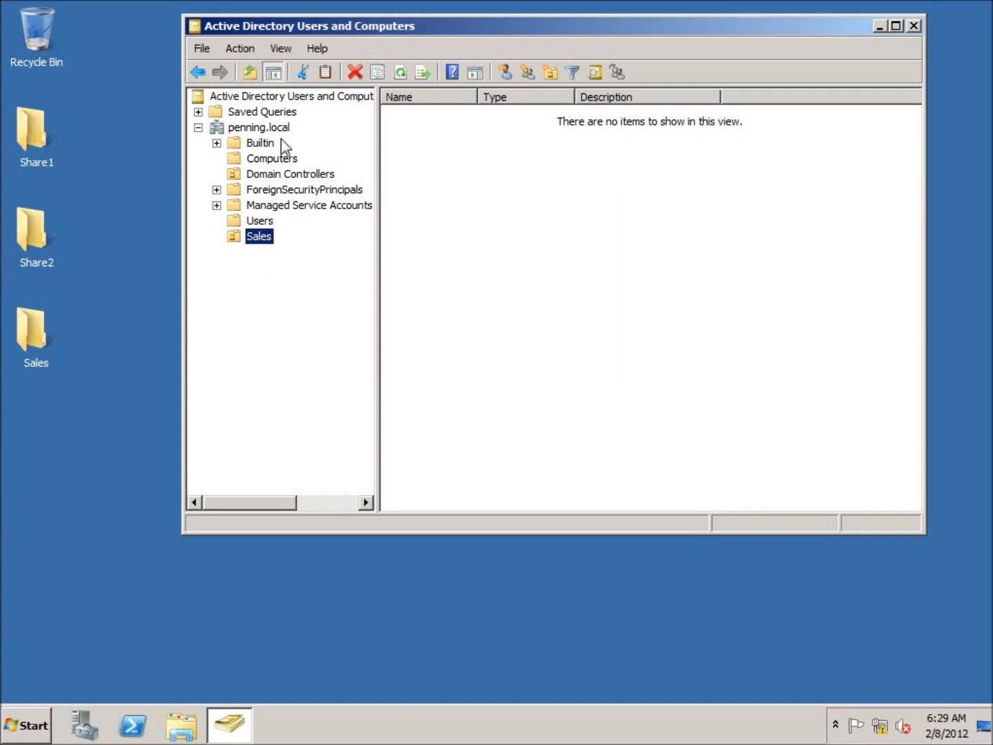
Step: Create the Accounting organizational unit under penning.local
{"action": "right_click", "coordinate": [259, 127]}
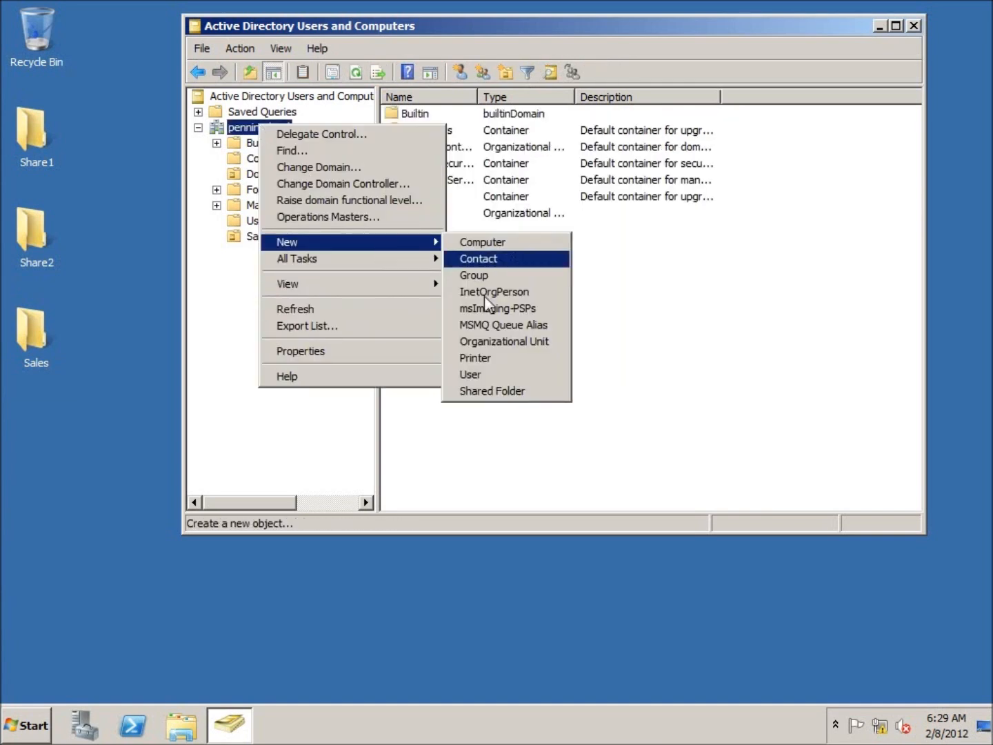
{"action": "left_click", "coordinate": [504, 340]}
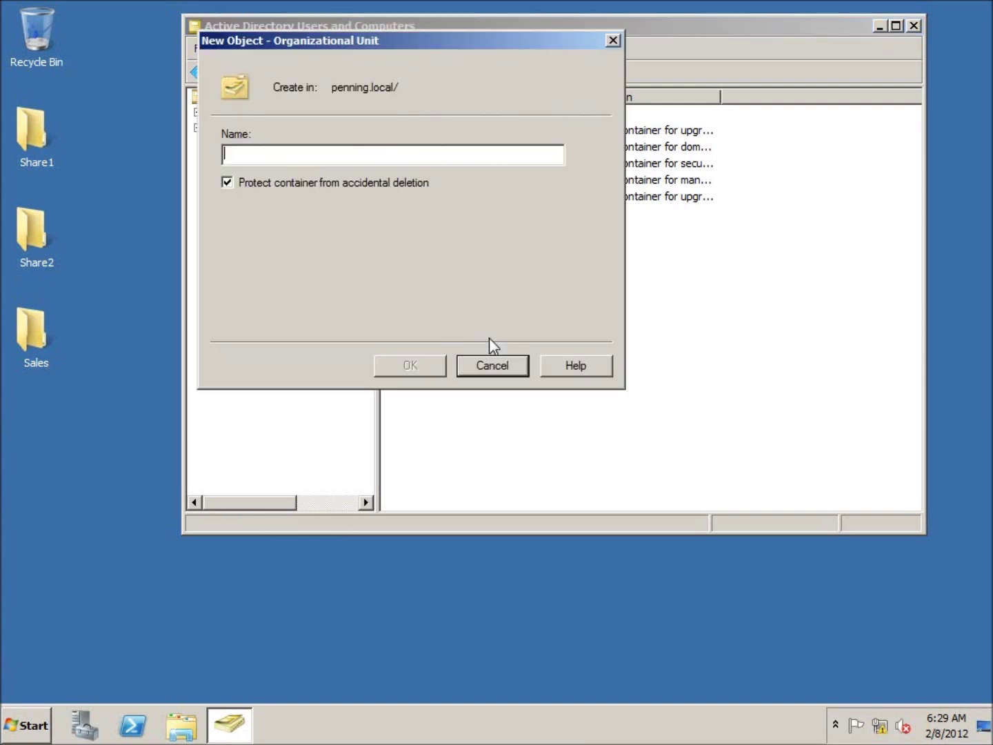
{"action": "type", "text": "Accou"}
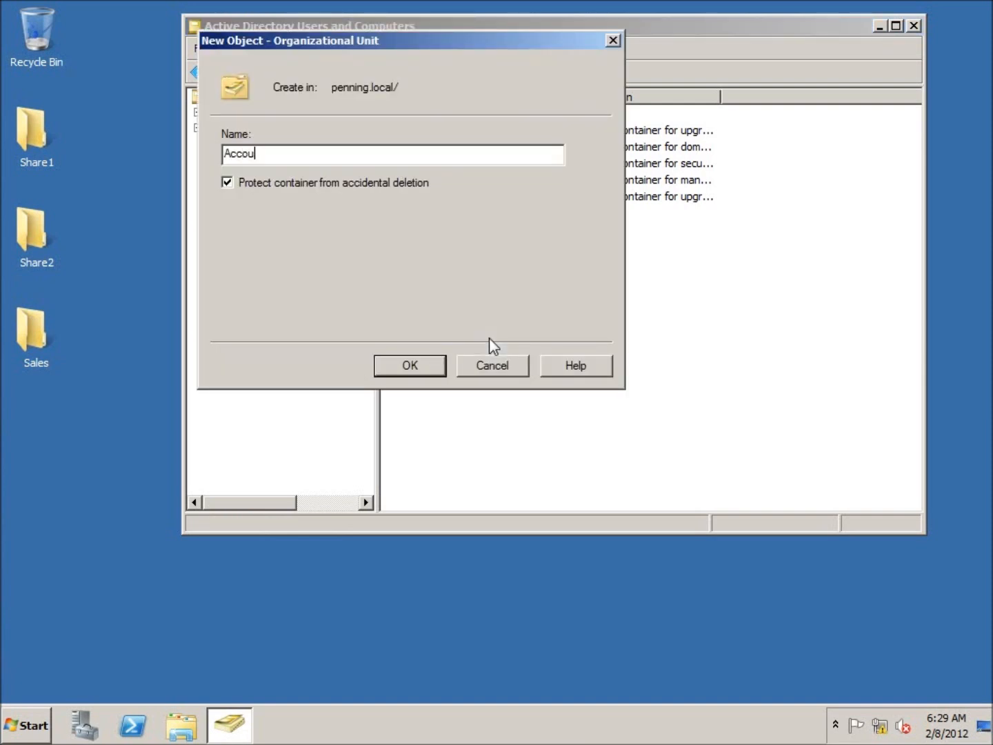
{"action": "left_click", "coordinate": [410, 366]}
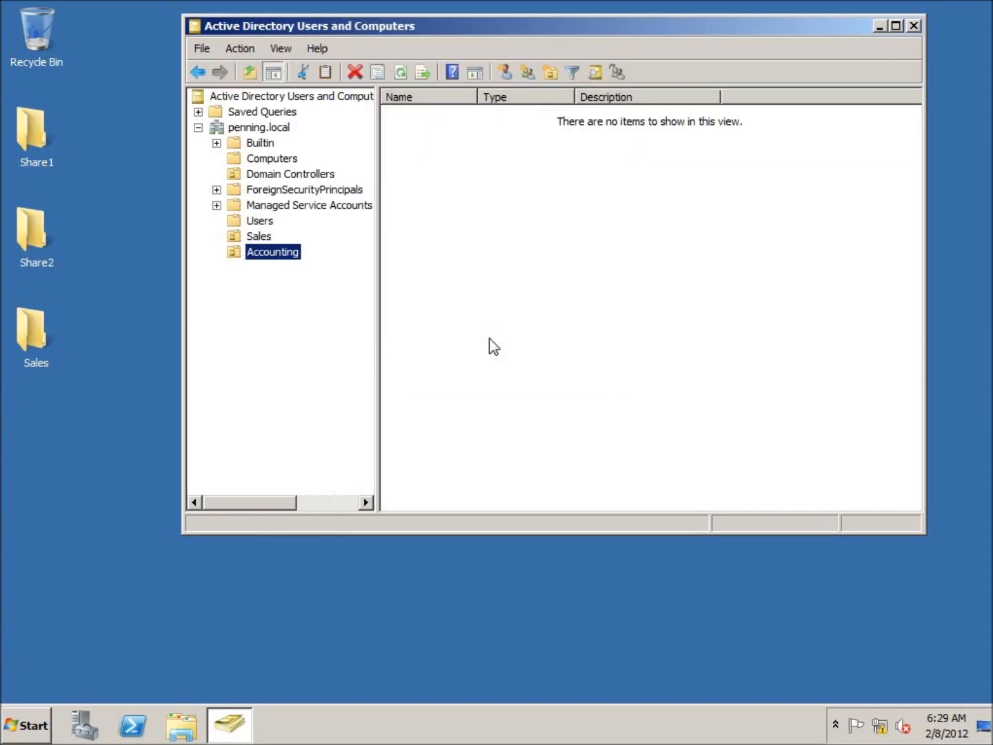
Step: Create the Manufacturing organizational unit under penning.local
{"action": "right_click", "coordinate": [259, 126]}
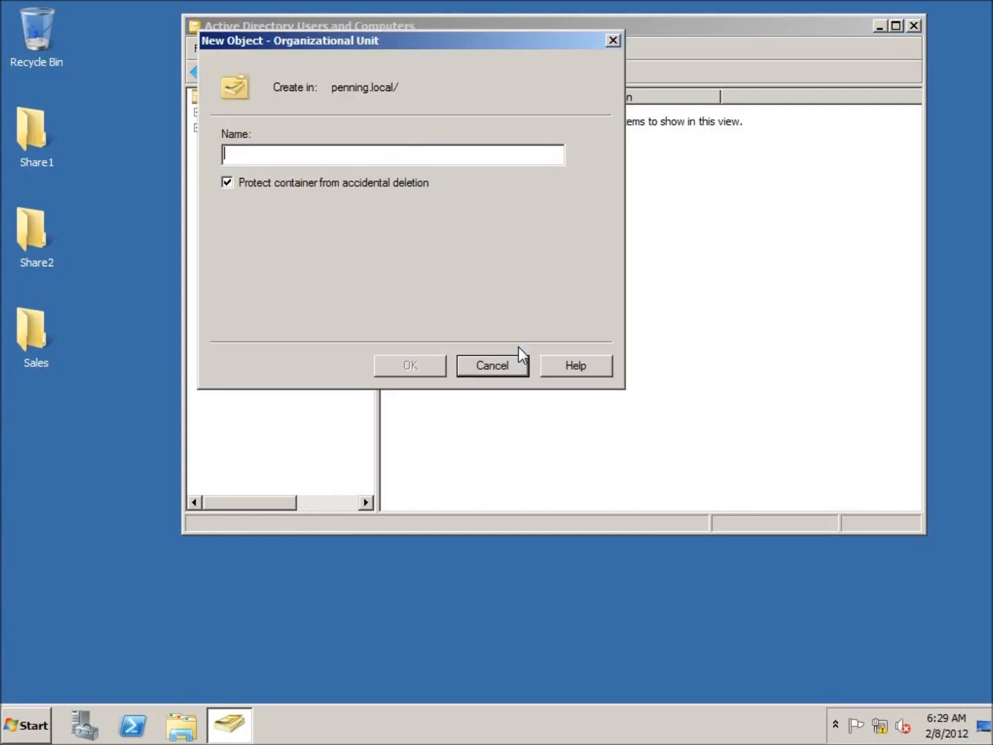
{"action": "type", "text": "Manu"}
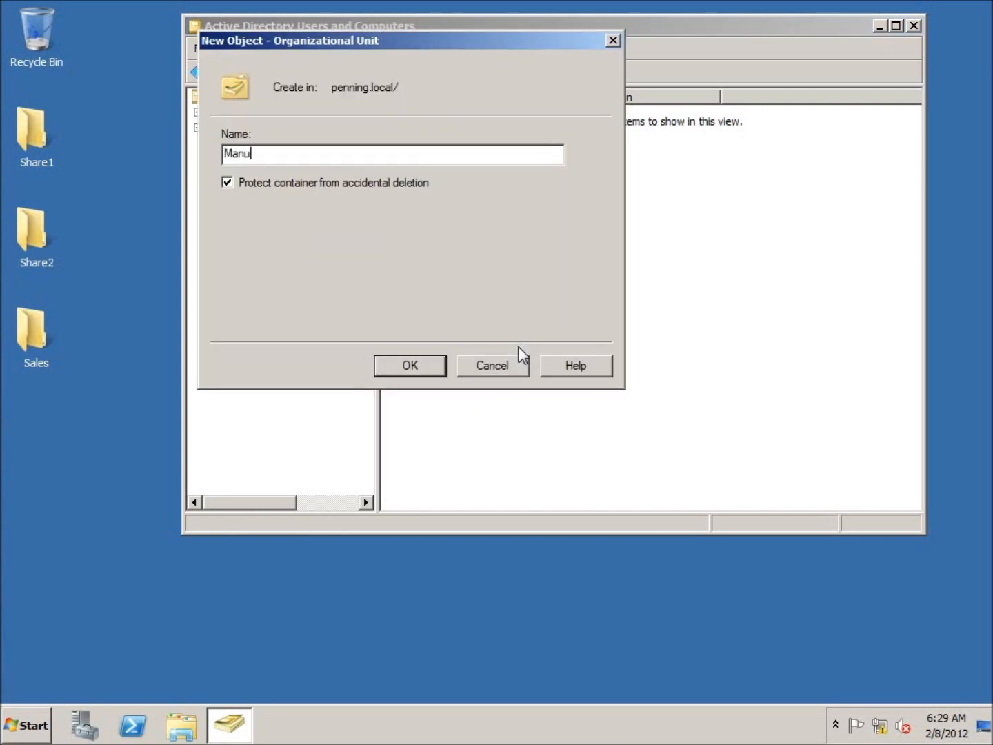
{"action": "type", "text": "facturin"}
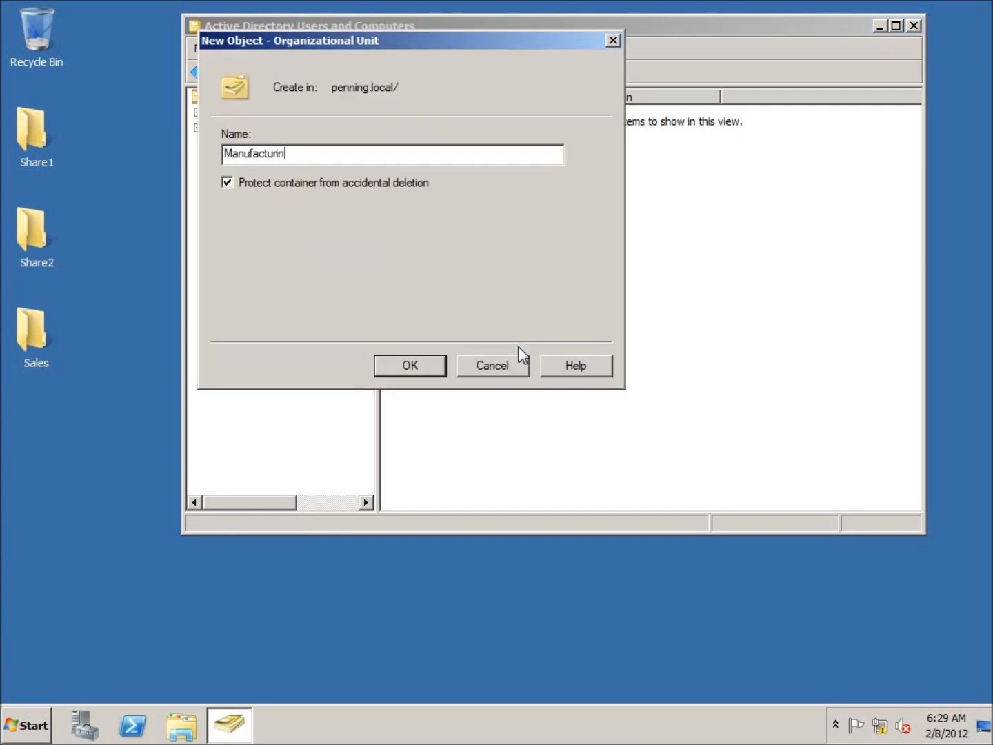
{"action": "left_click", "coordinate": [409, 365]}
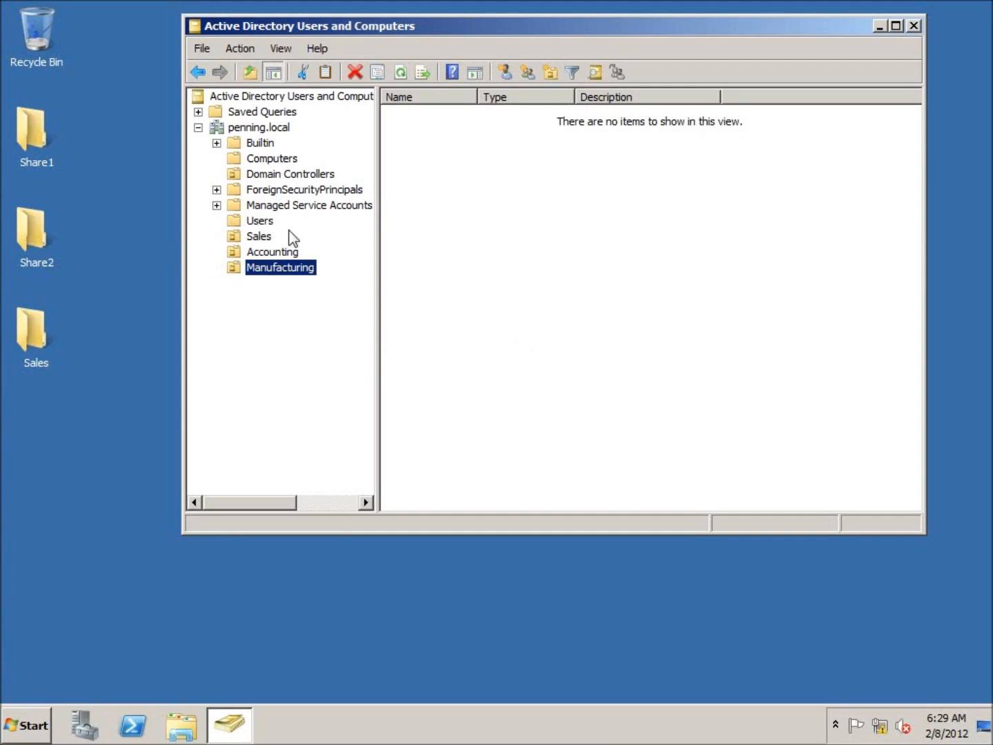
{"action": "mouse_move", "coordinate": [276, 266]}
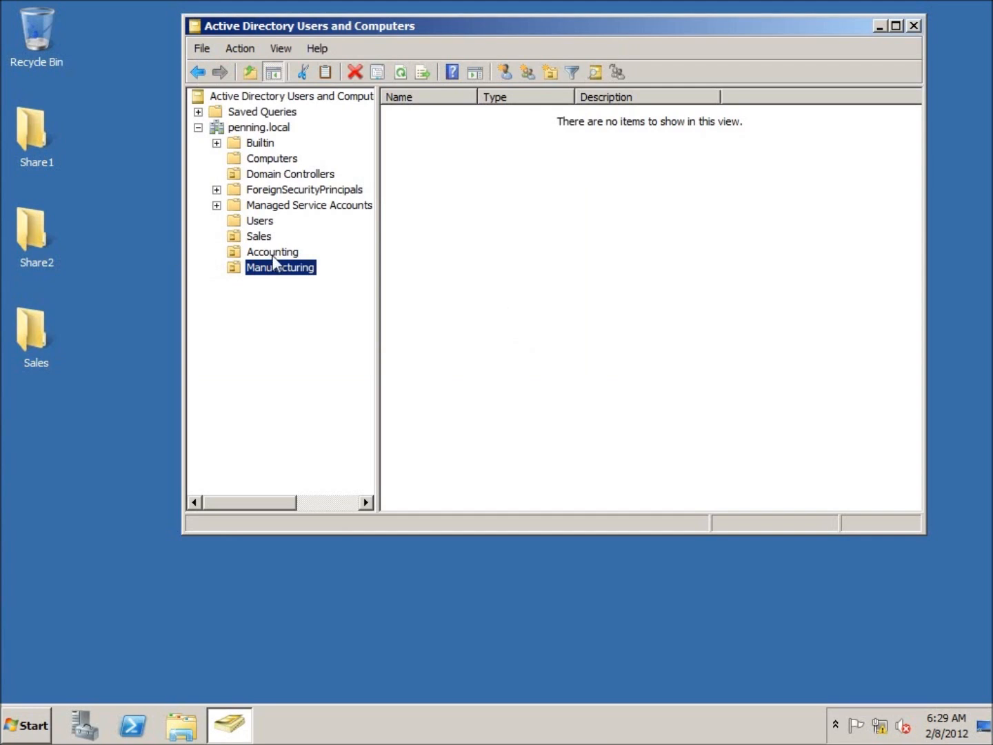
{"action": "mouse_move", "coordinate": [256, 247]}
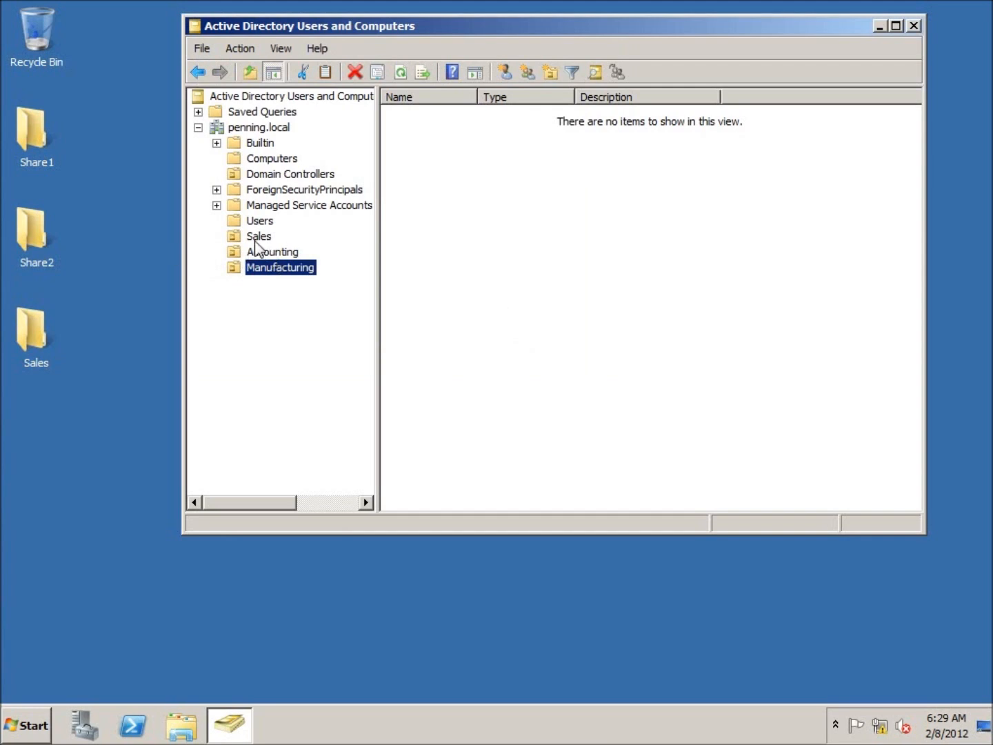
{"action": "mouse_move", "coordinate": [257, 246]}
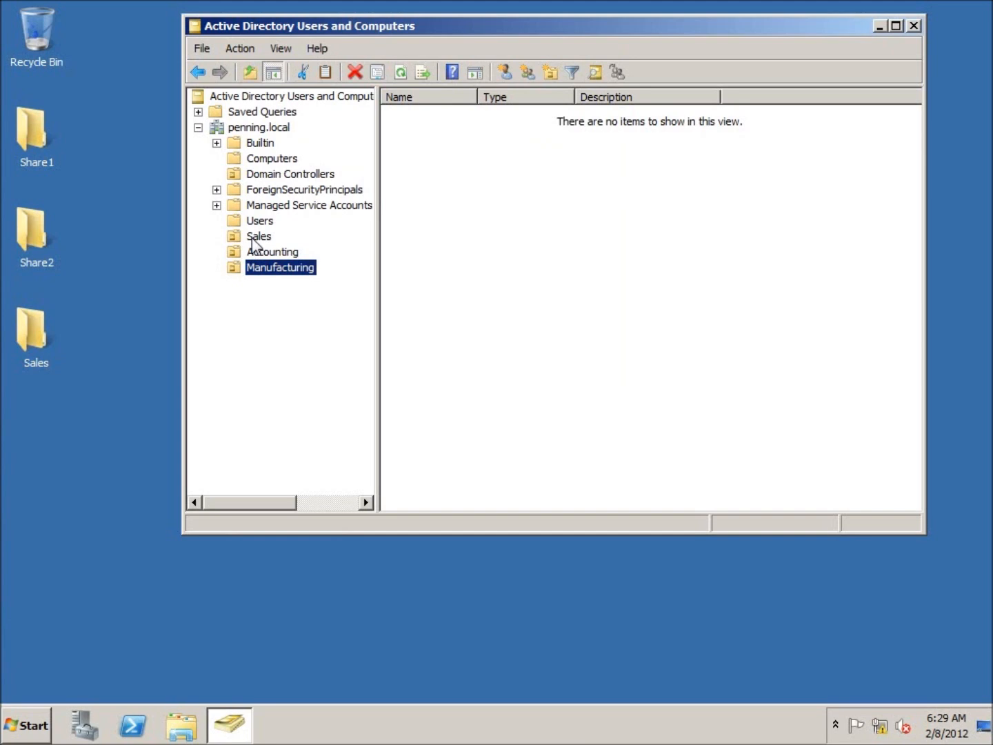
Step: Create a Baltimore organizational unit inside Sales
{"action": "left_click", "coordinate": [259, 236]}
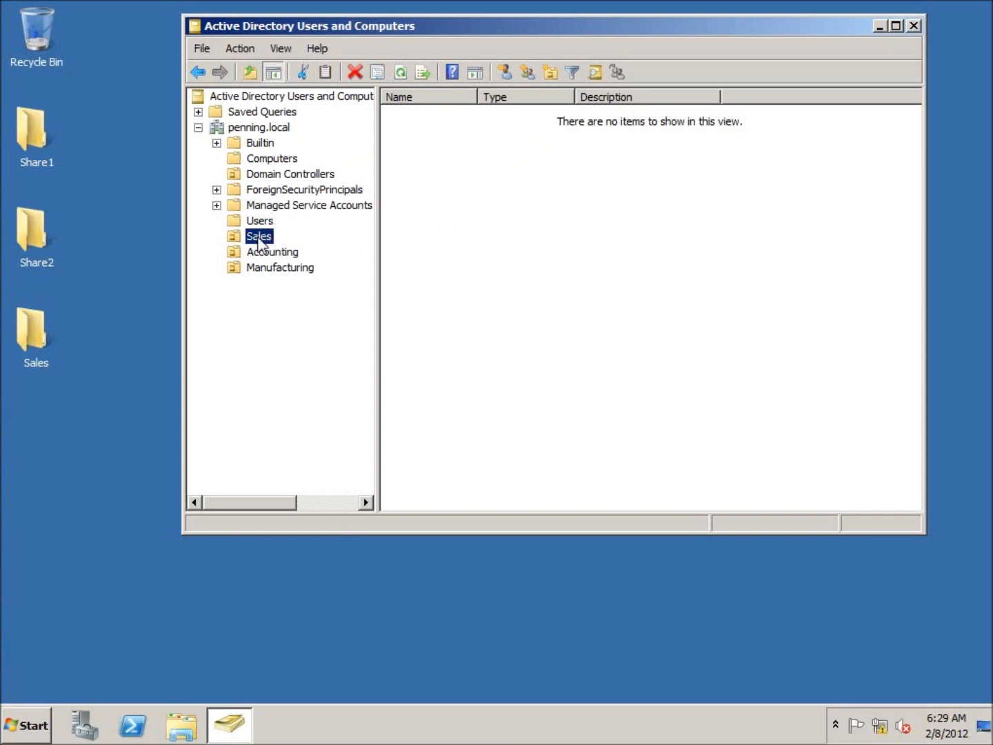
{"action": "right_click", "coordinate": [259, 235]}
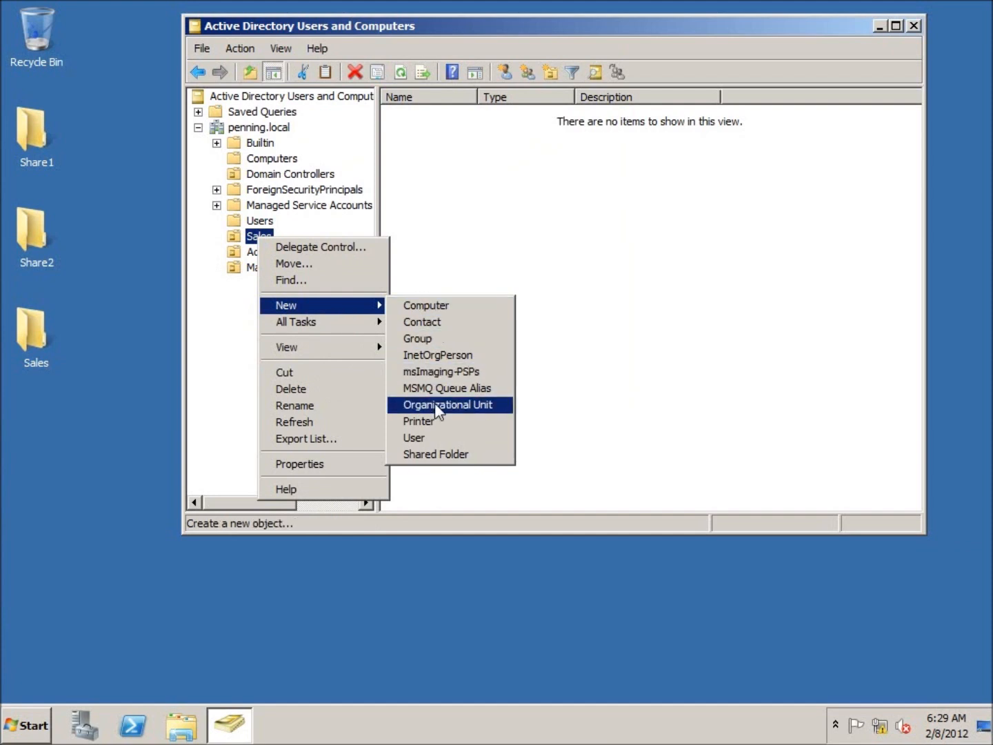
{"action": "left_click", "coordinate": [447, 405]}
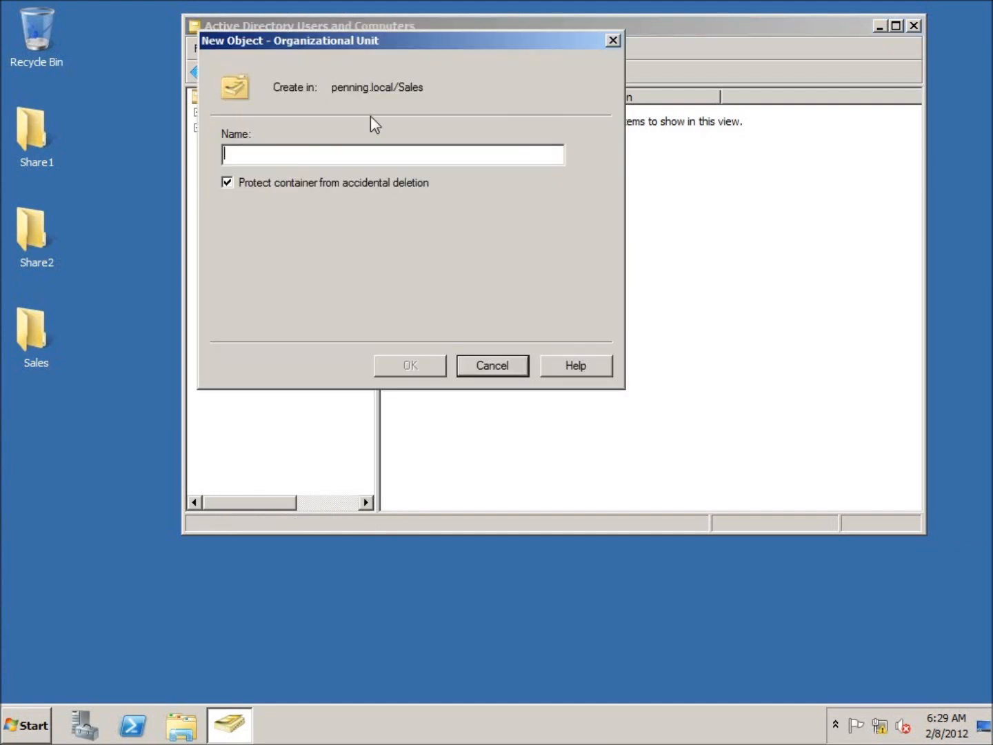
{"action": "mouse_move", "coordinate": [358, 144]}
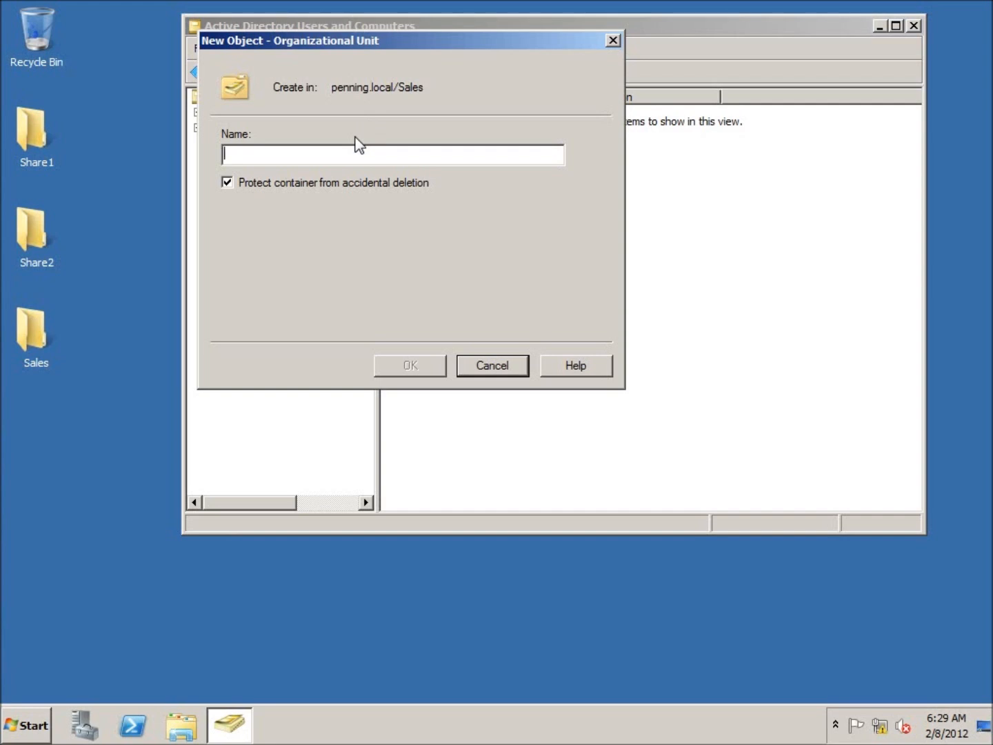
{"action": "type", "text": "Baltim"}
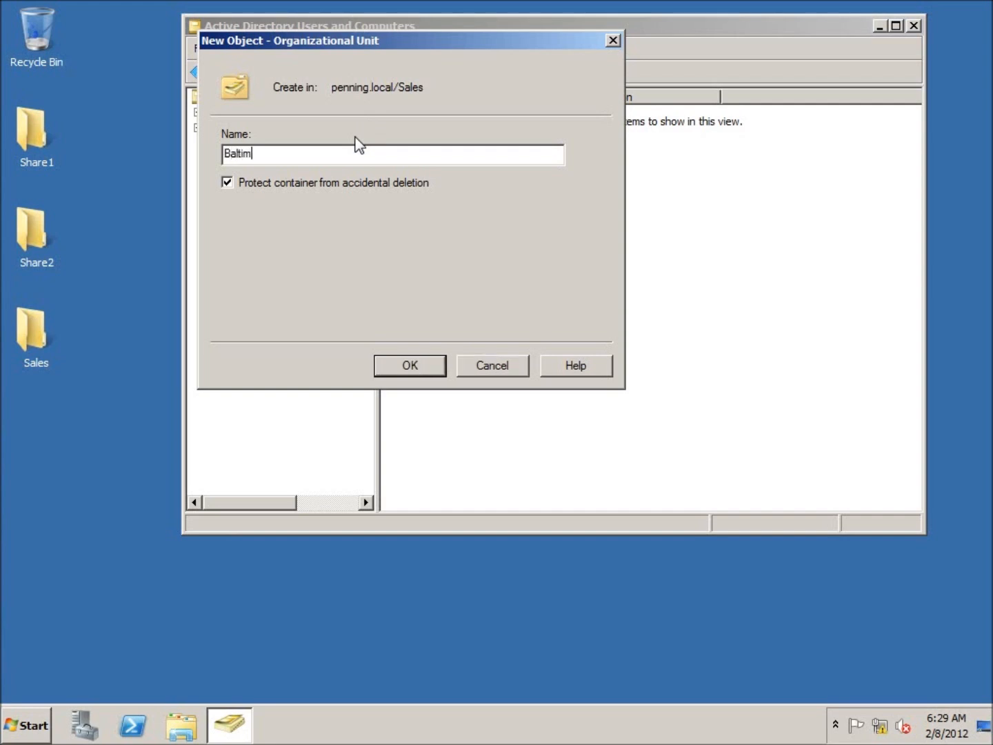
{"action": "left_click", "coordinate": [410, 365]}
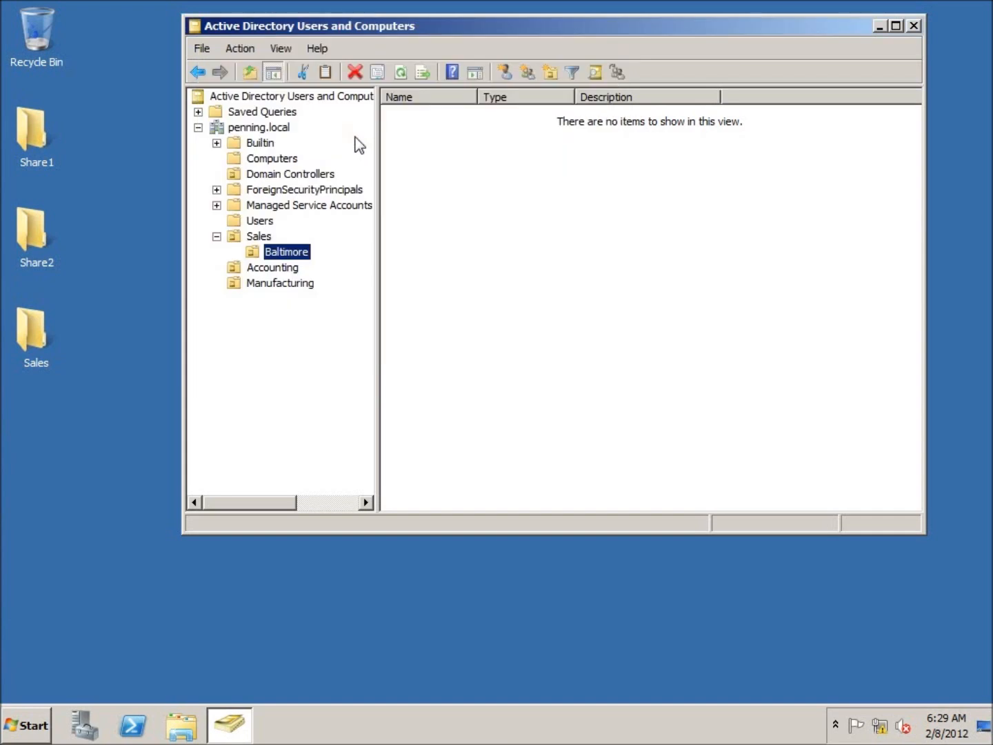
Step: Create a Kalamazoo organizational unit inside Sales
{"action": "right_click", "coordinate": [259, 236]}
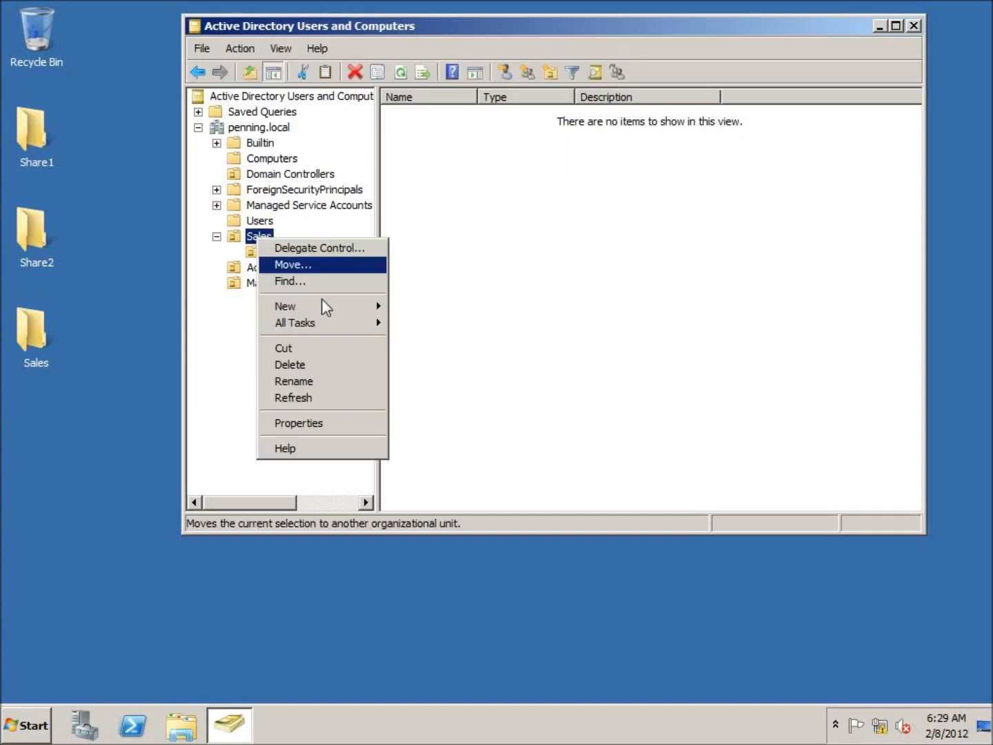
{"action": "mouse_move", "coordinate": [285, 306]}
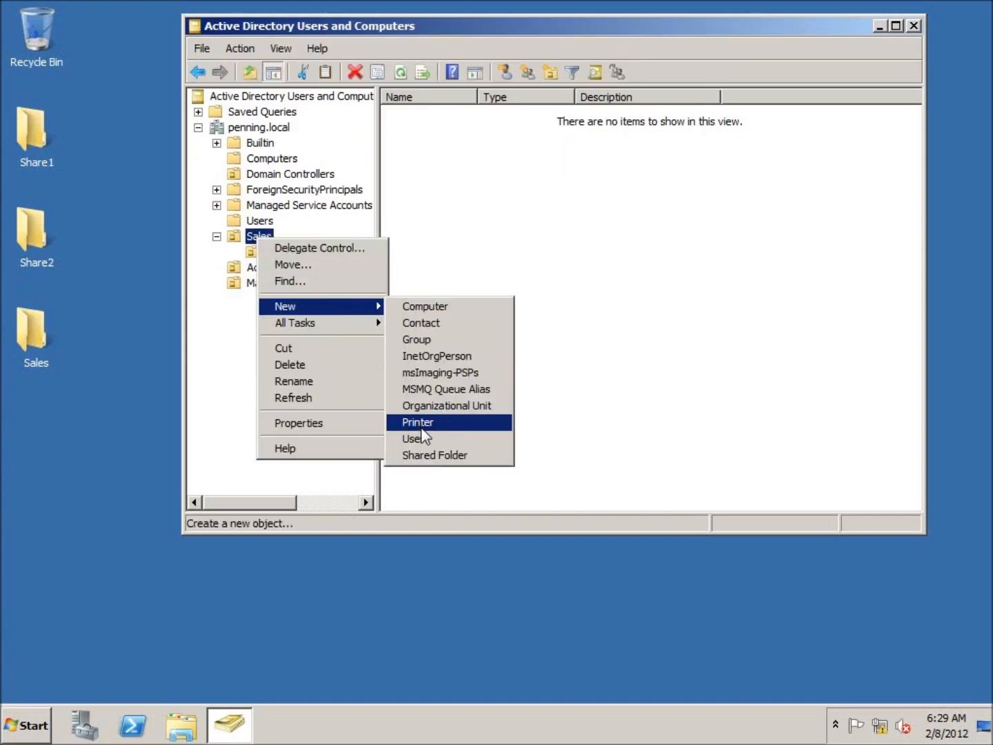
{"action": "left_click", "coordinate": [446, 406]}
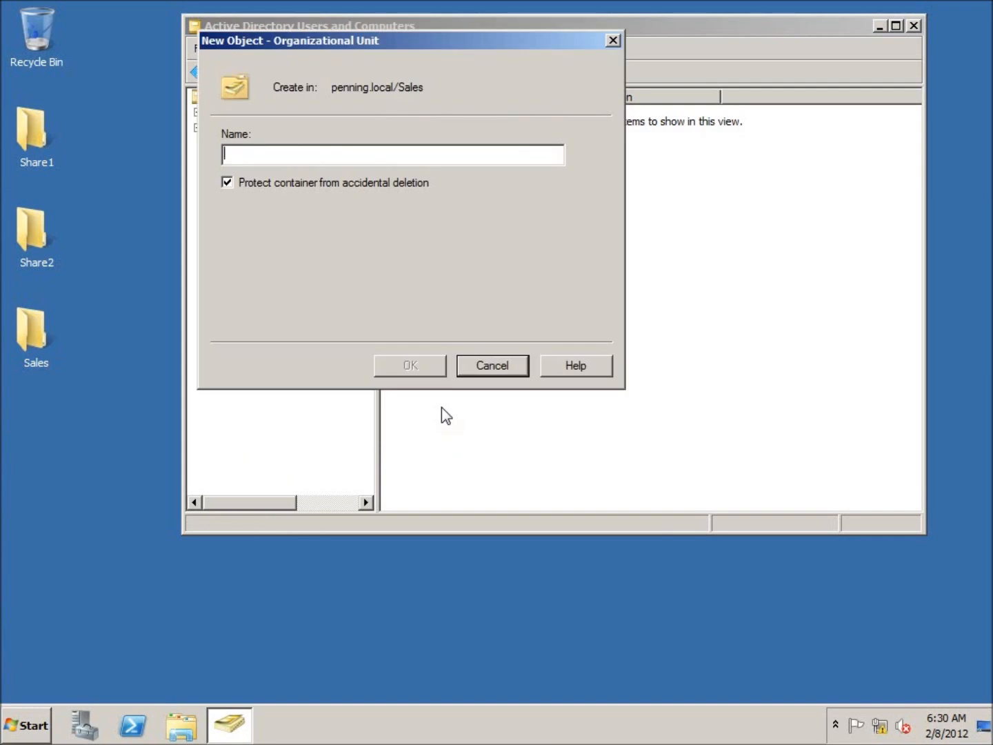
{"action": "type", "text": "Kalamazoo"}
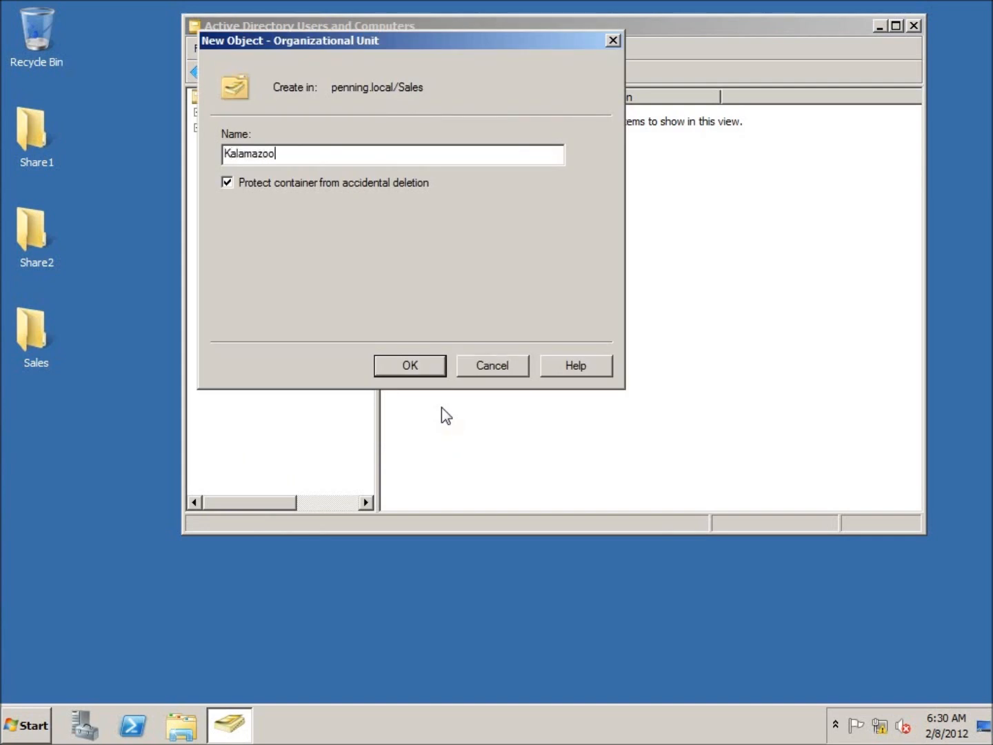
{"action": "left_click", "coordinate": [409, 365]}
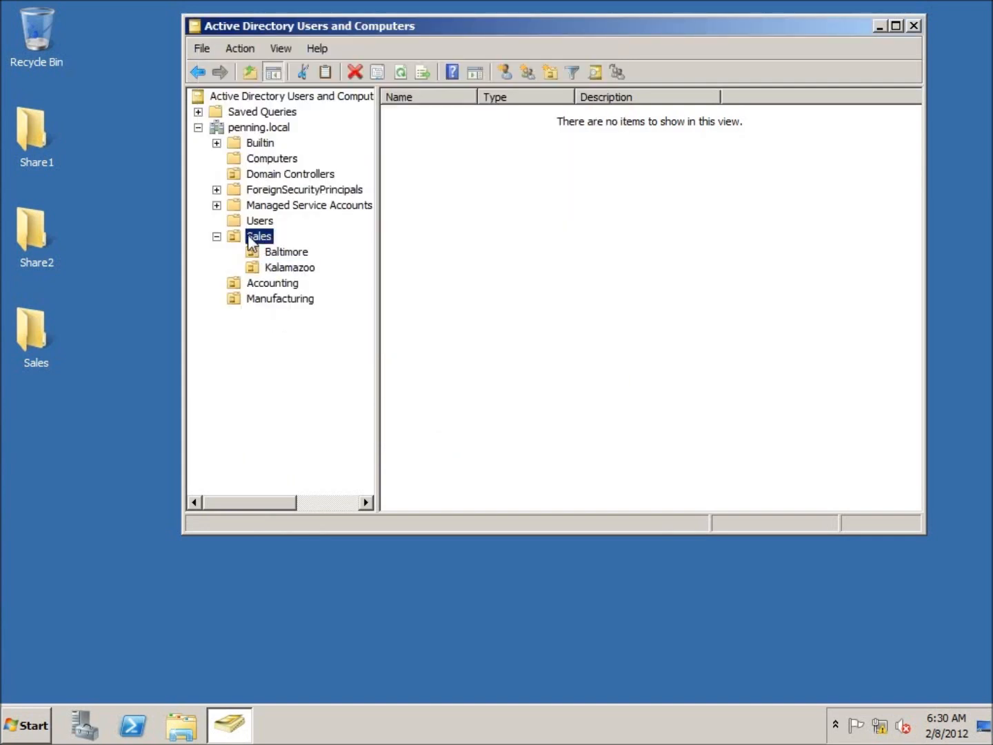
Step: Create an Atlanta organizational unit inside Sales
{"action": "right_click", "coordinate": [259, 236]}
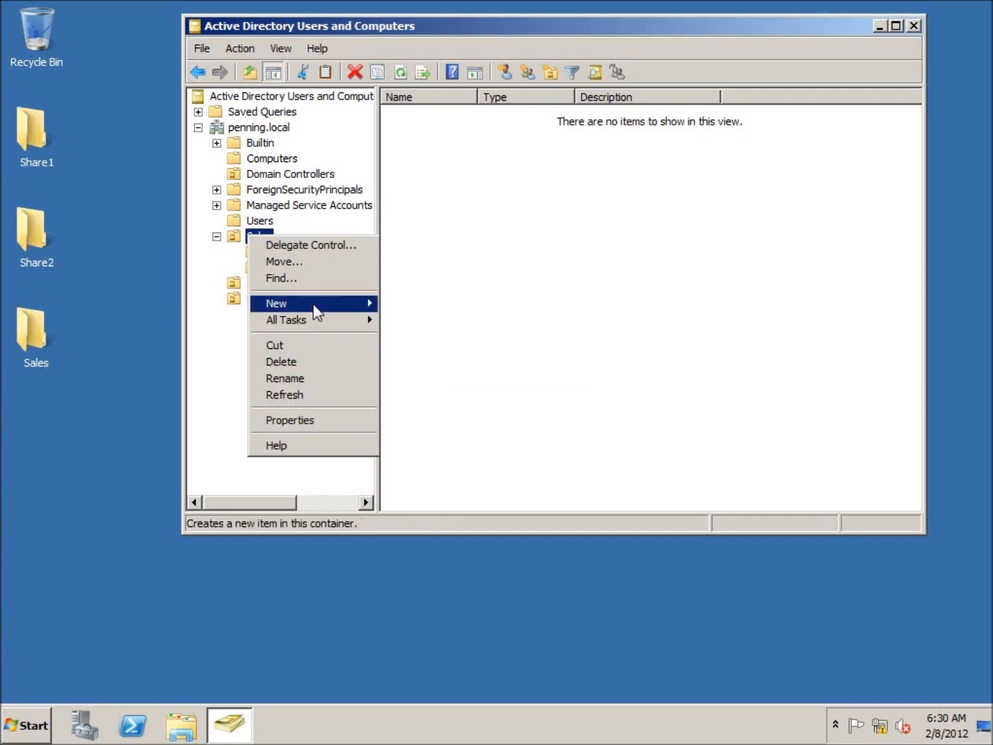
{"action": "left_click", "coordinate": [276, 303]}
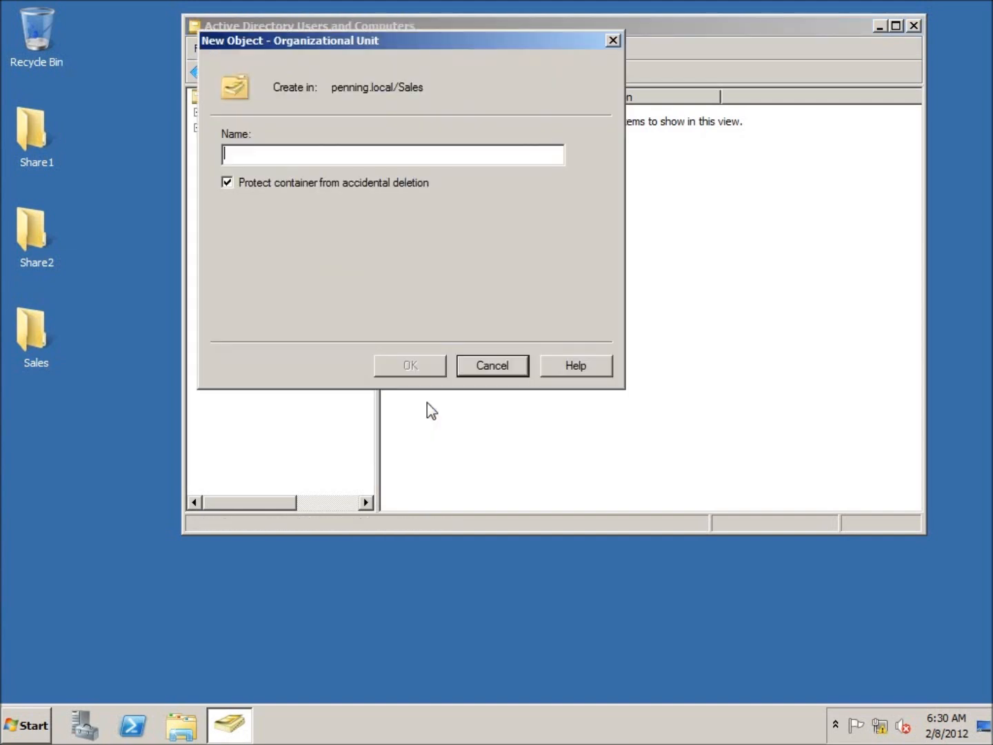
{"action": "type", "text": "At"}
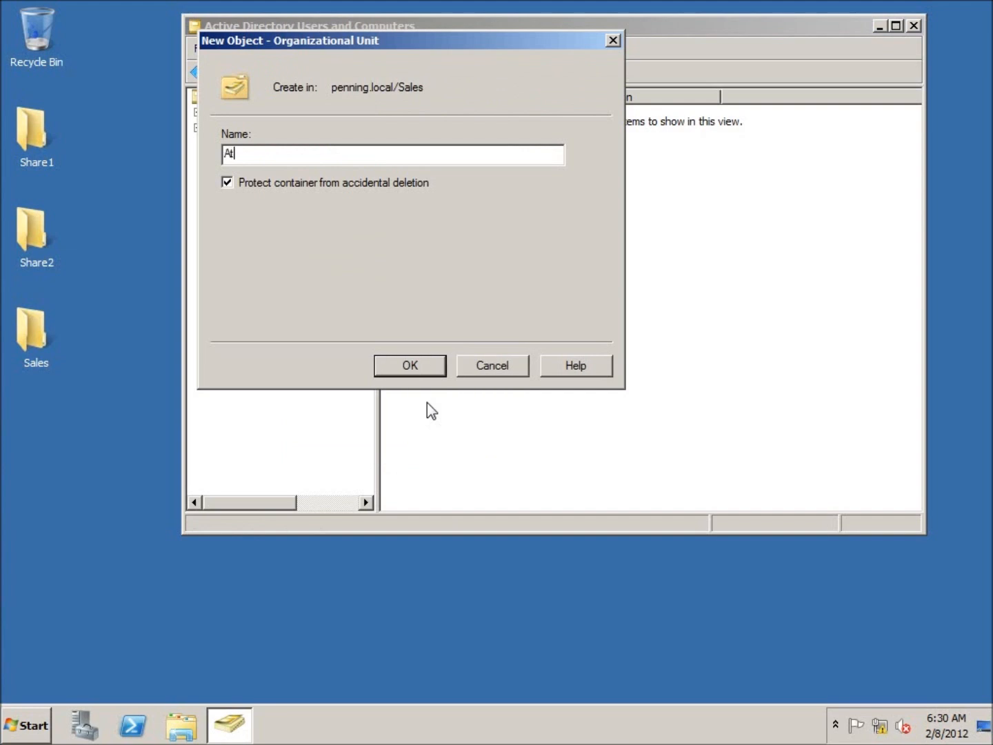
{"action": "left_click", "coordinate": [409, 366]}
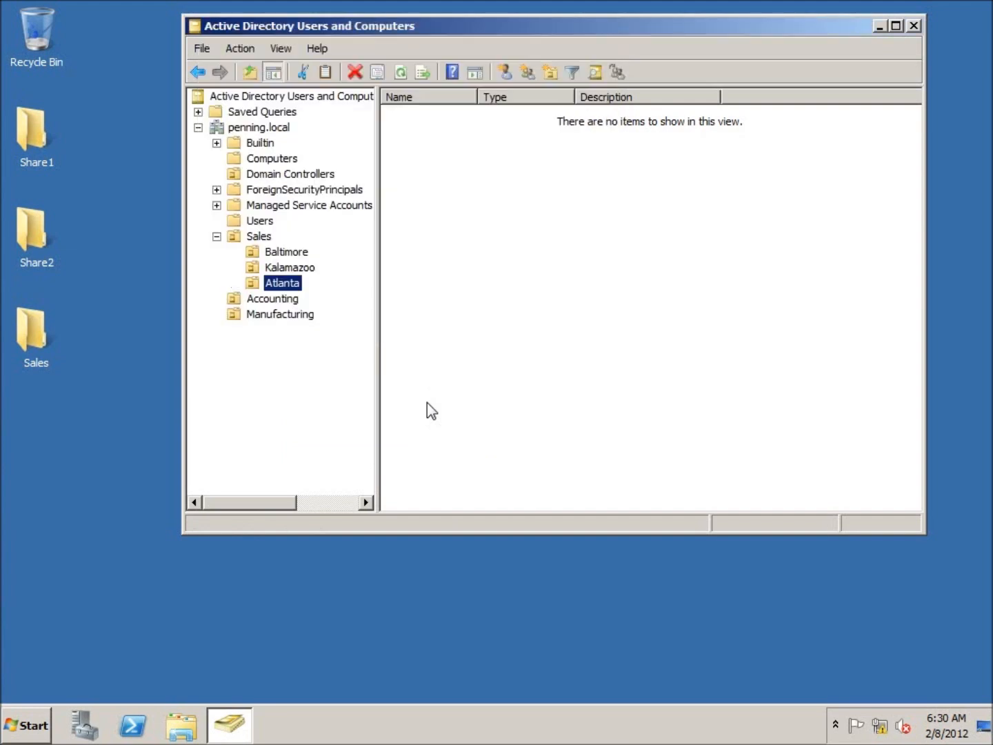
{"action": "mouse_move", "coordinate": [283, 268]}
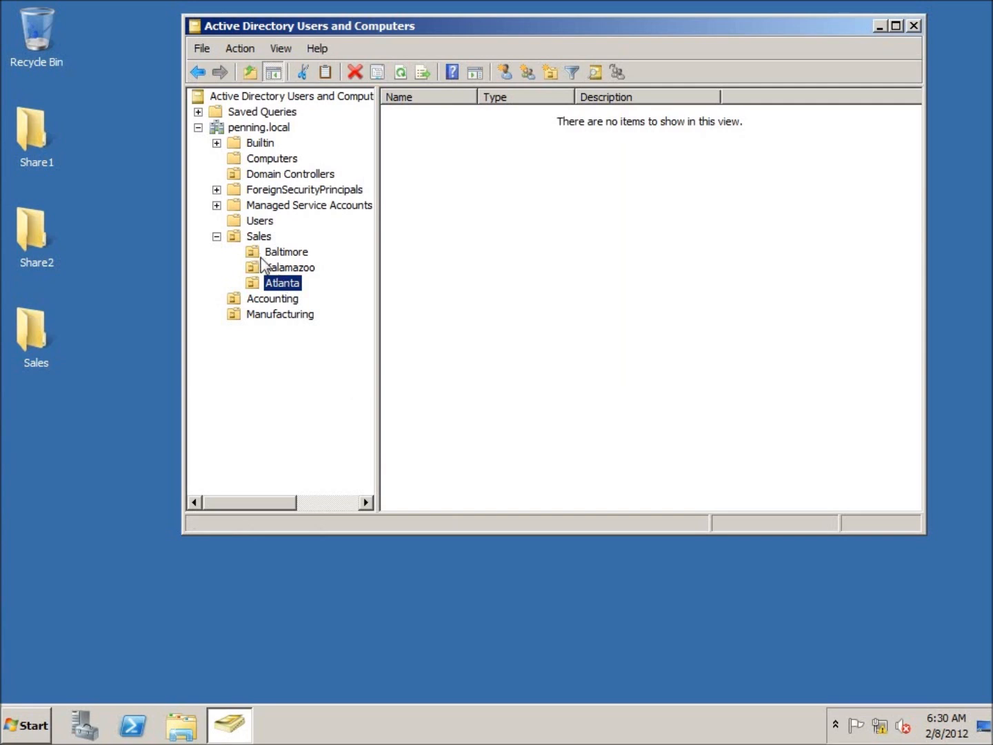
{"action": "mouse_move", "coordinate": [316, 289]}
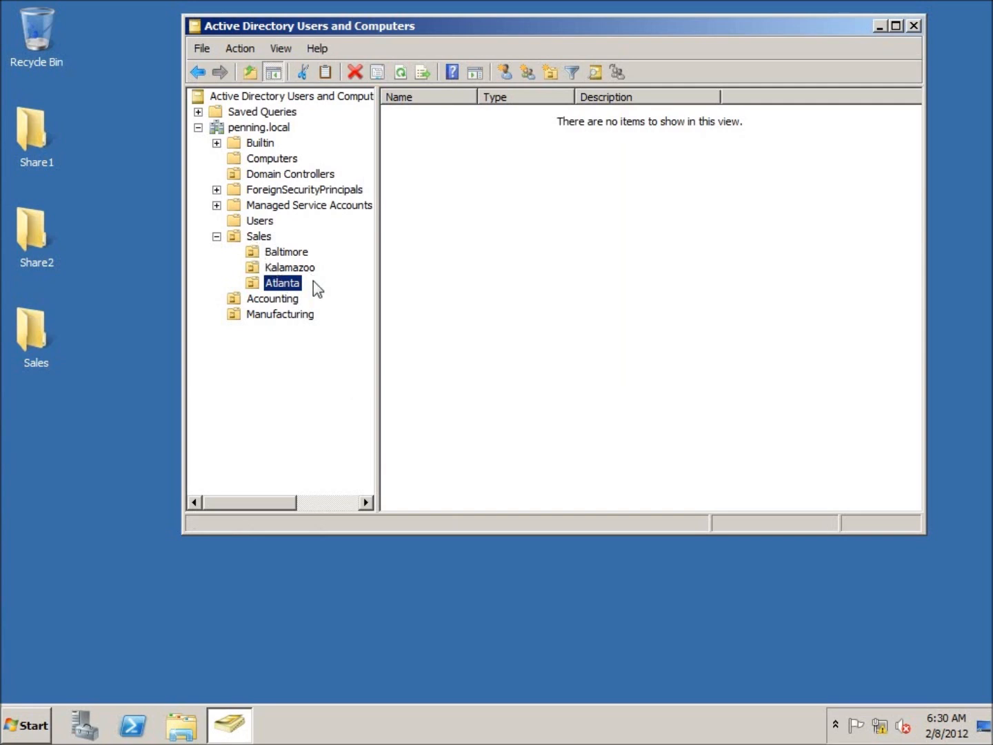
{"action": "mouse_move", "coordinate": [348, 309]}
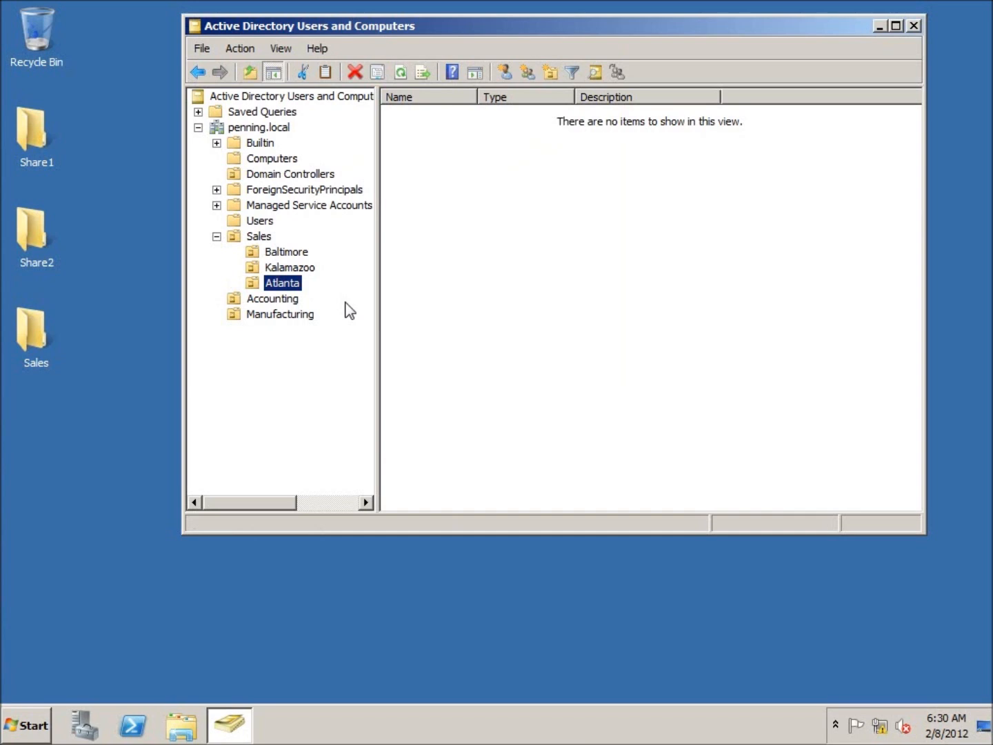
{"action": "mouse_move", "coordinate": [298, 280]}
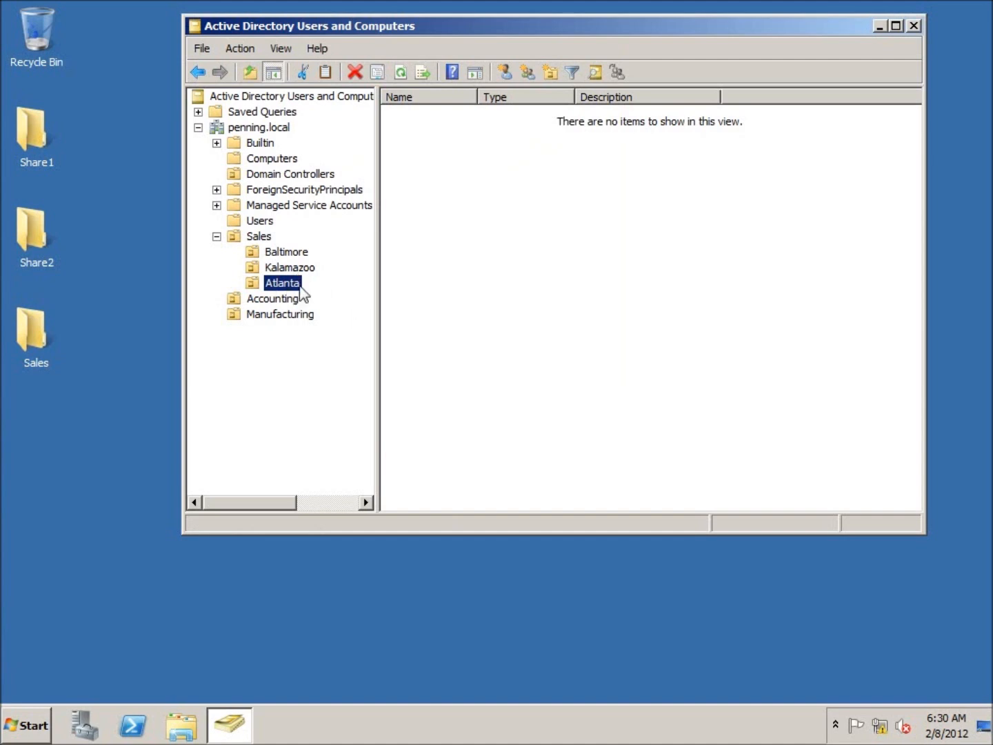
{"action": "mouse_move", "coordinate": [240, 250]}
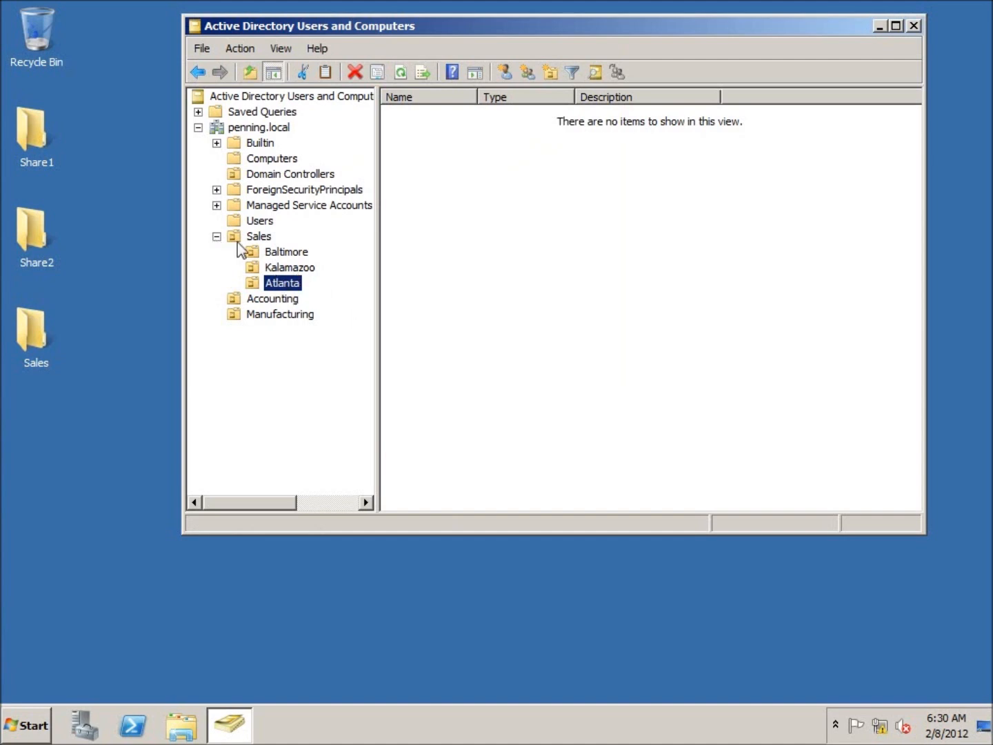
{"action": "mouse_move", "coordinate": [255, 243]}
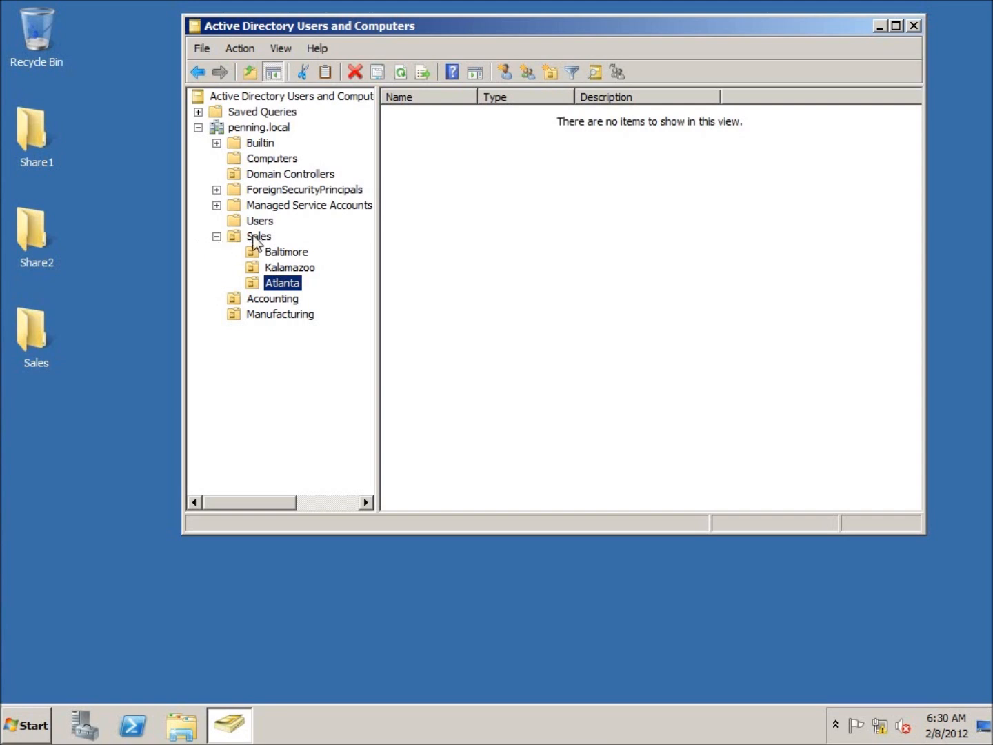
Step: Display the Users container, listing User1, User2, User3 and the Sales group
{"action": "left_click", "coordinate": [260, 220]}
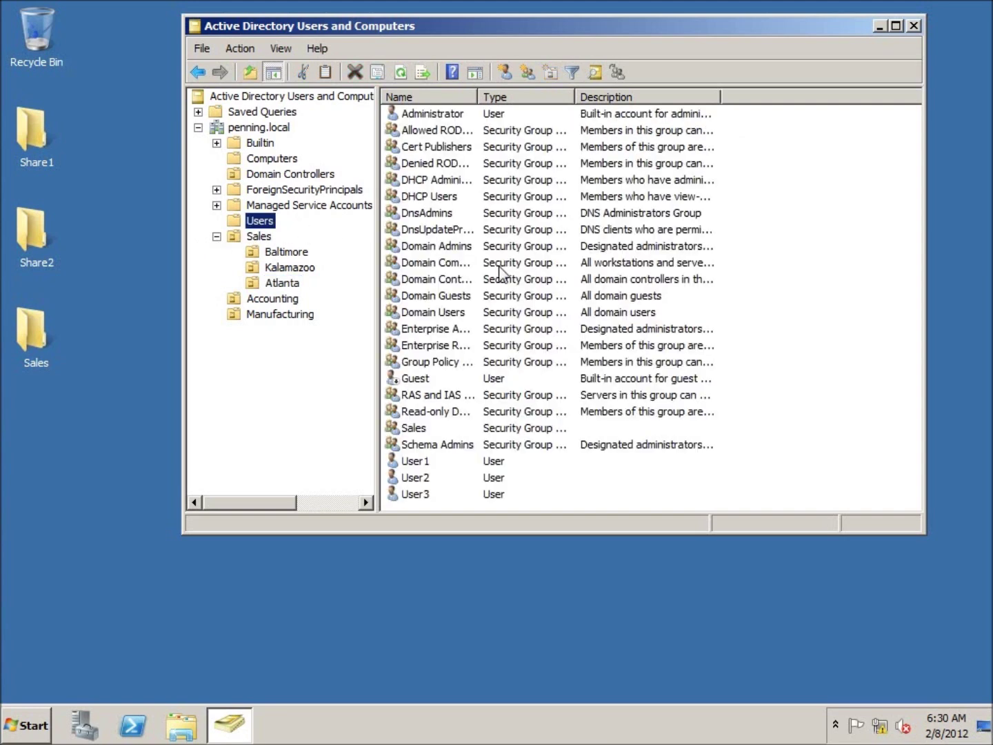
{"action": "mouse_move", "coordinate": [418, 433]}
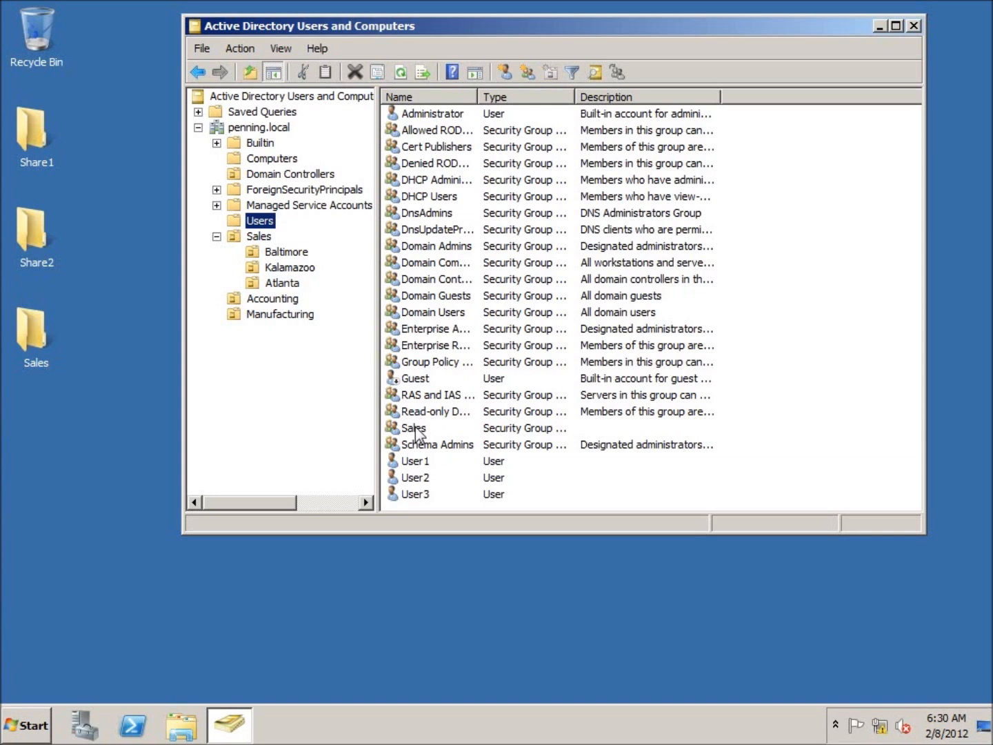
Step: Select the Sales security group in the Users container for moving
{"action": "left_click", "coordinate": [414, 428]}
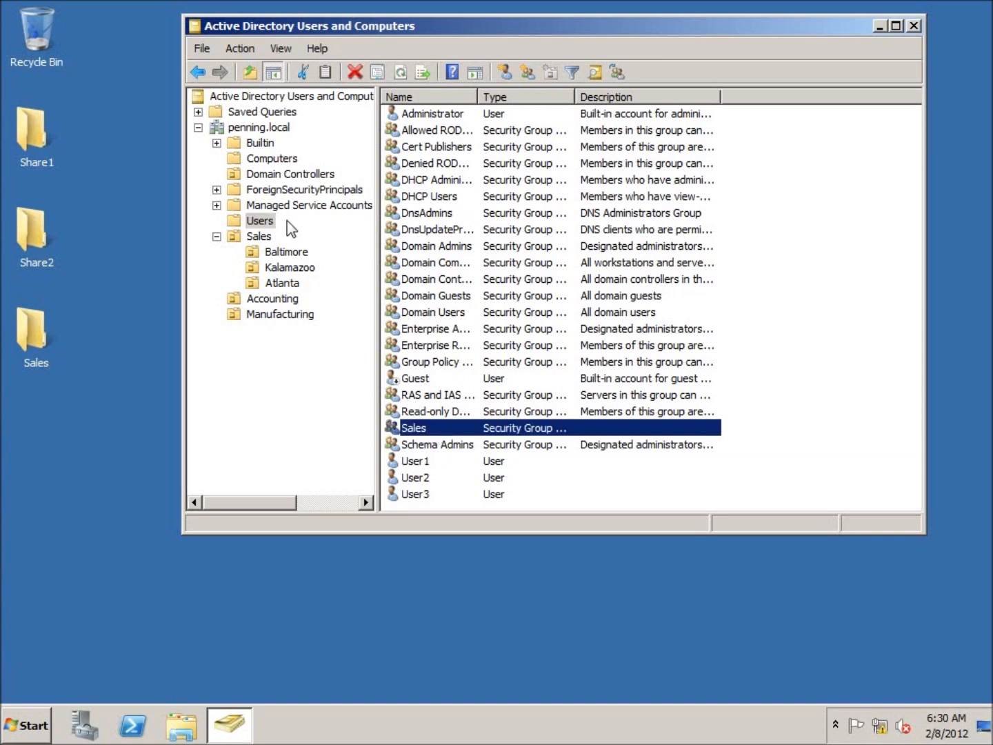
{"action": "mouse_move", "coordinate": [264, 246]}
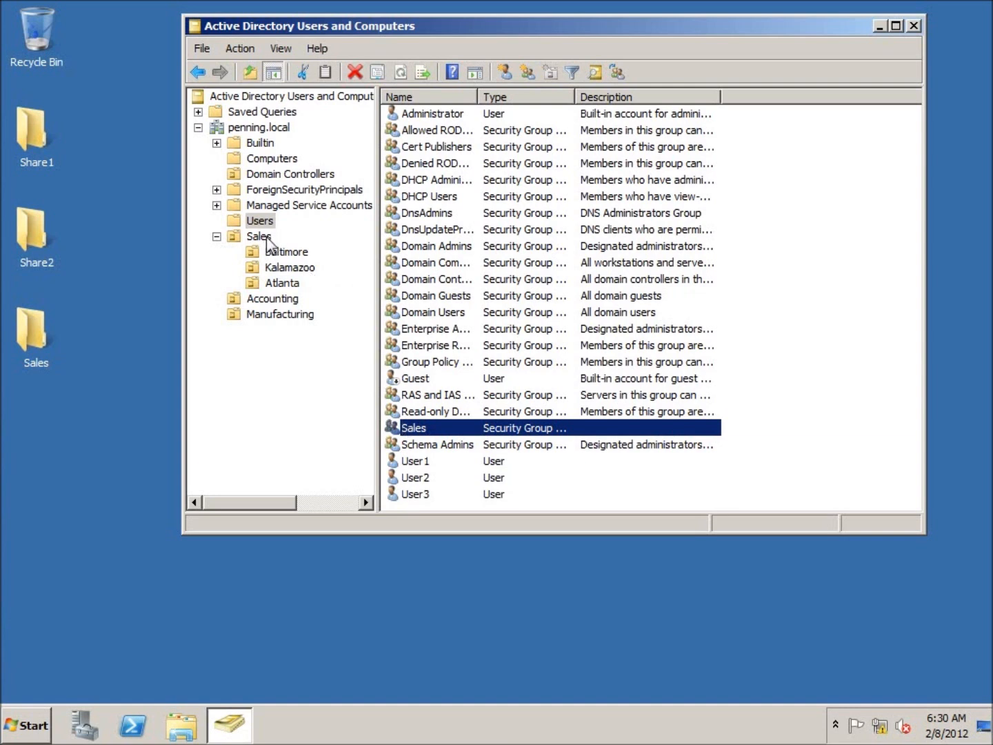
{"action": "mouse_move", "coordinate": [338, 317]}
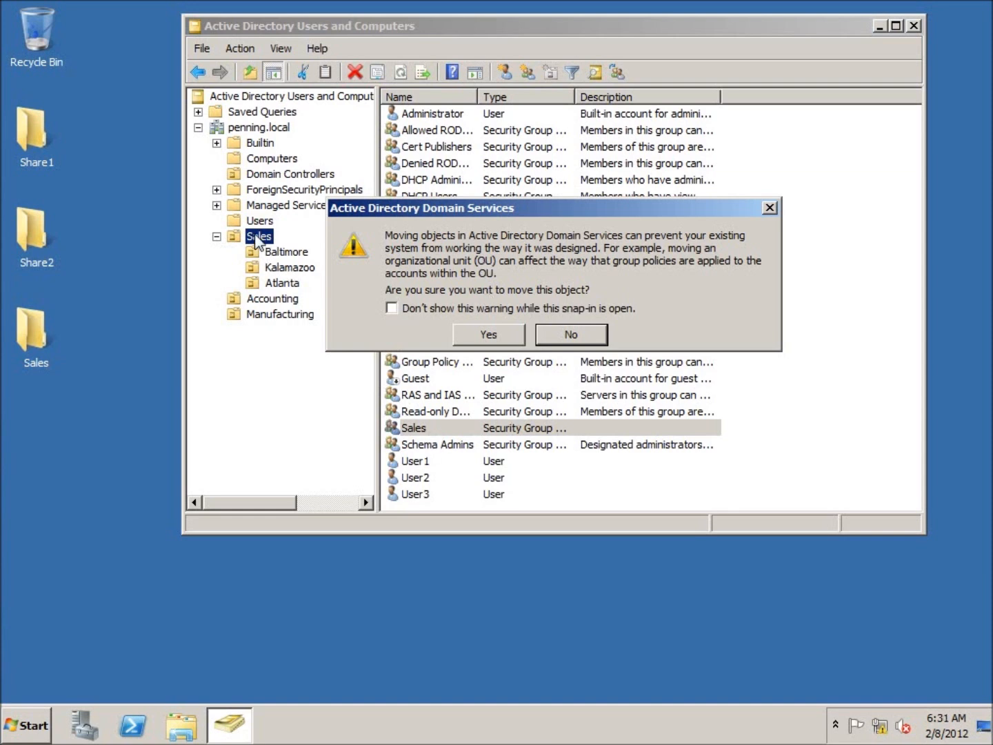
{"action": "mouse_move", "coordinate": [267, 251]}
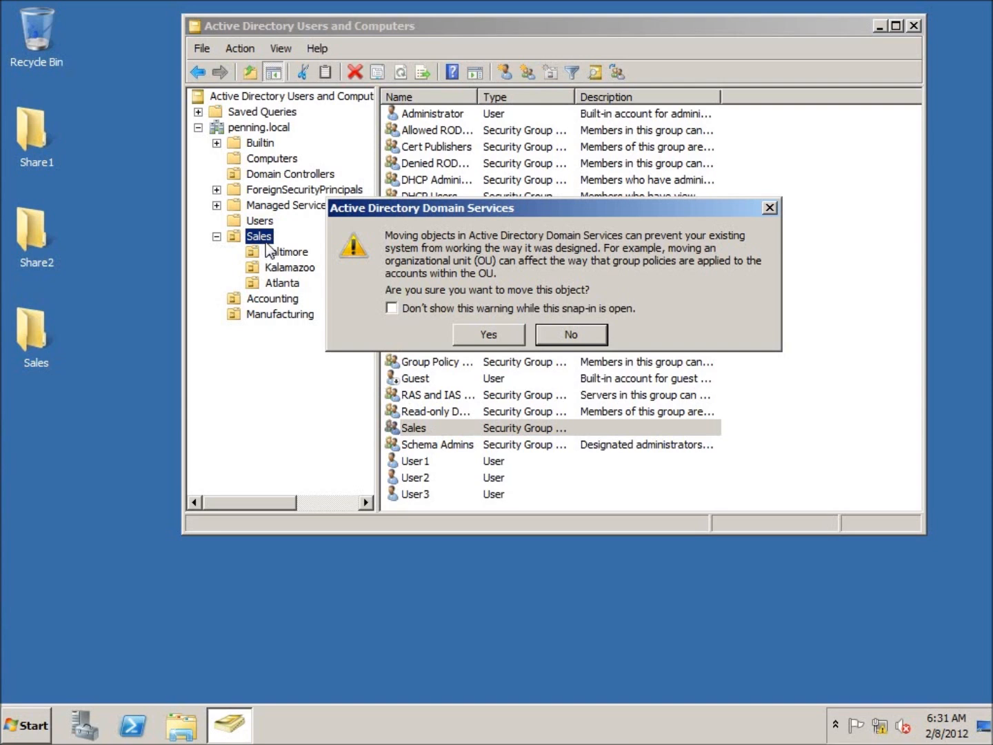
{"action": "mouse_move", "coordinate": [272, 253]}
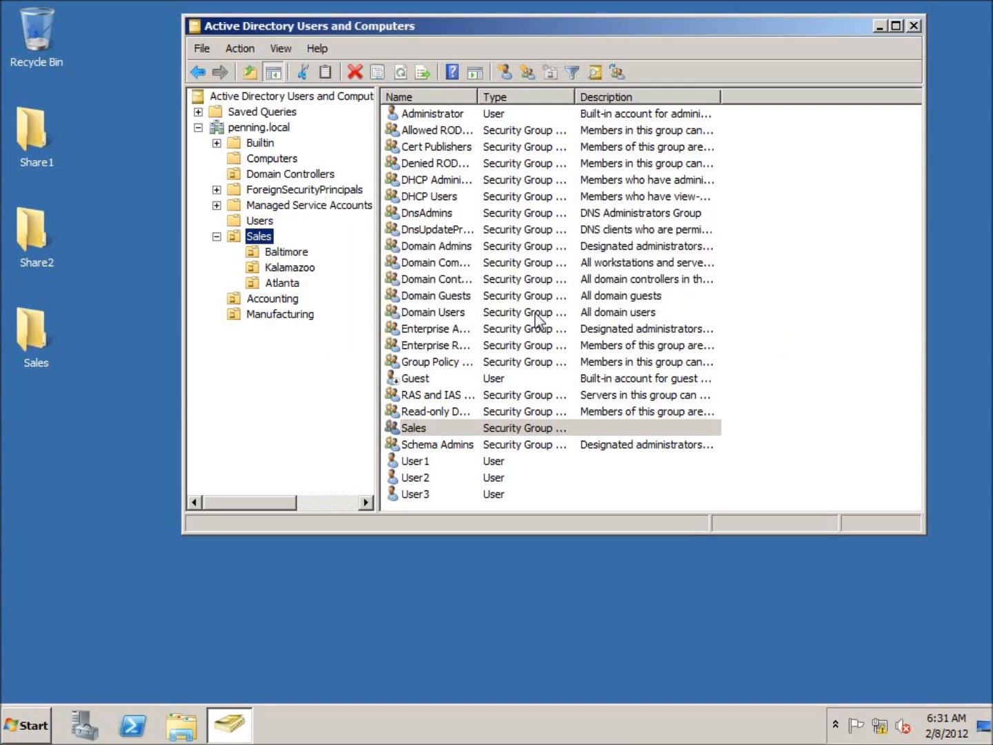
Step: Move User1 through User3 into the new OUs, confirming User3's move into Manufacturing
{"action": "left_click", "coordinate": [260, 221]}
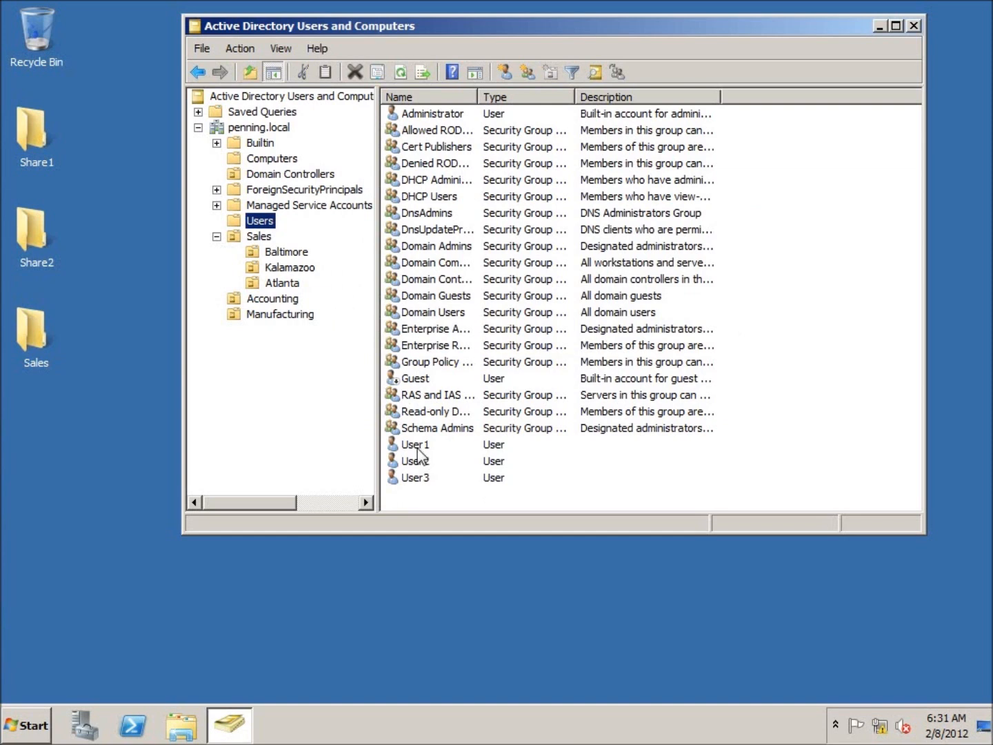
{"action": "mouse_move", "coordinate": [375, 405]}
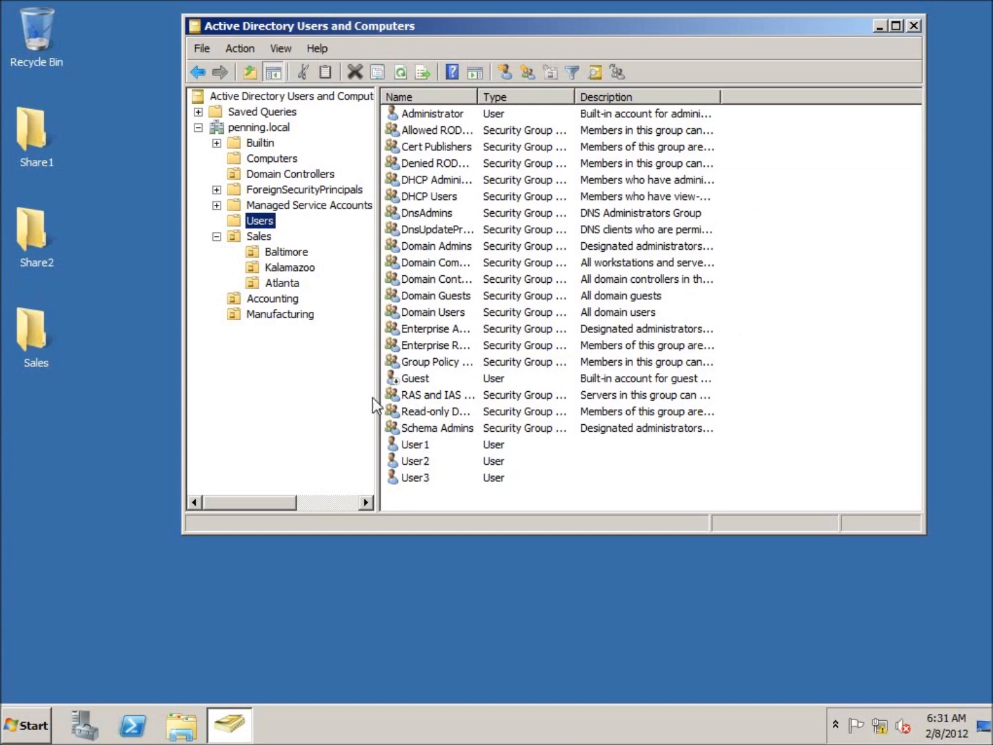
{"action": "left_click", "coordinate": [417, 444]}
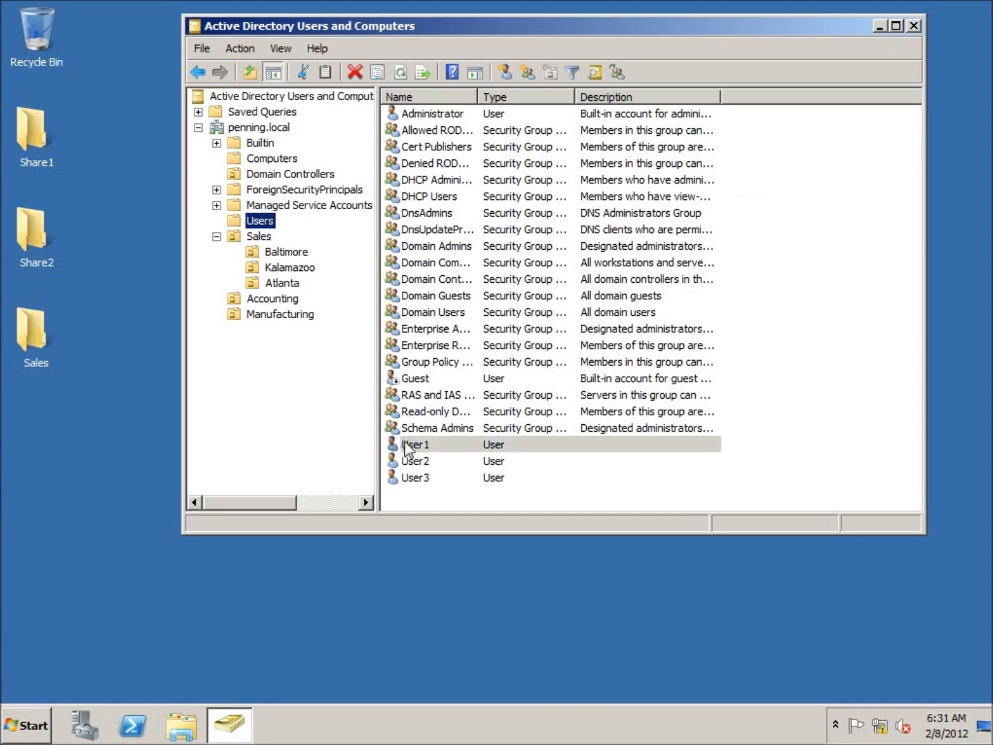
{"action": "left_click", "coordinate": [283, 283]}
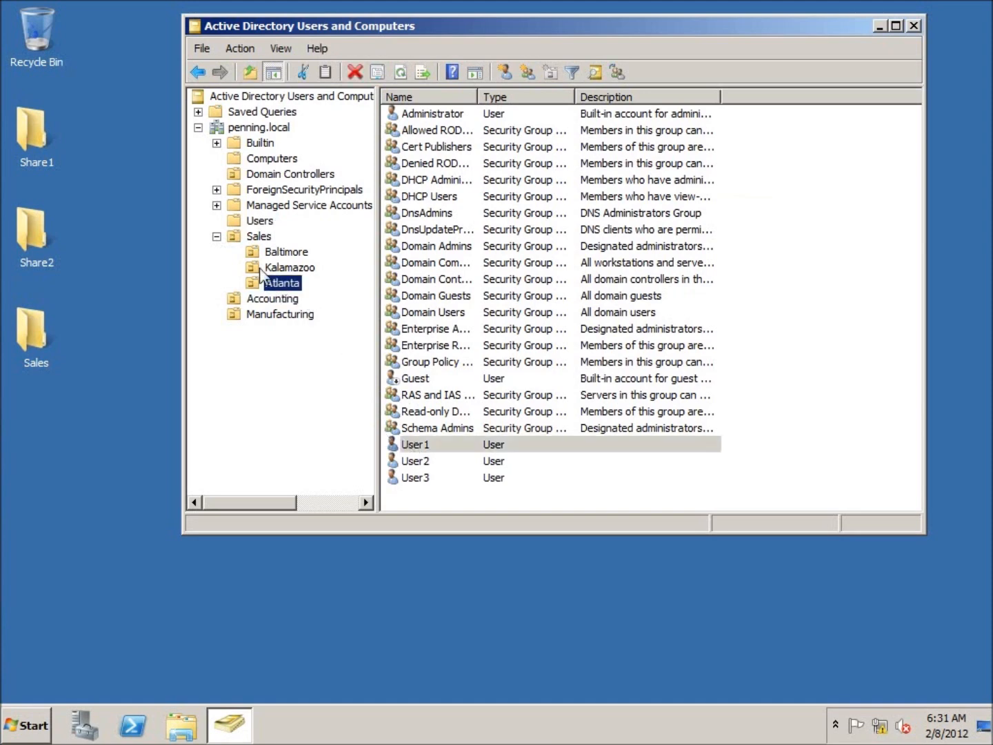
{"action": "left_click", "coordinate": [258, 235]}
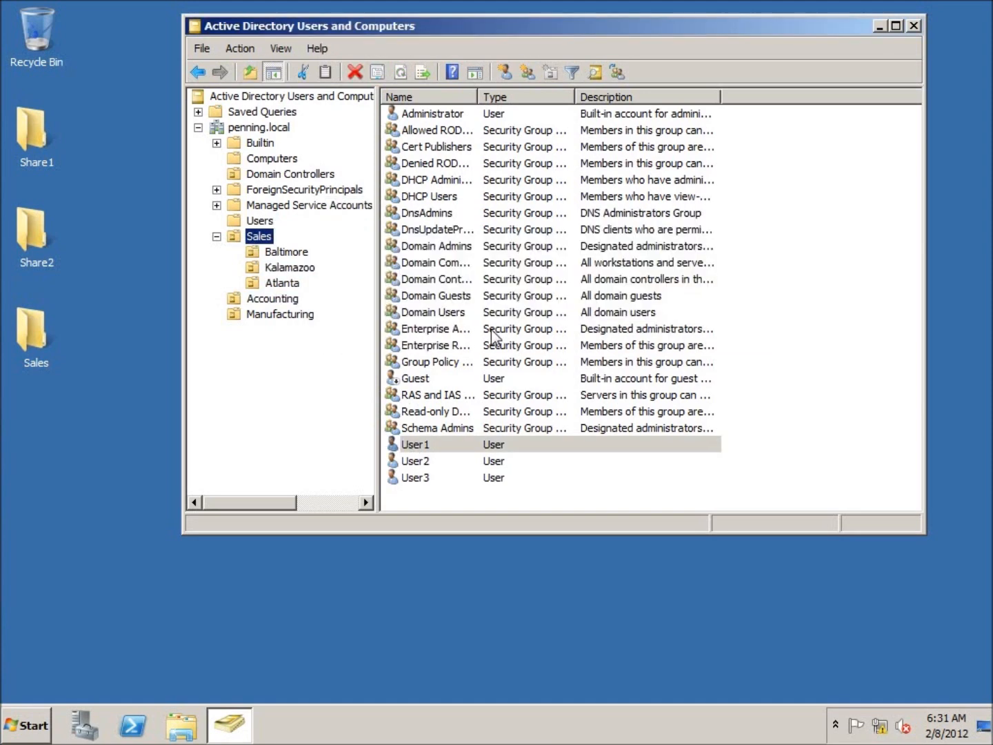
{"action": "left_click", "coordinate": [272, 298]}
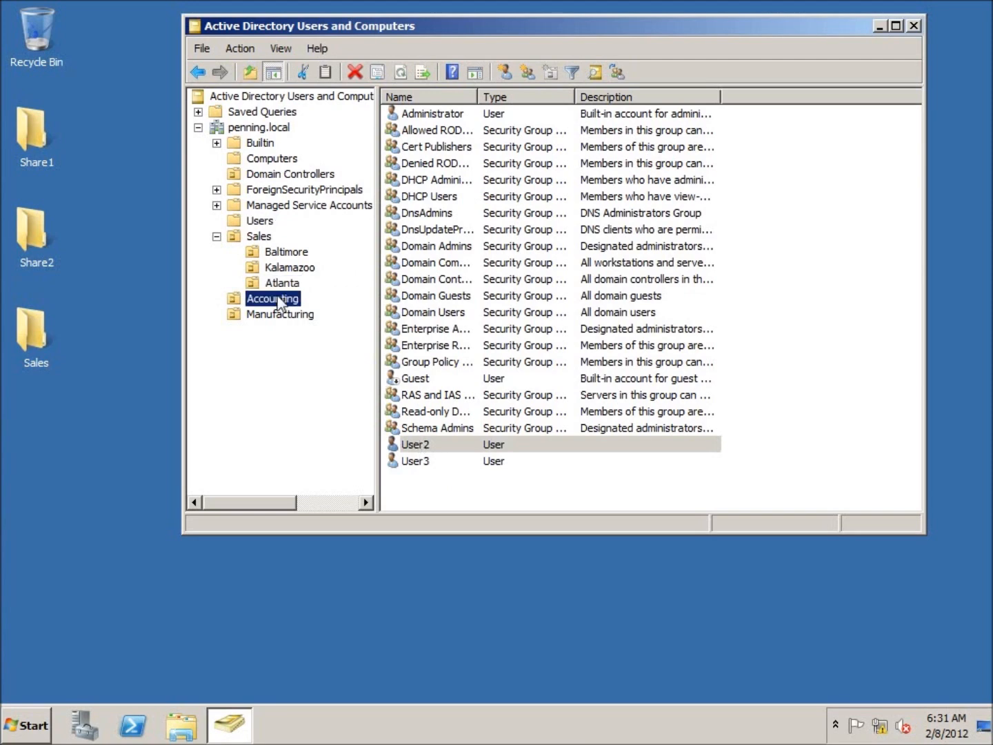
{"action": "left_click", "coordinate": [259, 221]}
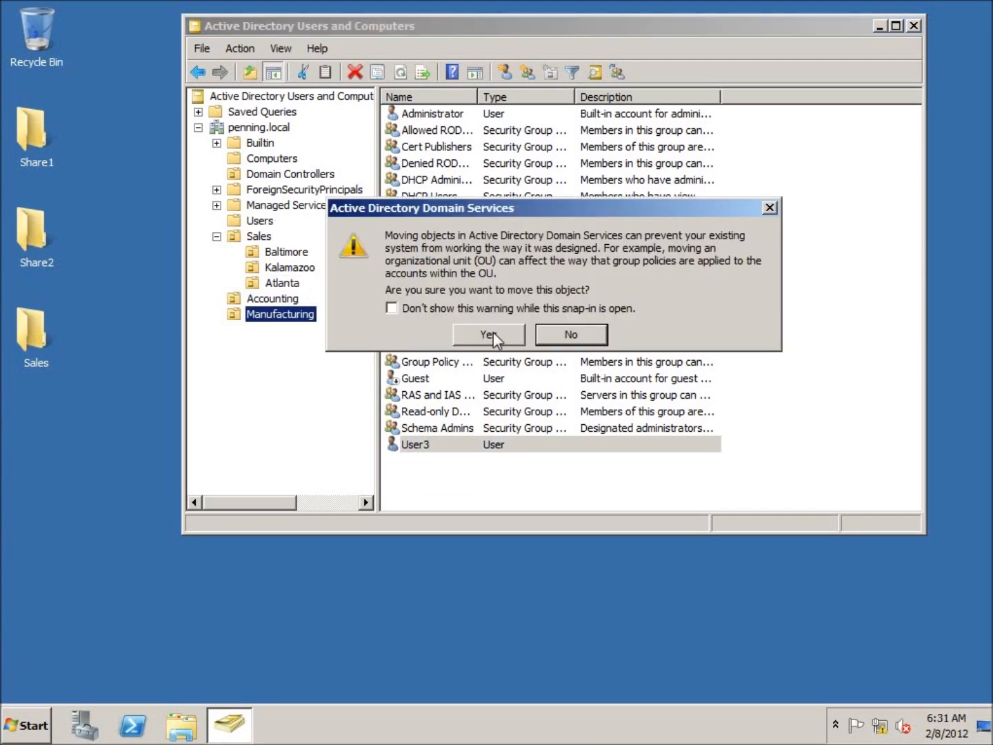
{"action": "left_click", "coordinate": [489, 335]}
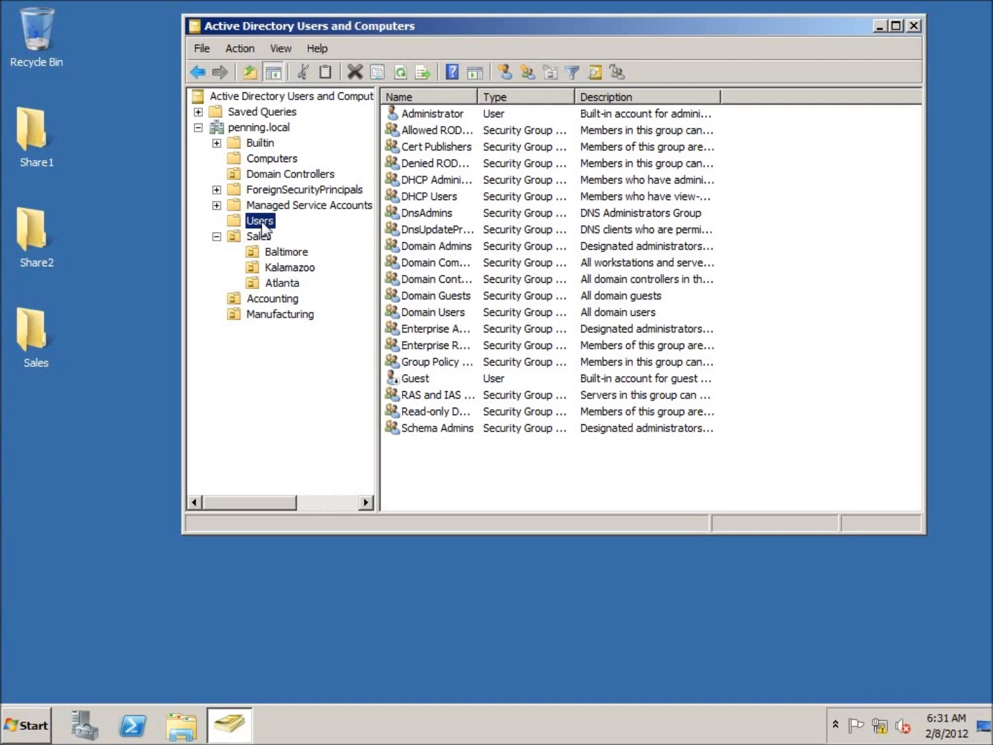
{"action": "mouse_move", "coordinate": [263, 258]}
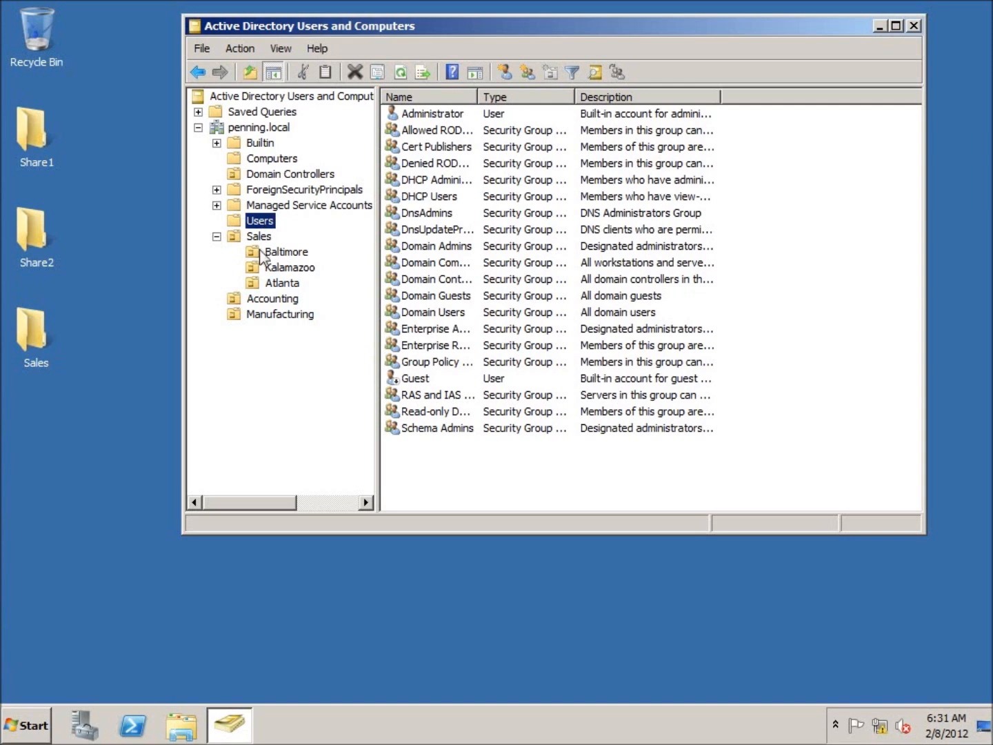
{"action": "mouse_move", "coordinate": [256, 314]}
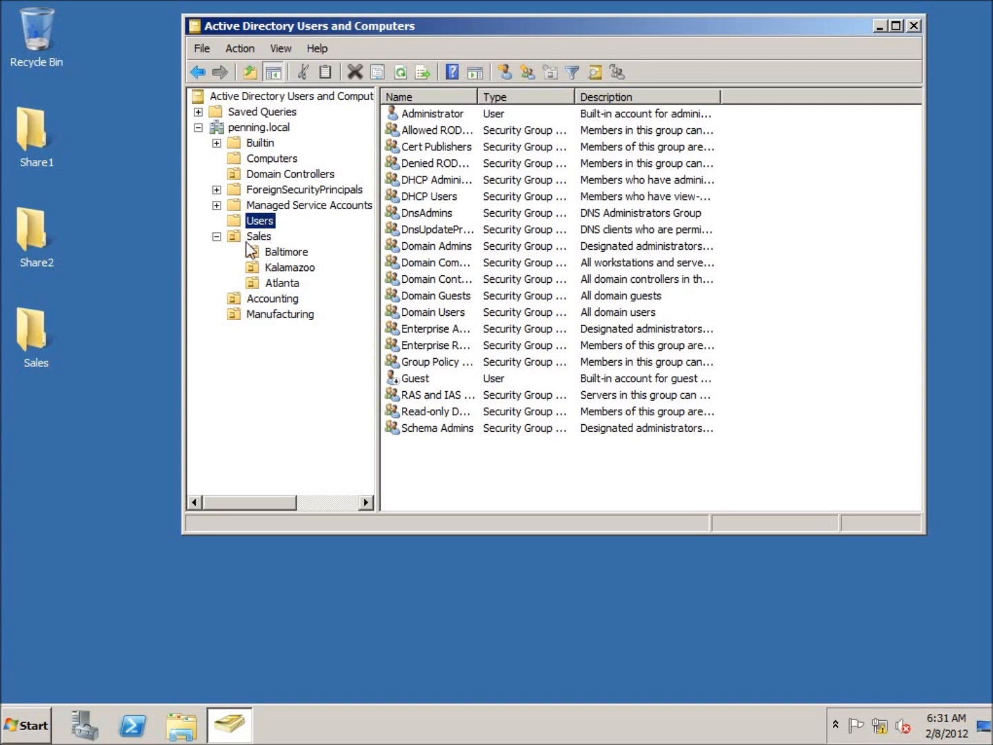
Step: View the Sales OU holding Baltimore, Kalamazoo, Atlanta, the Sales group and User1
{"action": "left_click", "coordinate": [259, 236]}
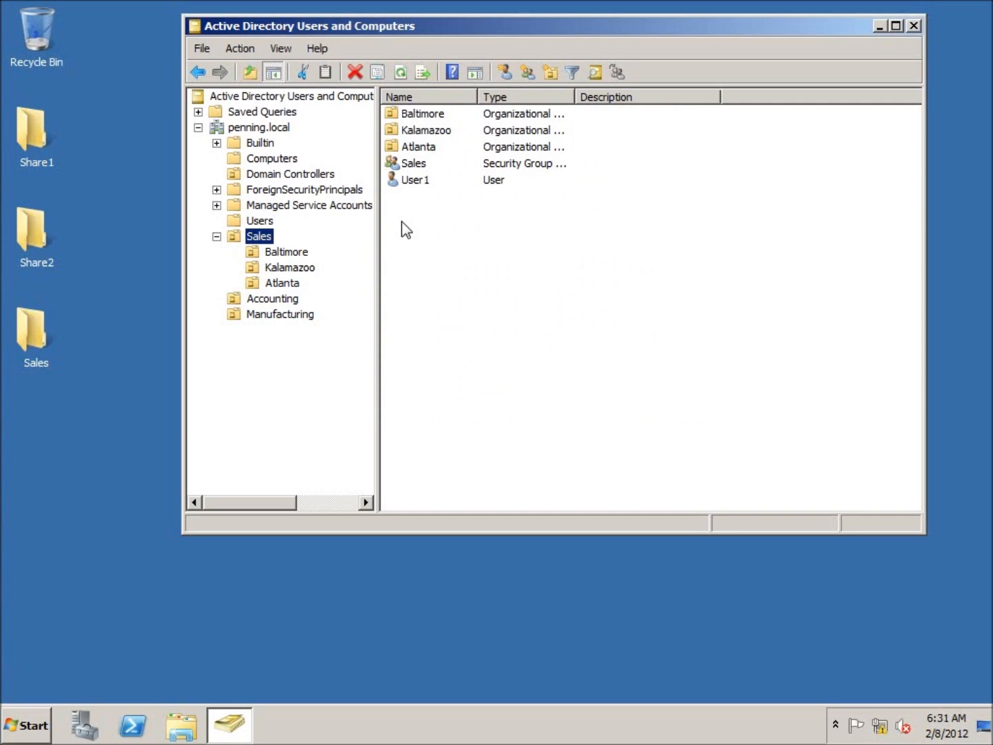
{"action": "mouse_move", "coordinate": [312, 288]}
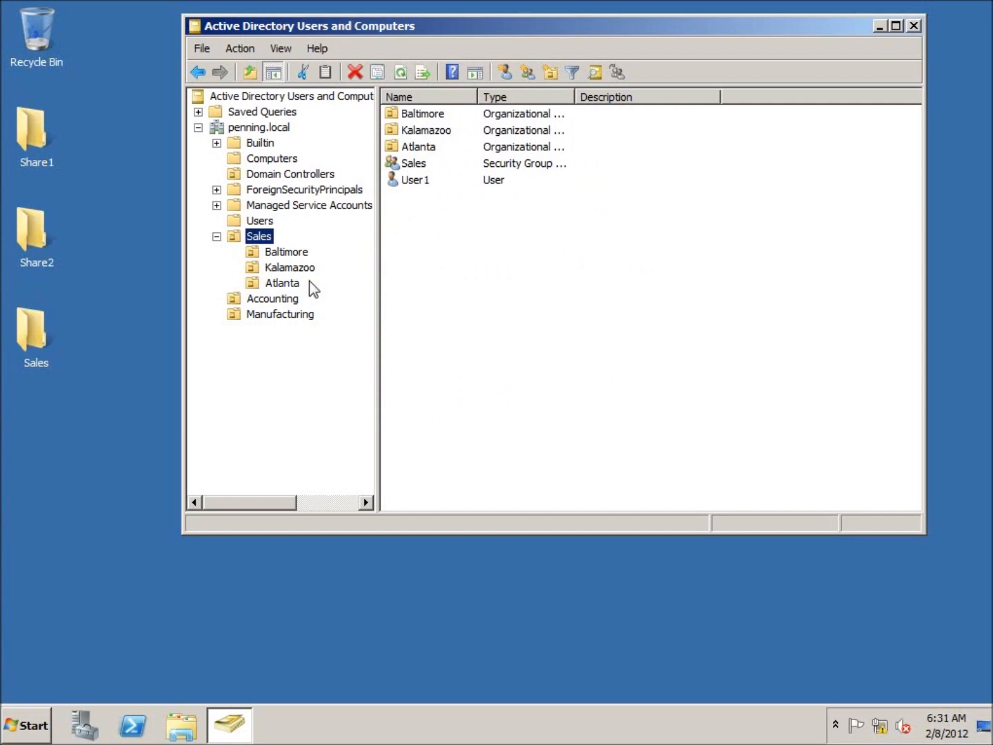
{"action": "mouse_move", "coordinate": [270, 255]}
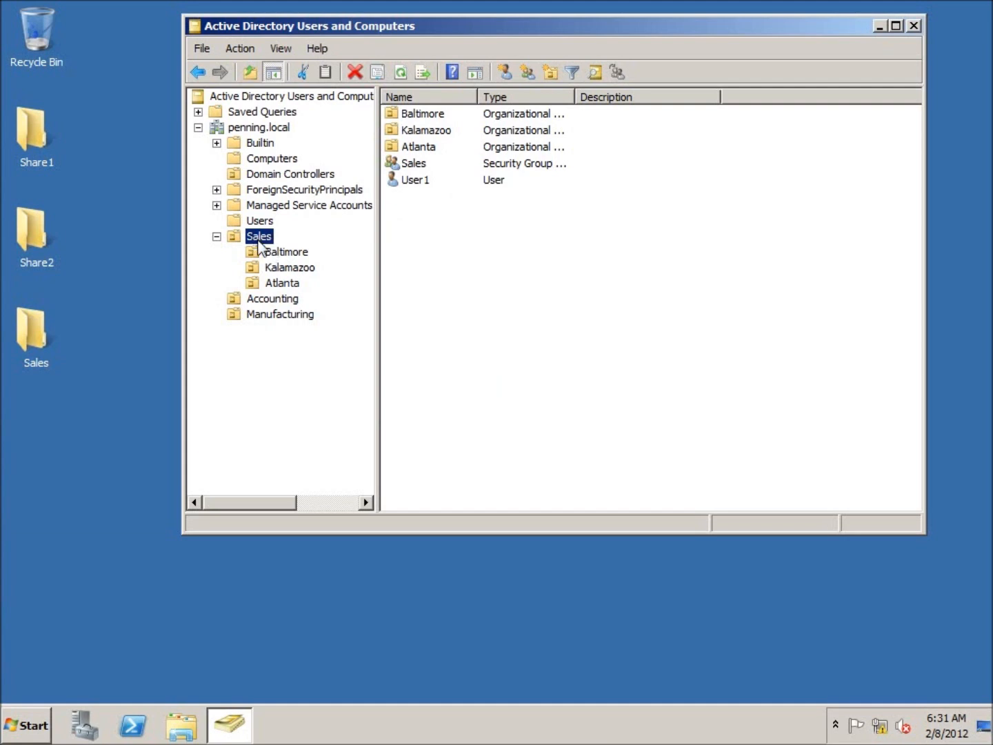
{"action": "mouse_move", "coordinate": [268, 299]}
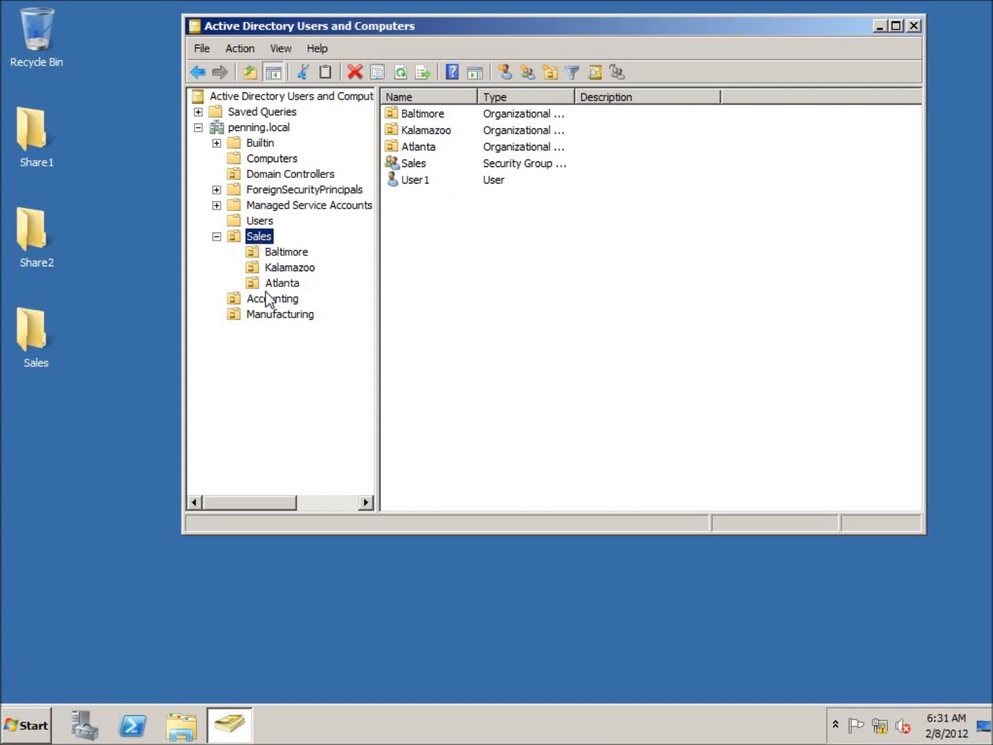
{"action": "mouse_move", "coordinate": [438, 244]}
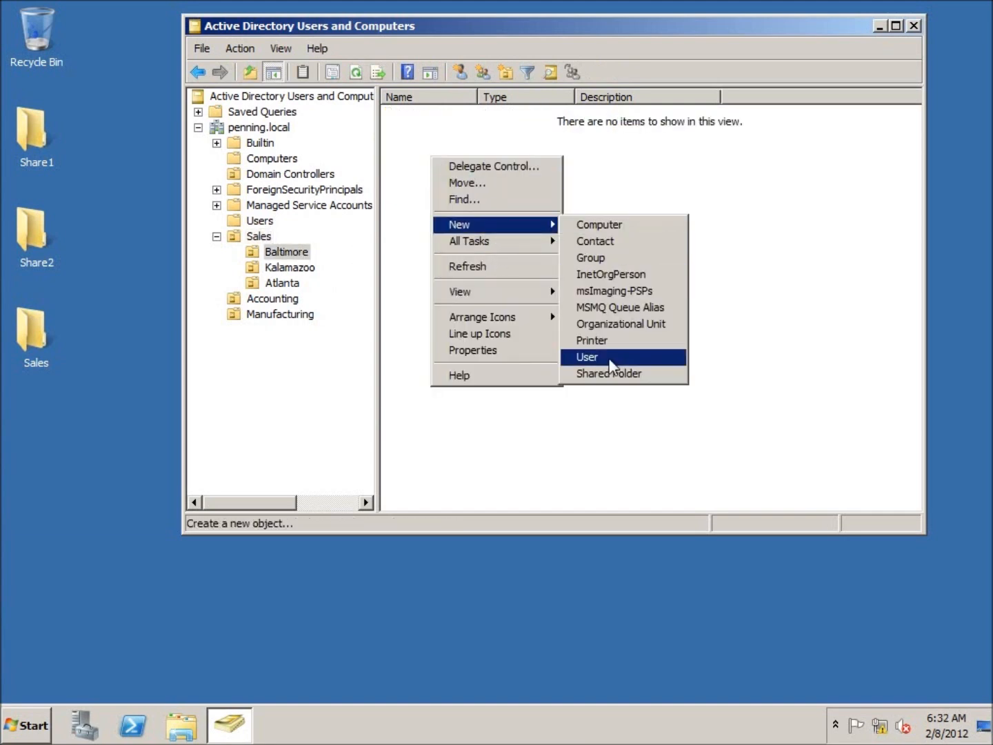
Step: Start a new user account in the penning.local/Sales/Baltimore OU
{"action": "left_click", "coordinate": [586, 356]}
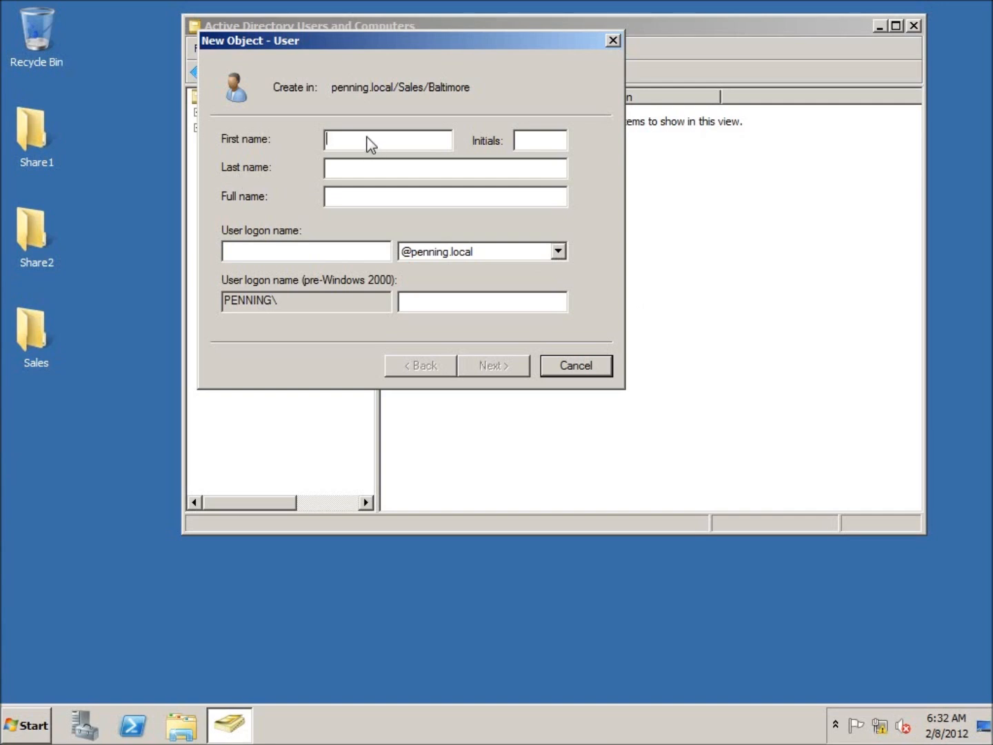
Step: Enter first name George, last name Washington, and logon name g.washington
{"action": "type", "text": "G"}
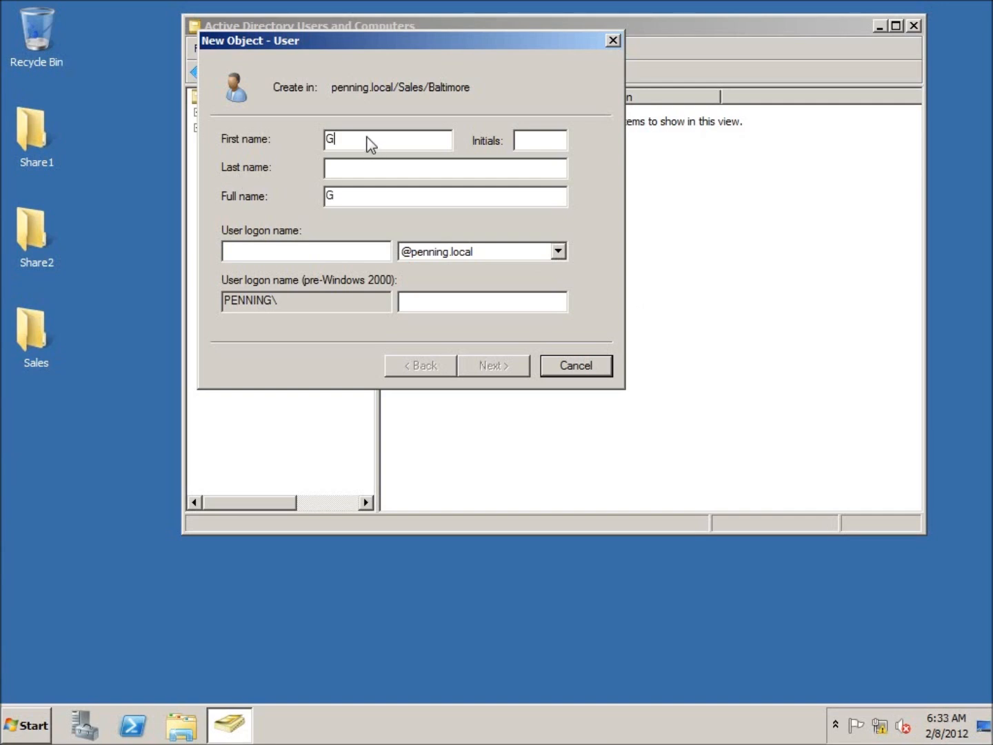
{"action": "type", "text": "eorge"}
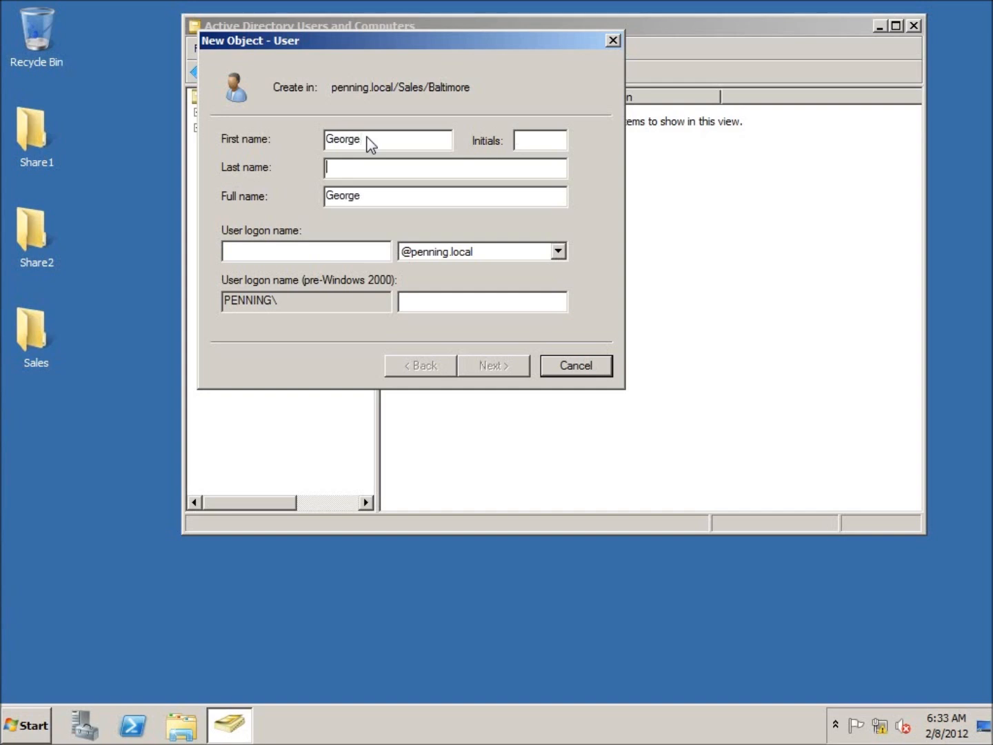
{"action": "type", "text": "Washington"}
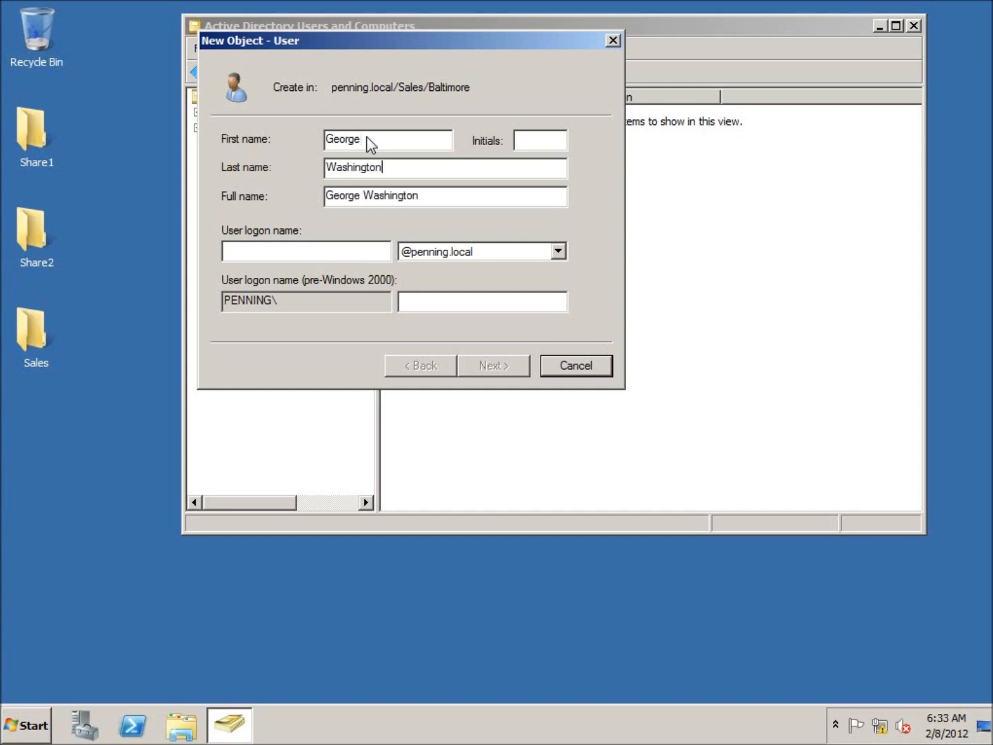
{"action": "left_click", "coordinate": [305, 251]}
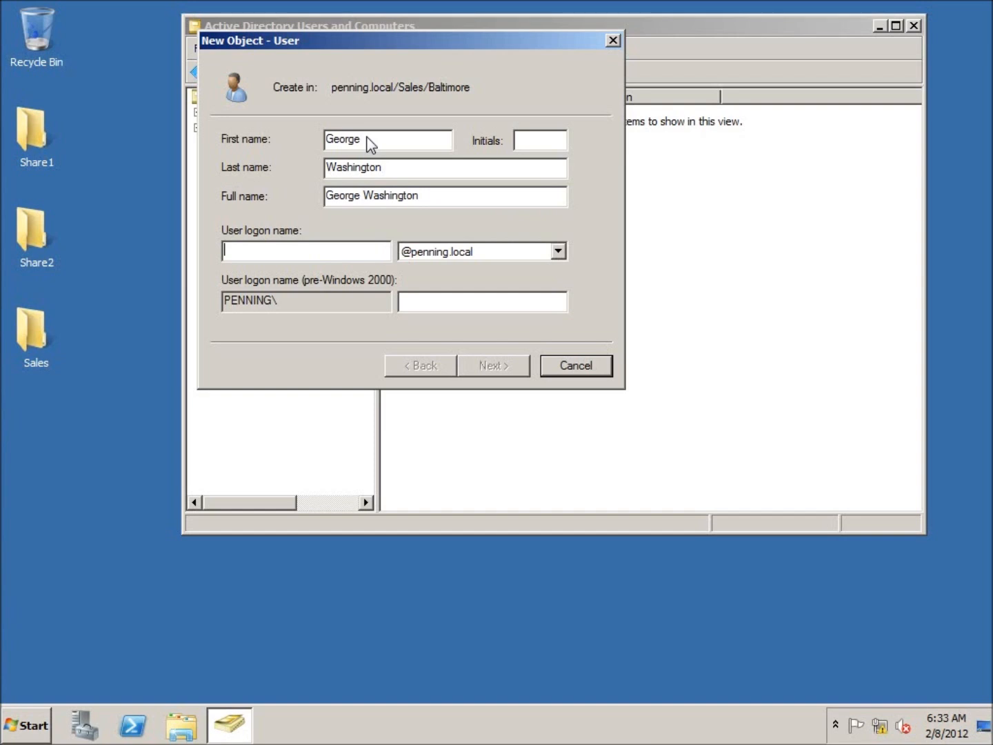
{"action": "type", "text": "g"}
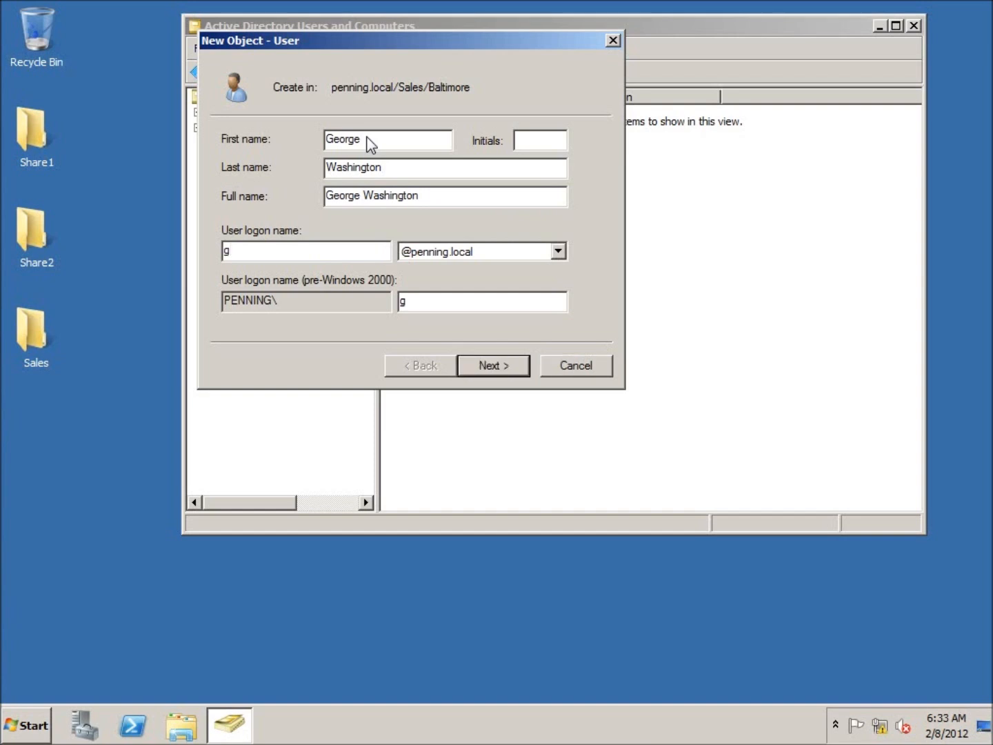
{"action": "type", "text": "."}
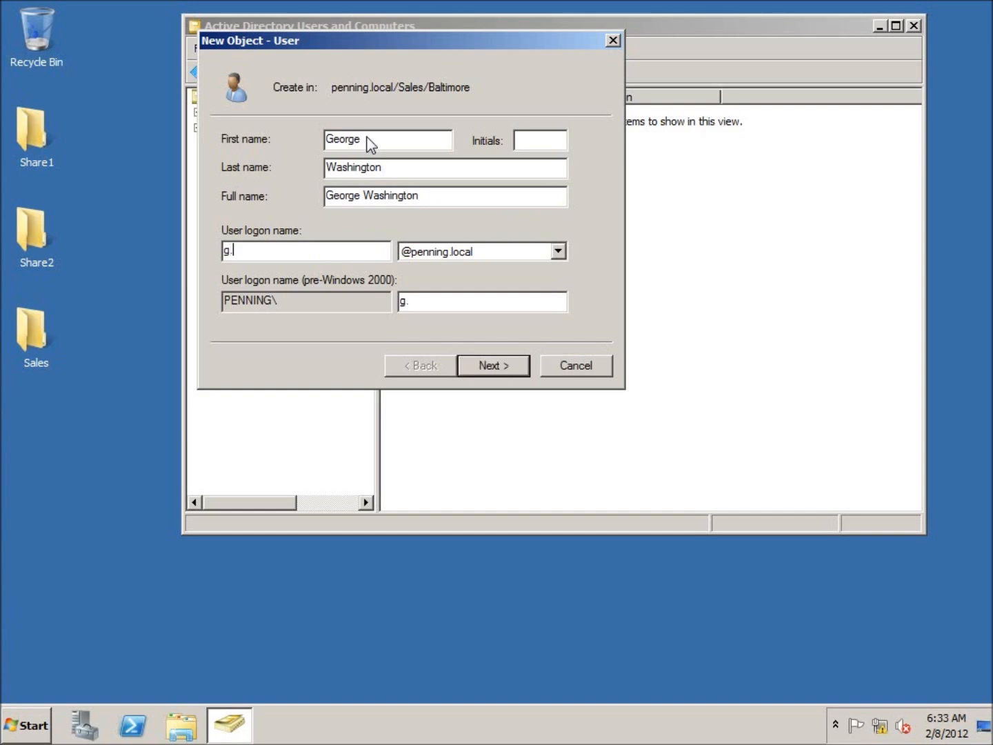
{"action": "type", "text": "washint"}
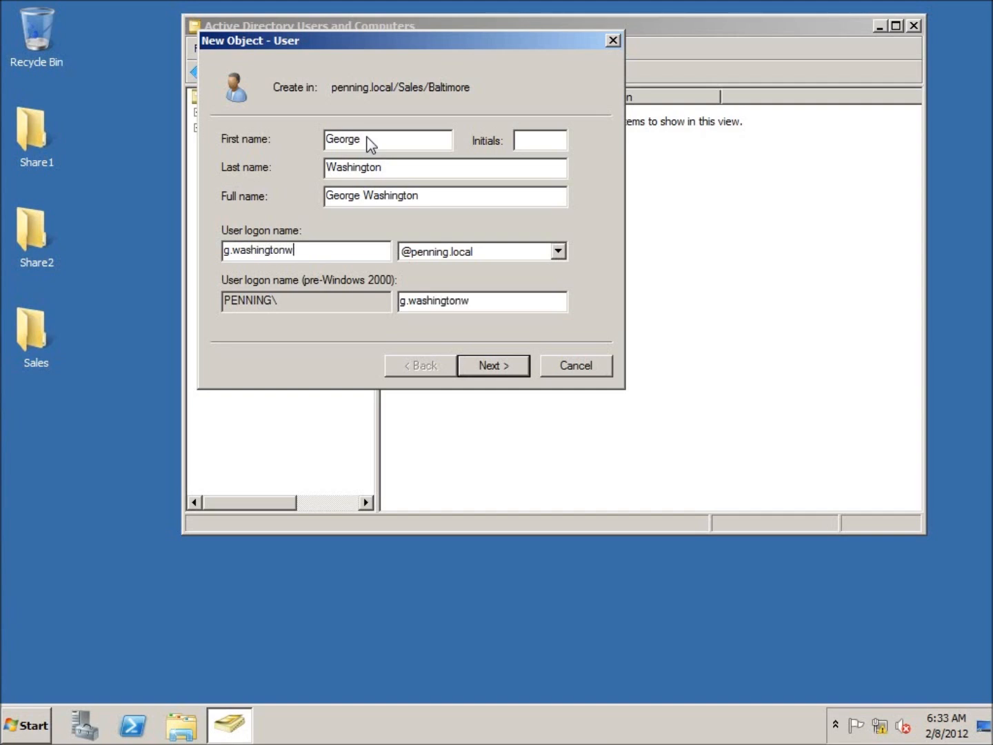
{"action": "key", "text": "Backspace"}
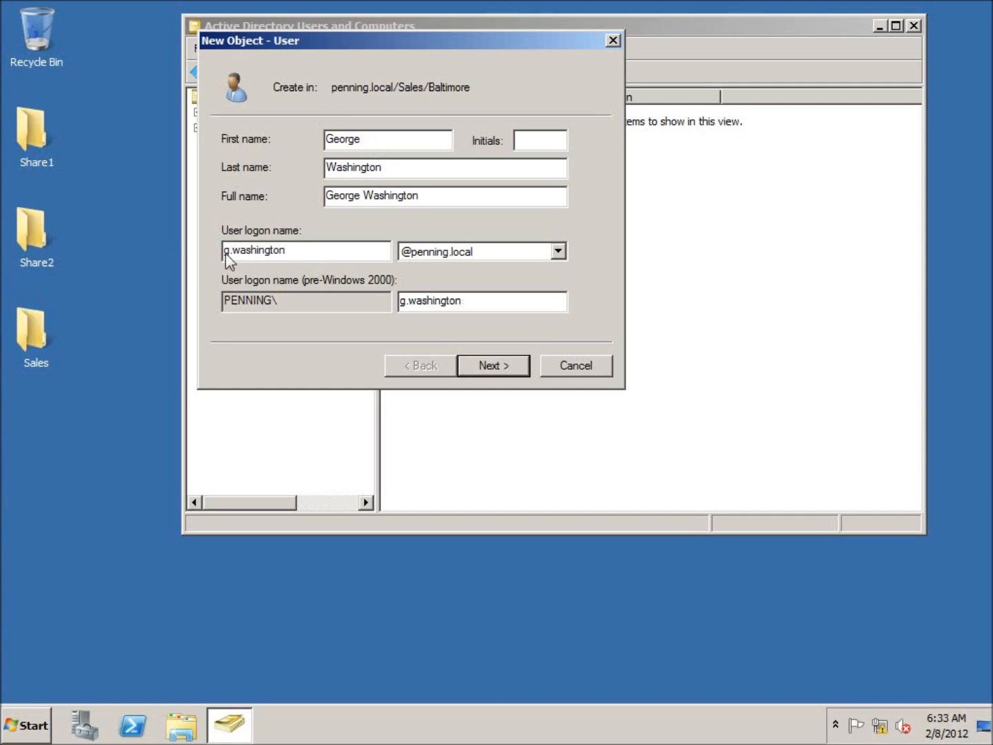
{"action": "mouse_move", "coordinate": [387, 221]}
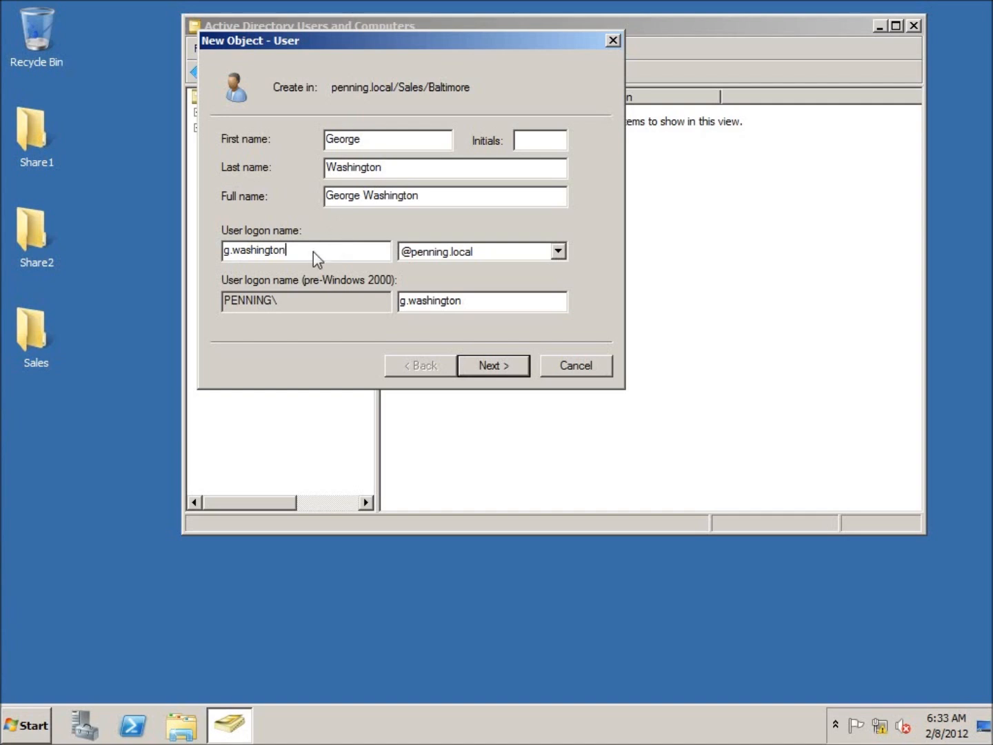
{"action": "mouse_move", "coordinate": [217, 253]}
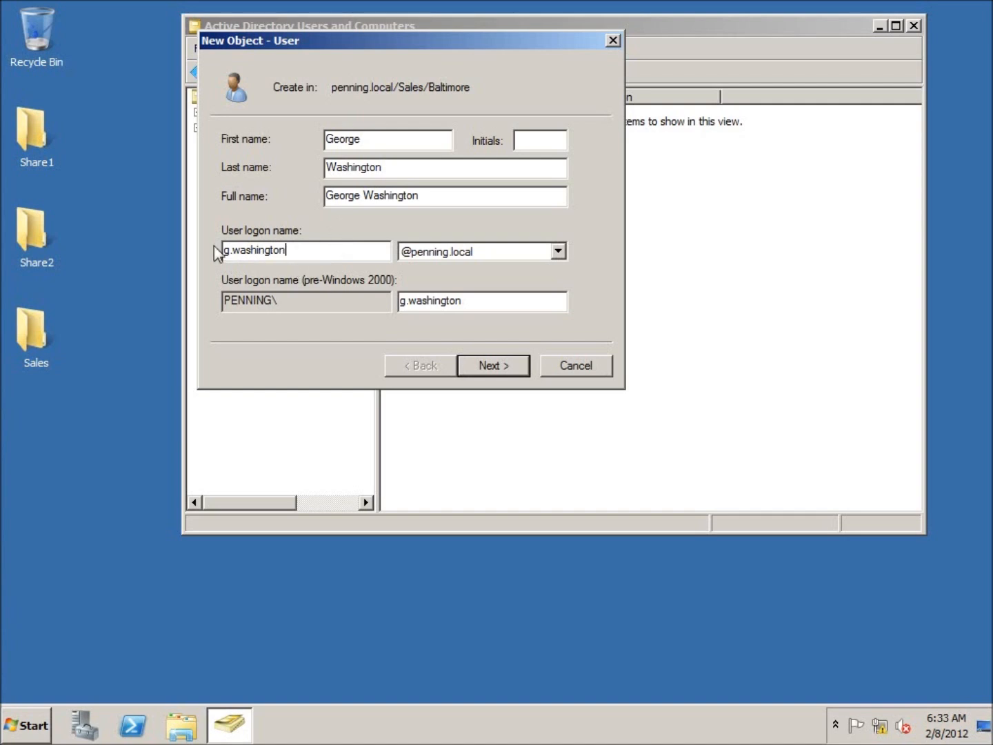
{"action": "mouse_move", "coordinate": [309, 267]}
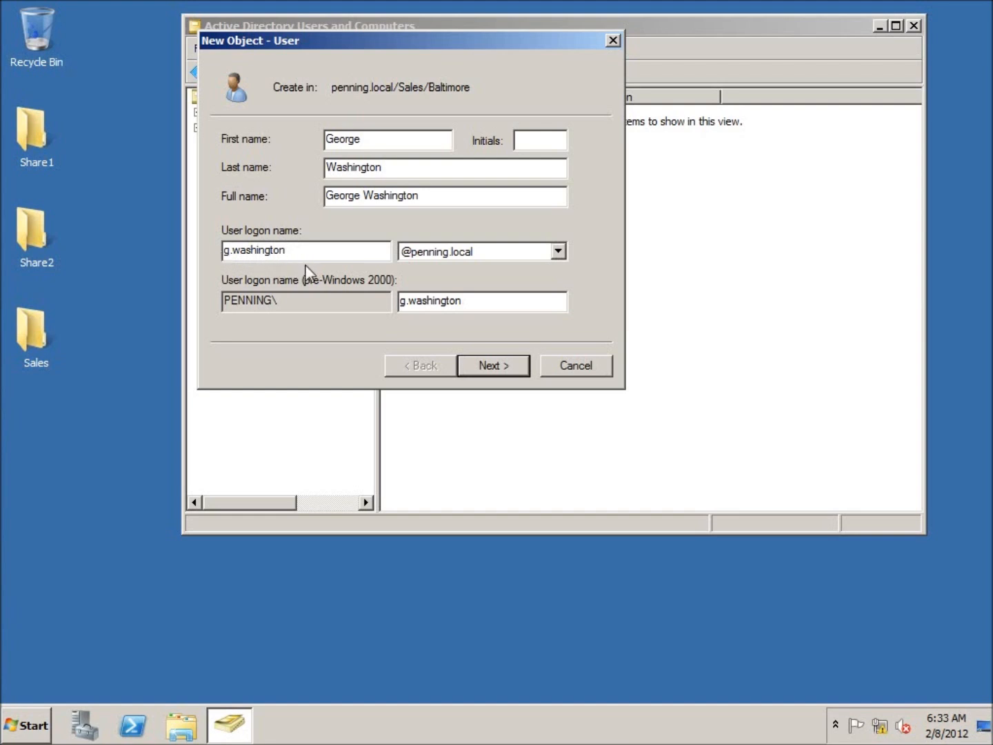
{"action": "mouse_move", "coordinate": [309, 271]}
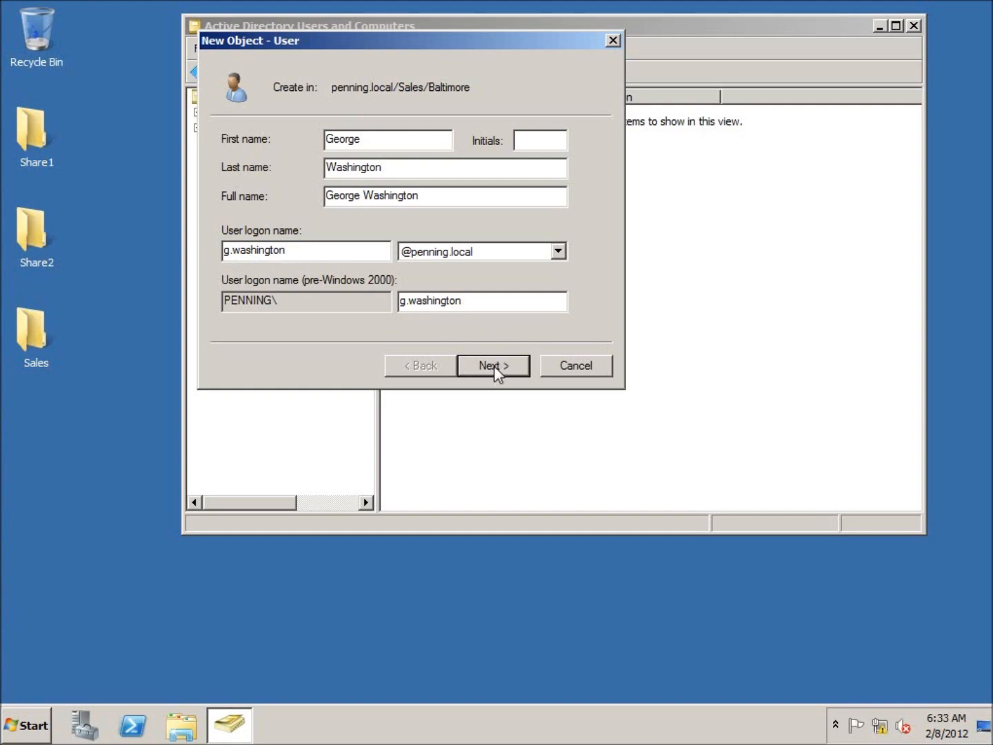
{"action": "left_click", "coordinate": [493, 365]}
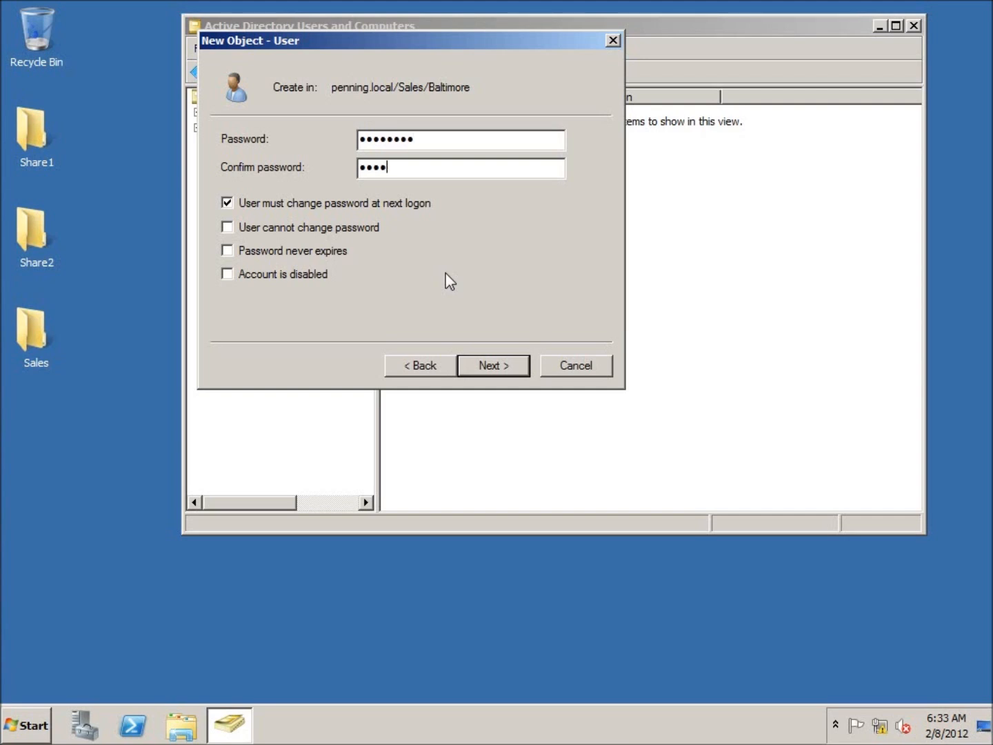
{"action": "left_click", "coordinate": [492, 365]}
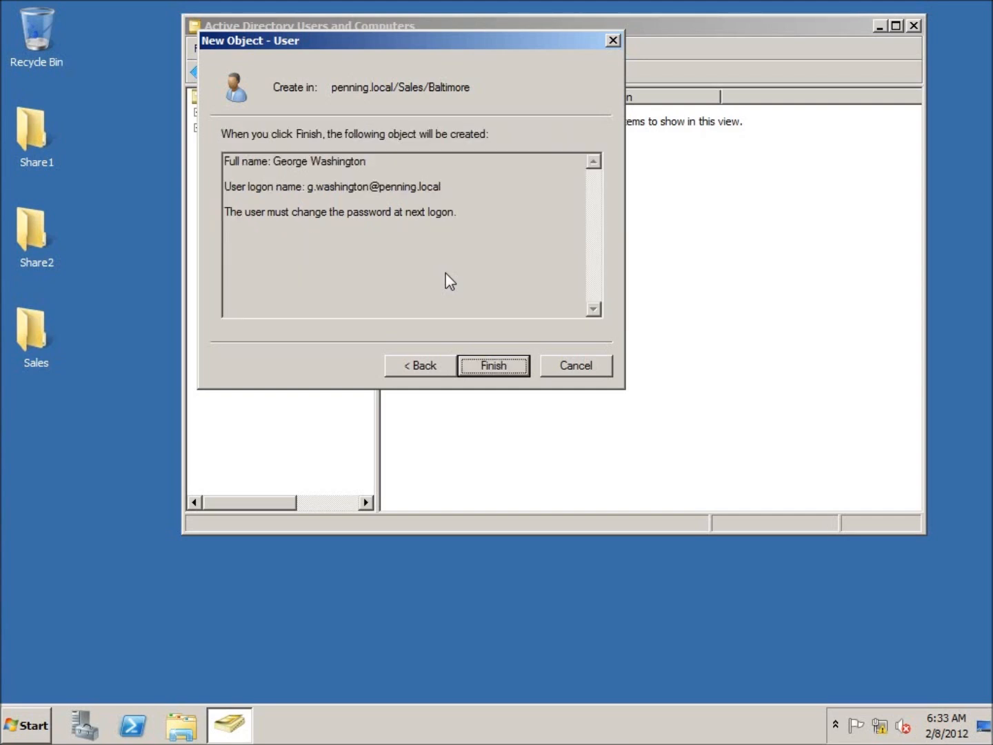
{"action": "left_click", "coordinate": [493, 366]}
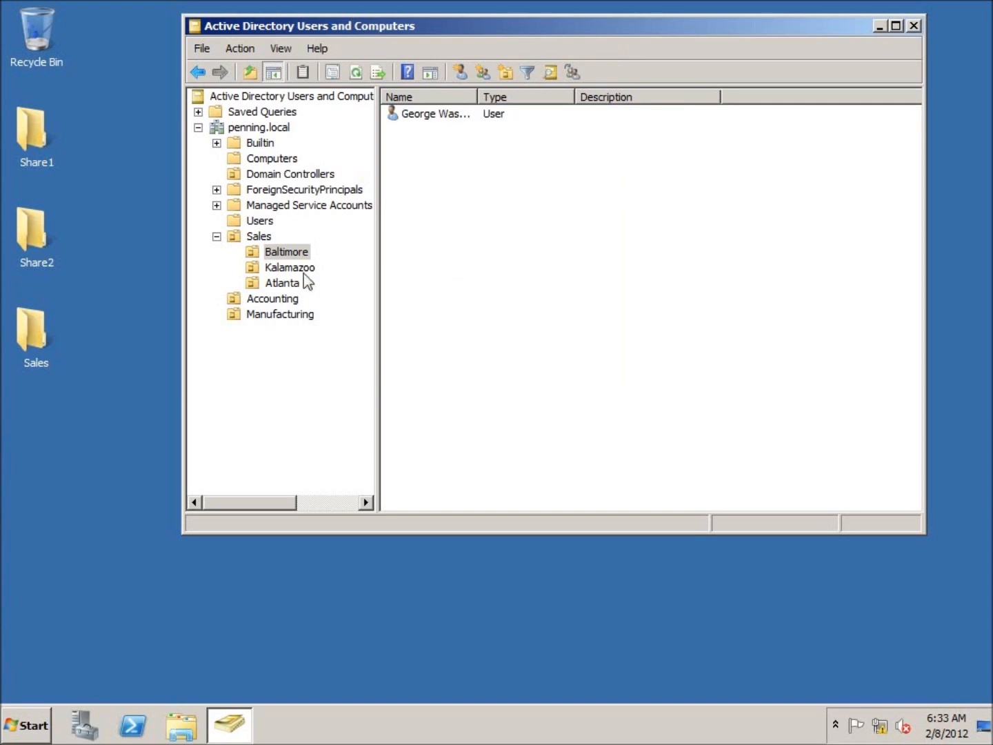
{"action": "mouse_move", "coordinate": [302, 276]}
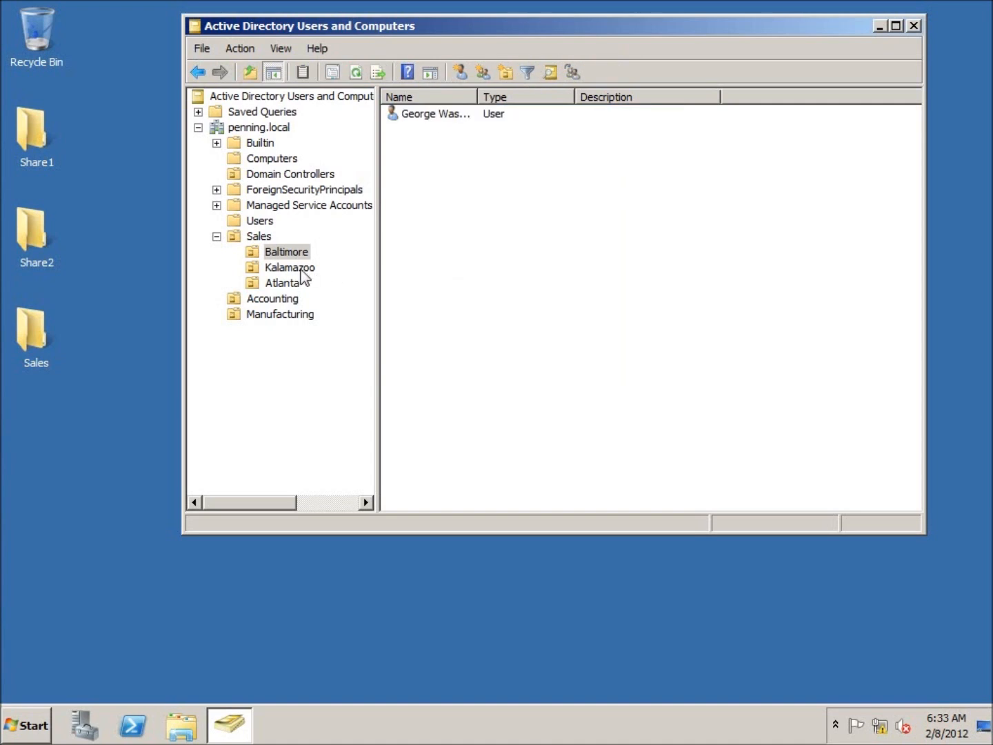
Step: Browse the Kalamazoo (empty) and Accounting (User2) OUs, then return to Sales
{"action": "left_click", "coordinate": [290, 267]}
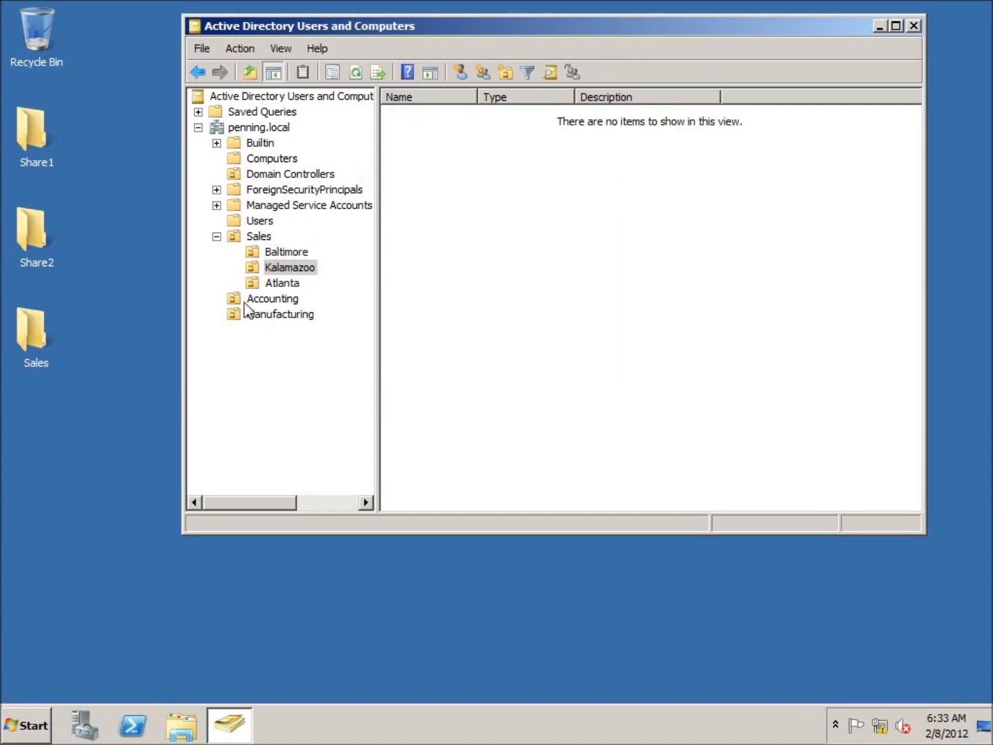
{"action": "left_click", "coordinate": [272, 298]}
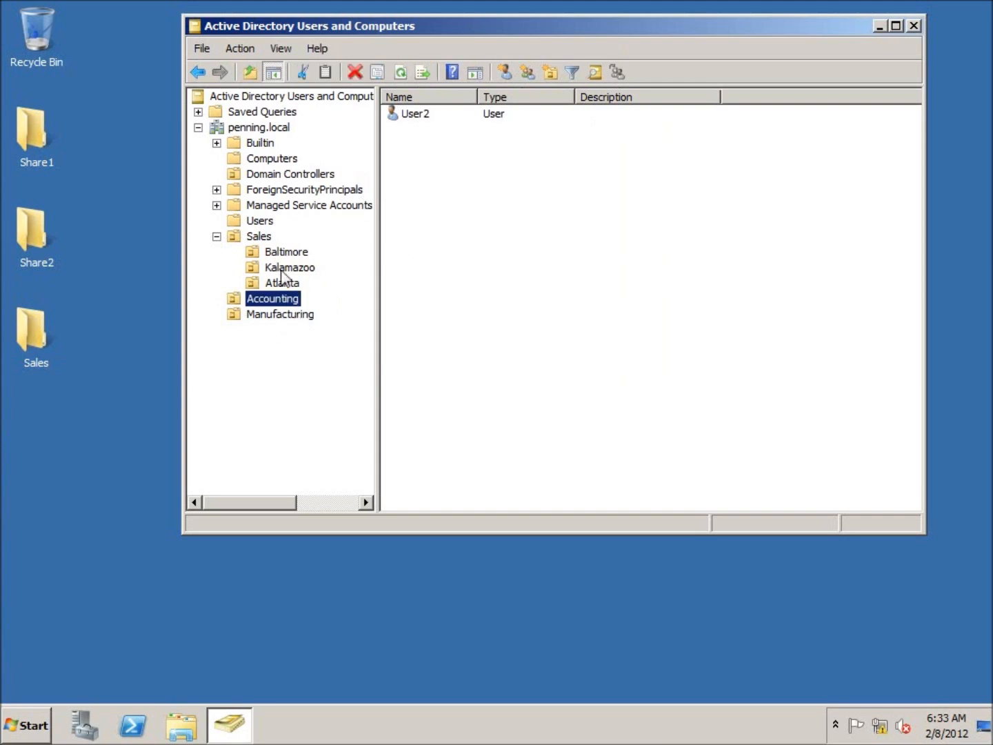
{"action": "left_click", "coordinate": [258, 236]}
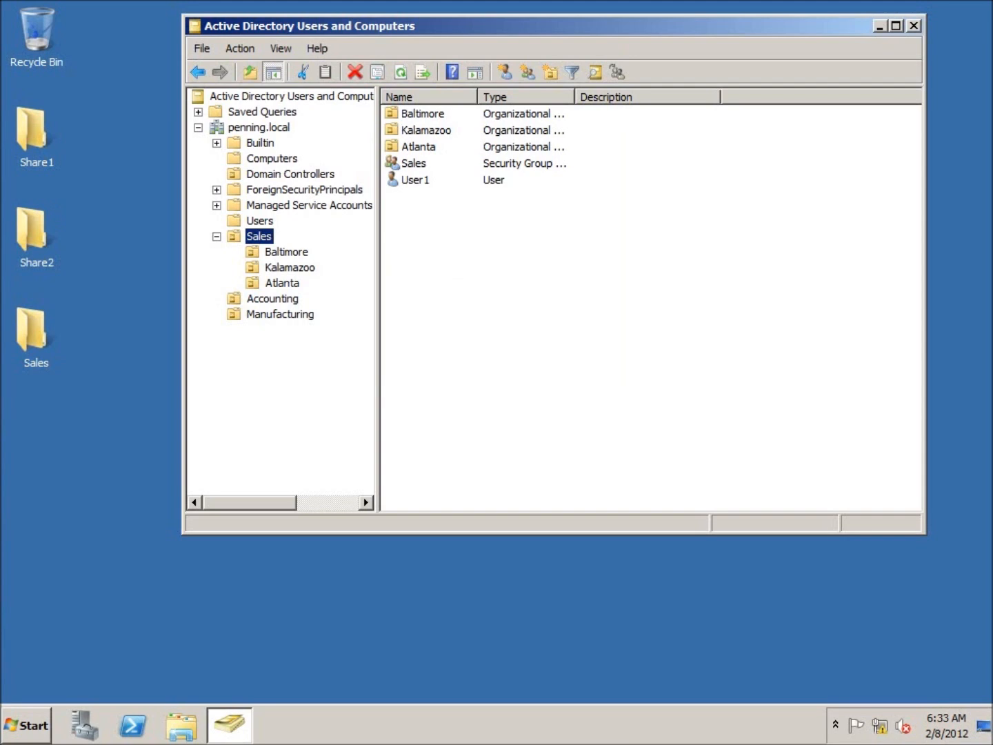
{"action": "mouse_move", "coordinate": [382, 360]}
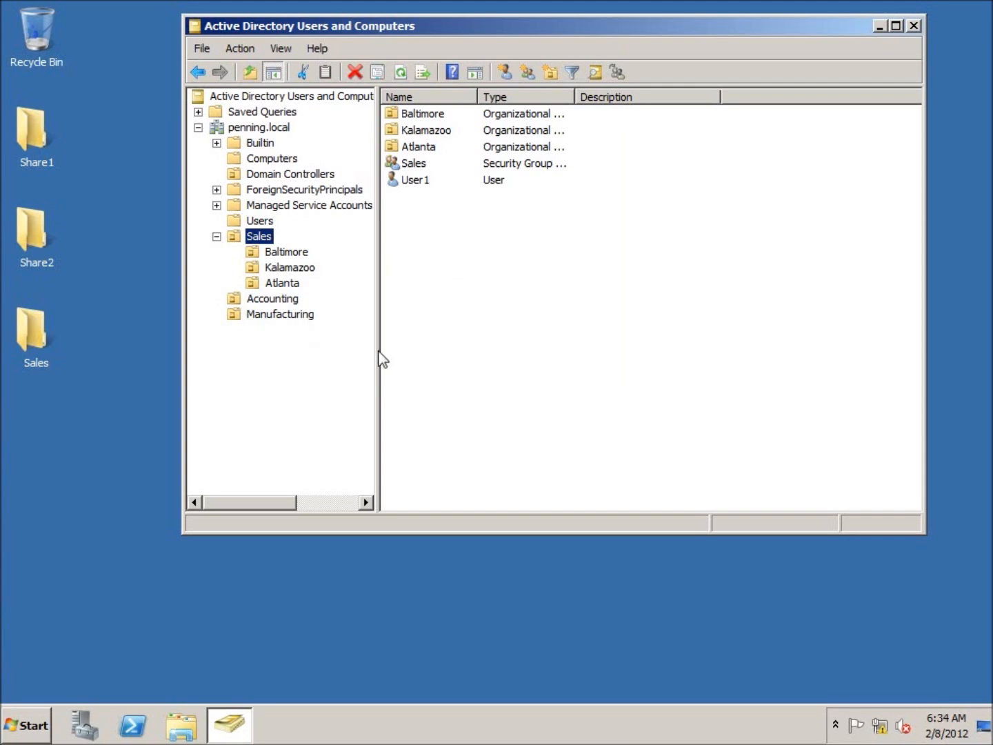